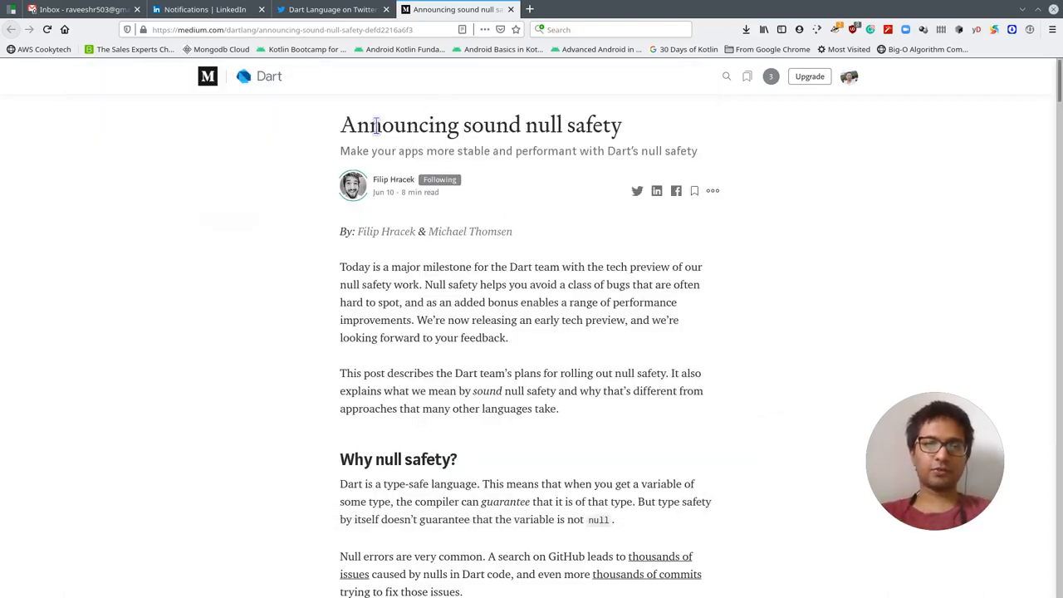
mouse_move(631, 148)
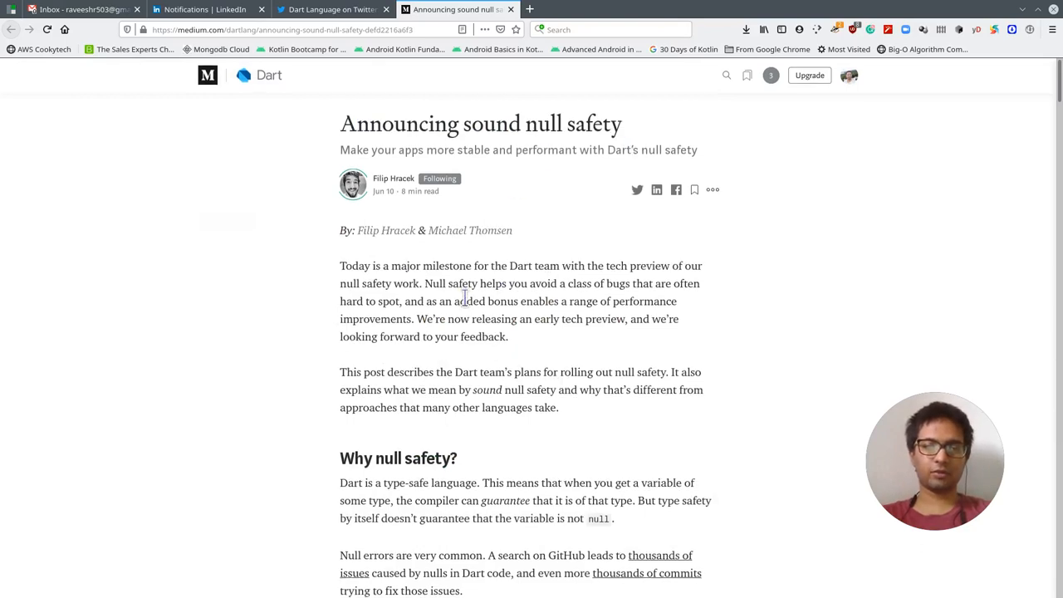
Scroll through the opening sections of Medium's 'Announcing sound null safety' article
scroll(down, 3)
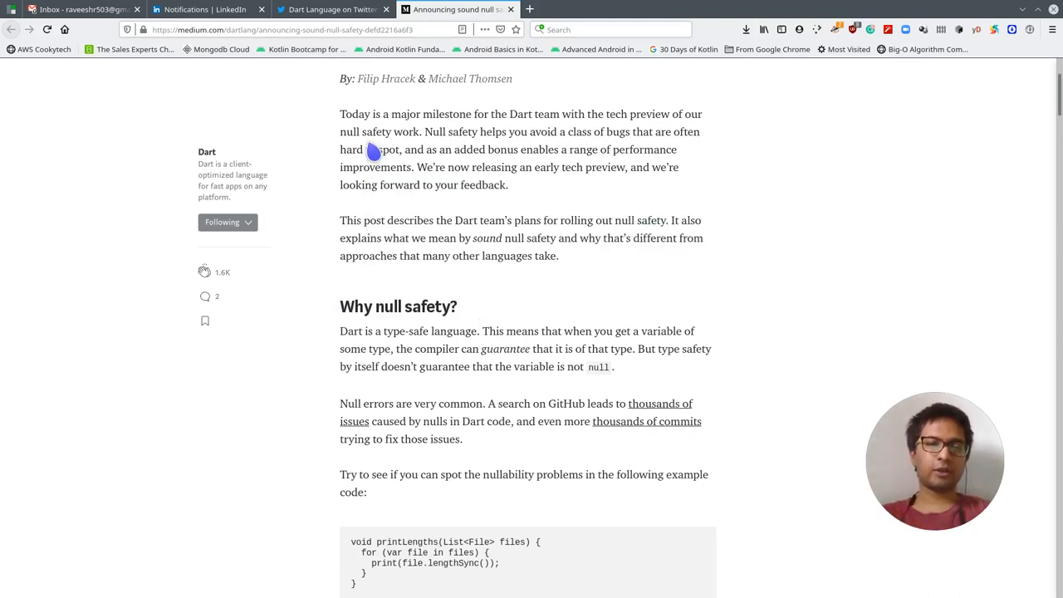
mouse_move(402, 260)
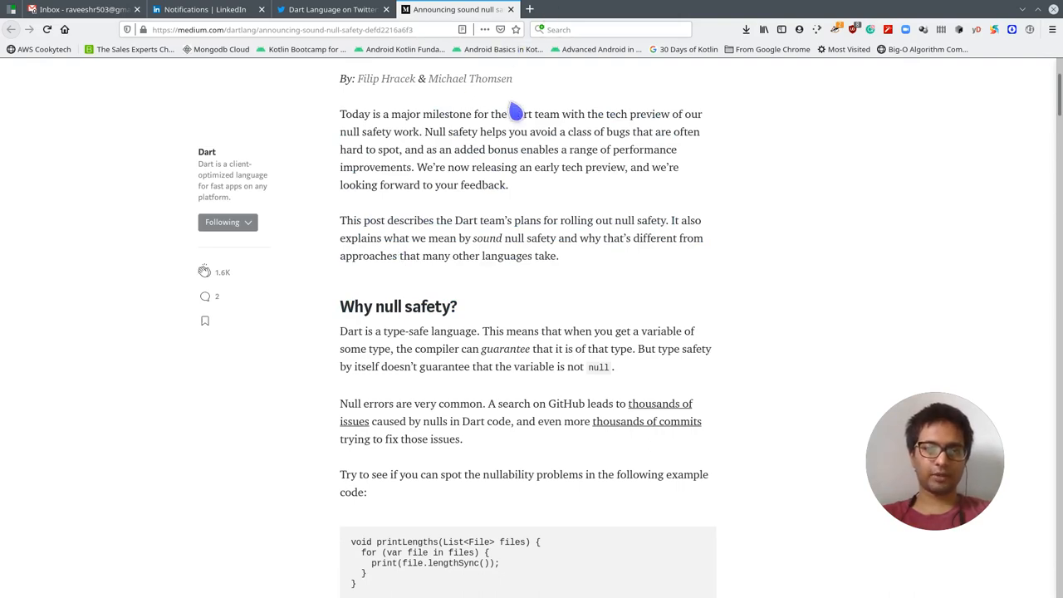
scroll(down, 3)
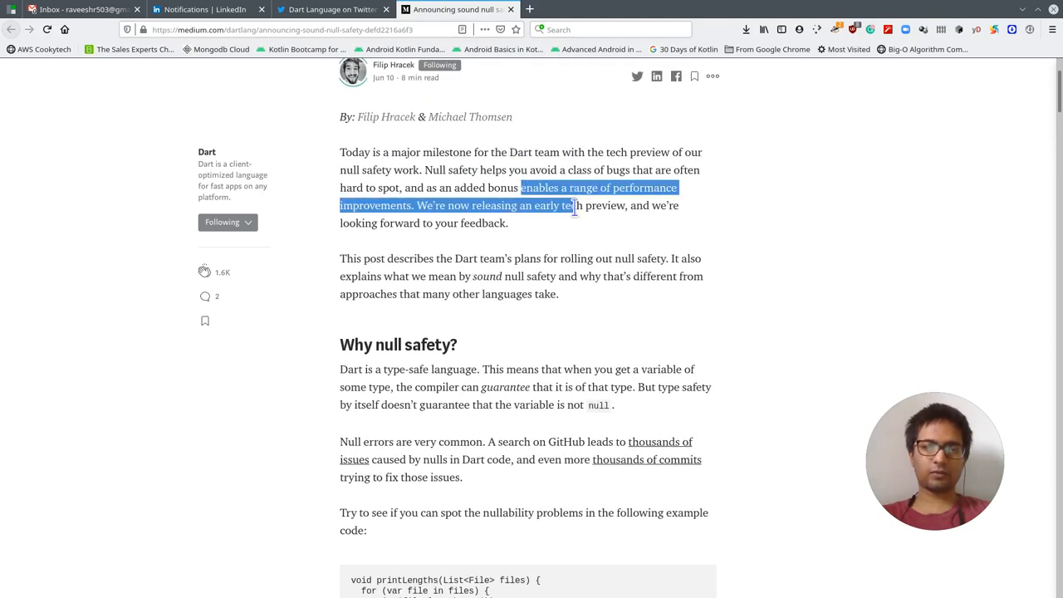
click(486, 152)
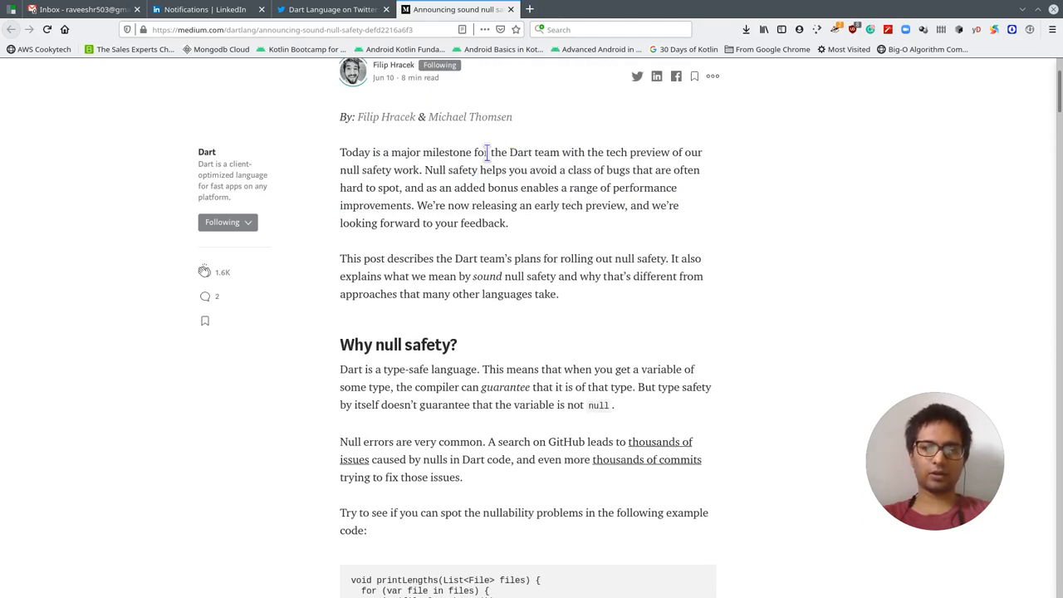
scroll(down, 3)
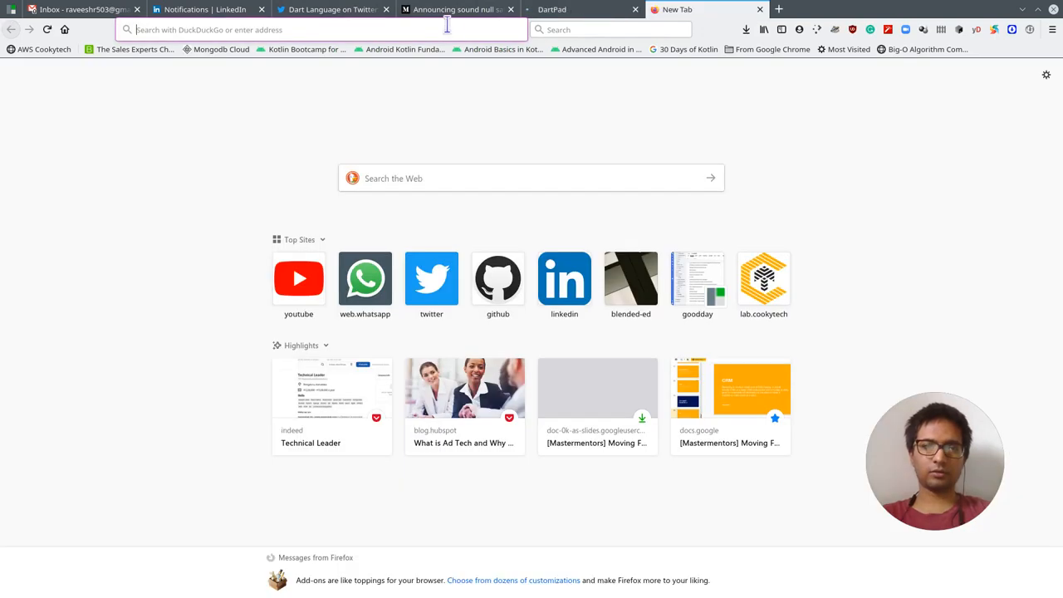
Enter nullsafety.dartpad.dev and arrange it beside the regular dartpad.dev window
text(nullsafety.dartpad.dev)
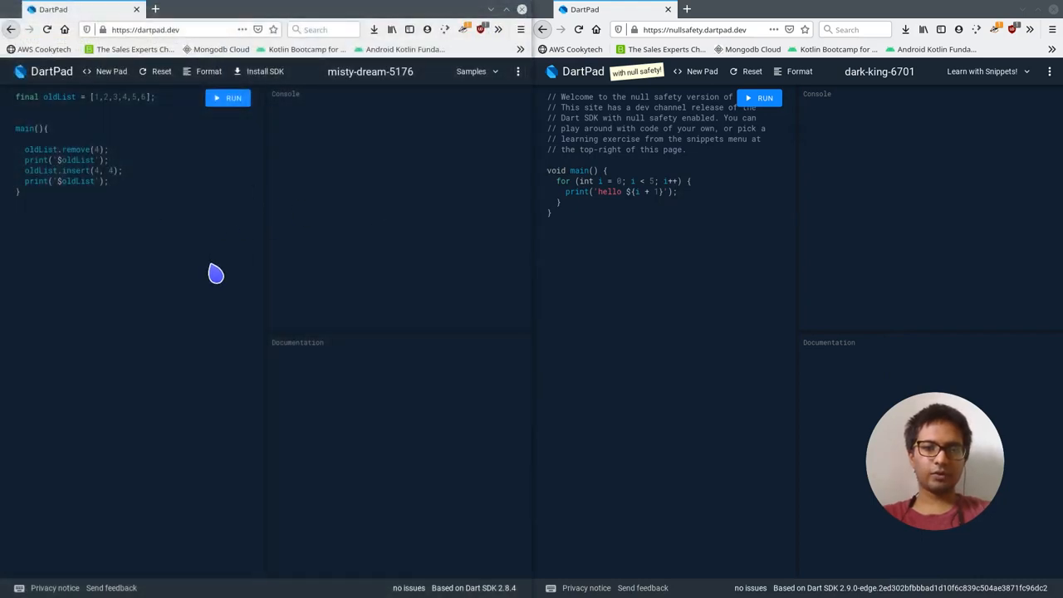
mouse_move(854, 90)
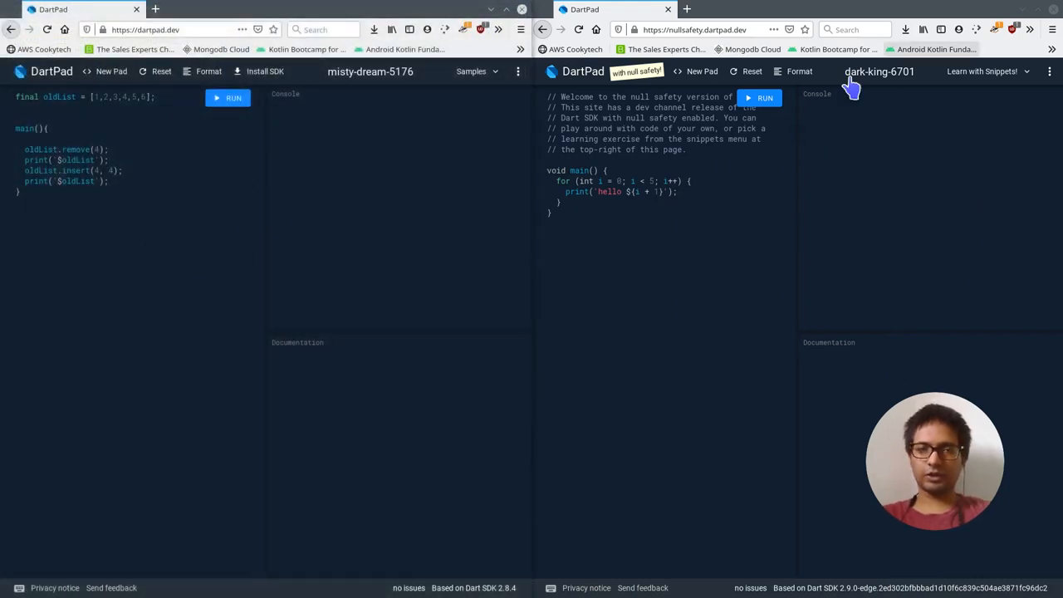
mouse_move(55, 379)
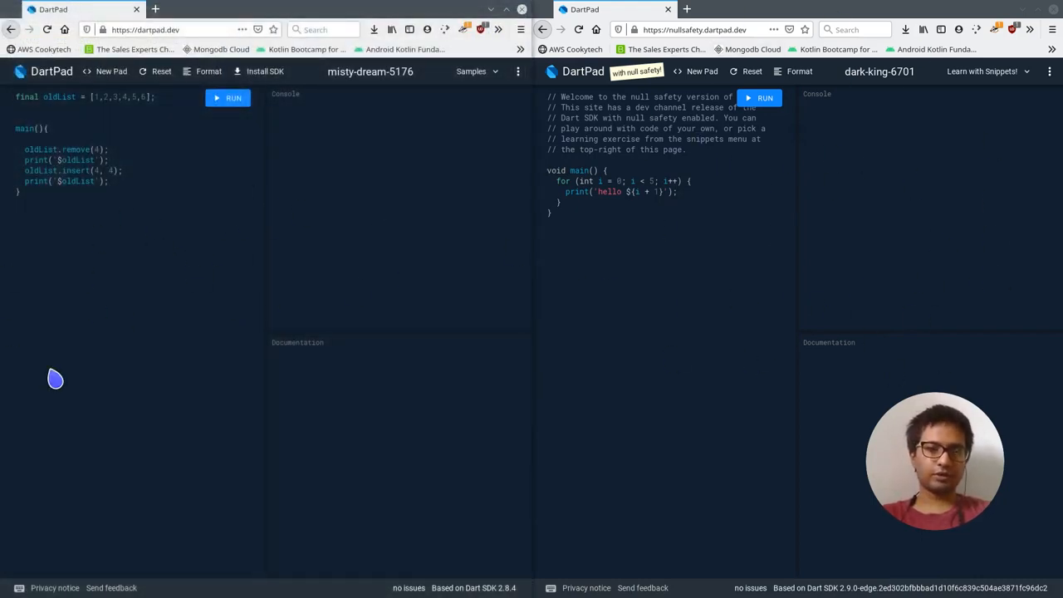
mouse_move(119, 260)
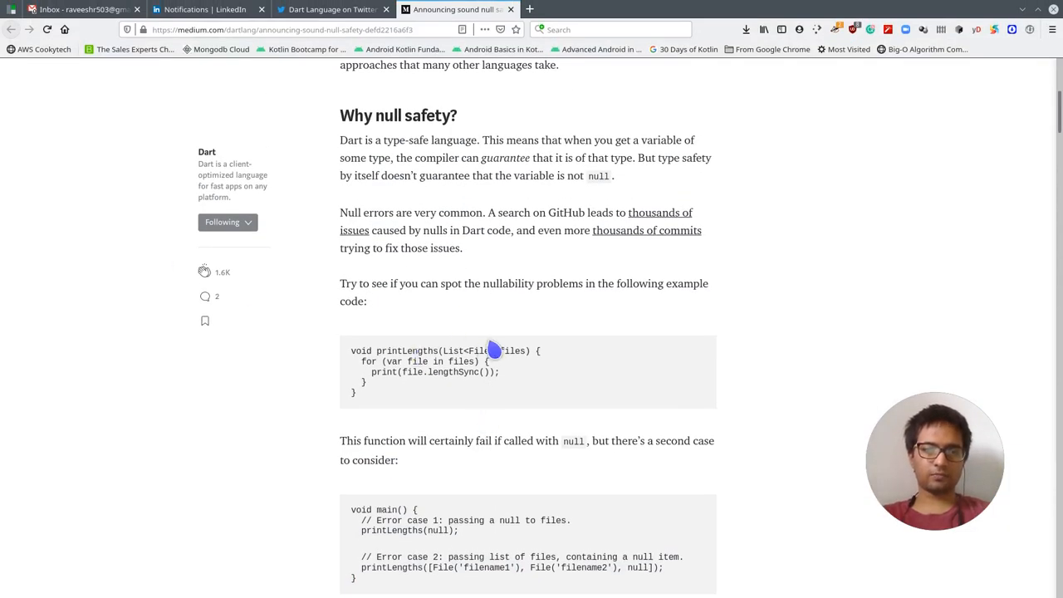
mouse_move(424, 350)
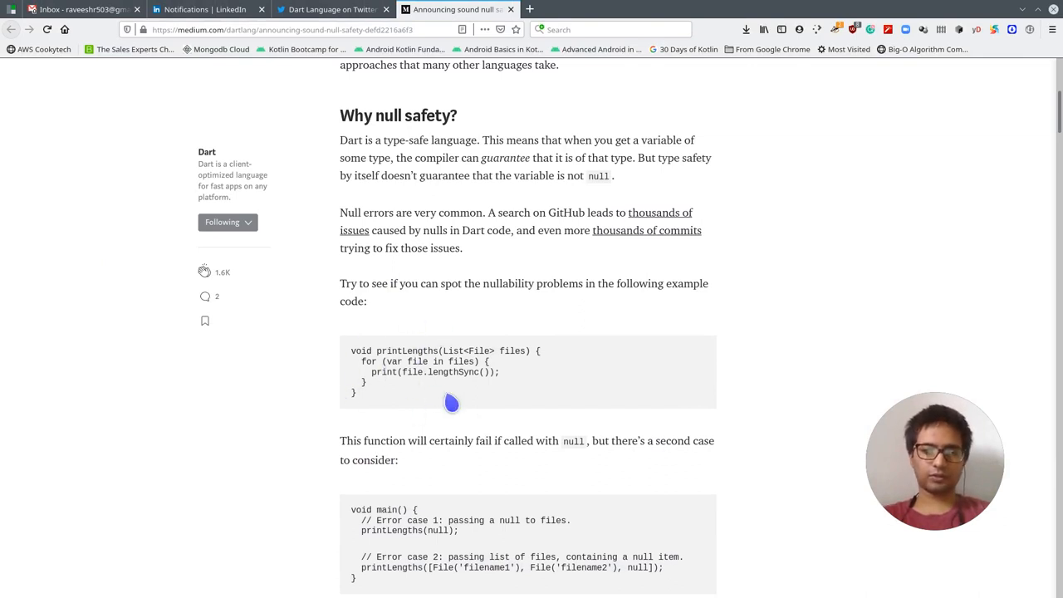
mouse_move(495, 356)
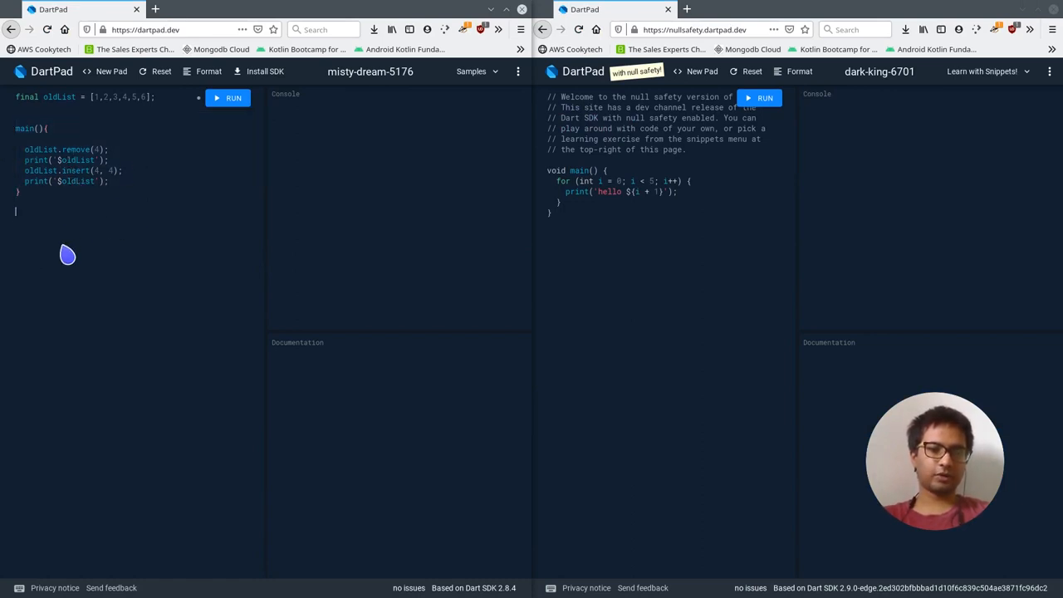
Delete main's list statements and write the printLengthOfArray(List<dynamic> list) signature
drag(25, 150, 108, 181)
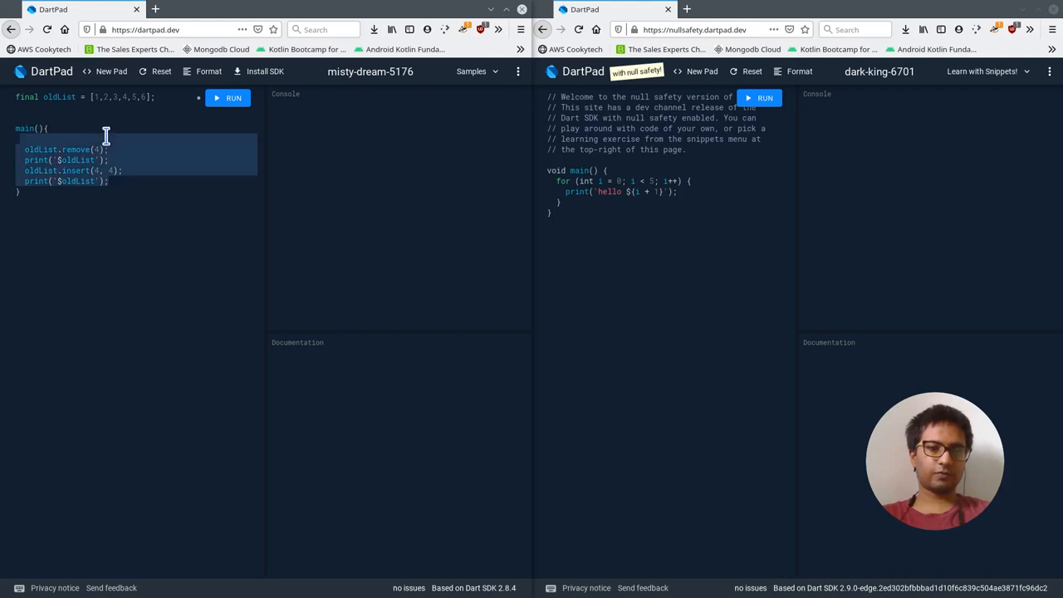
key(Delete)
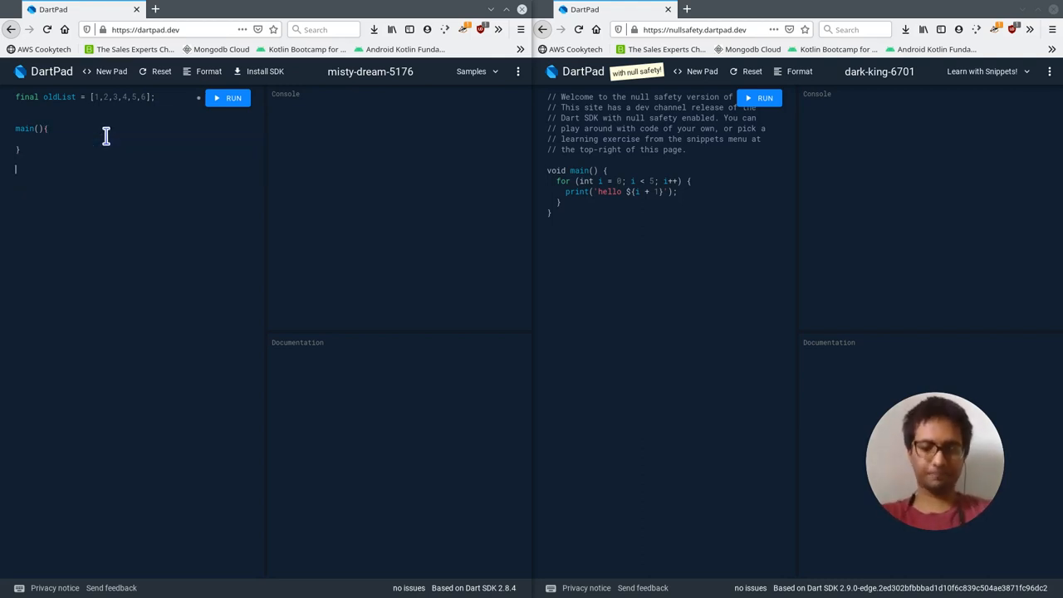
text(printLengthOf)
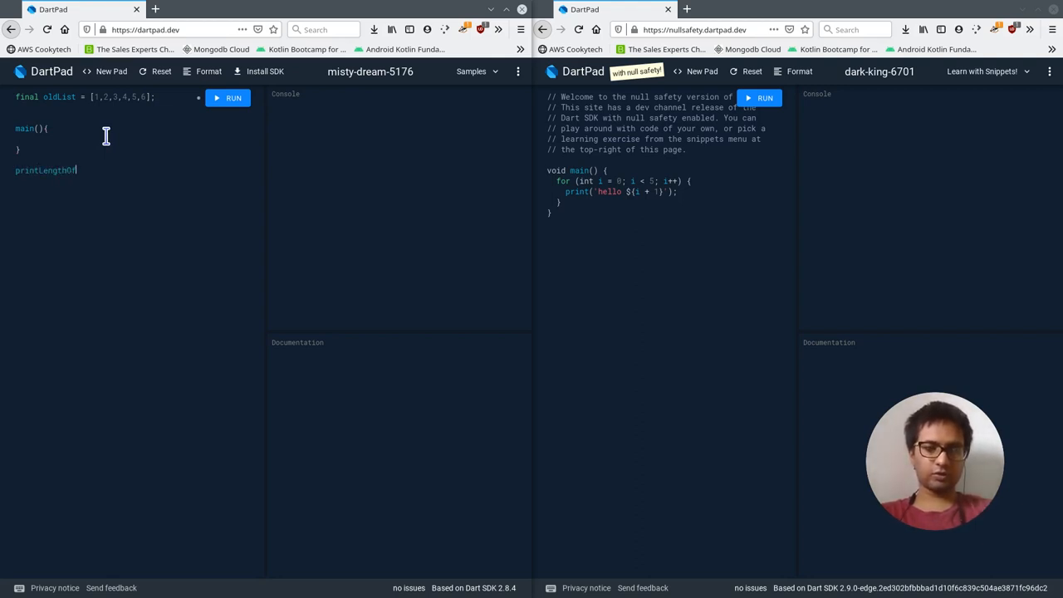
text(A)
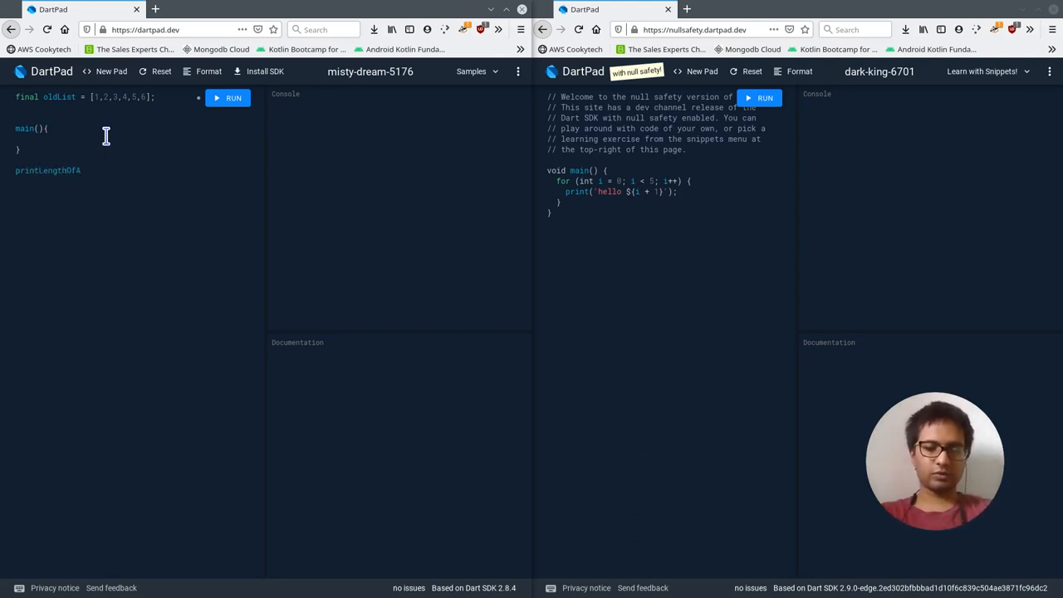
text(rray)
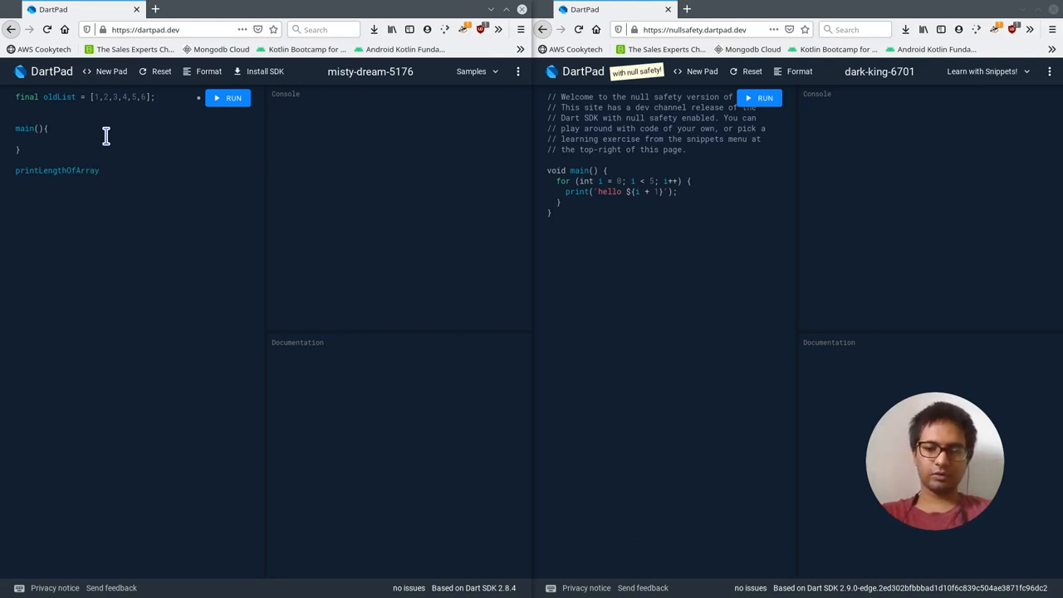
text(()
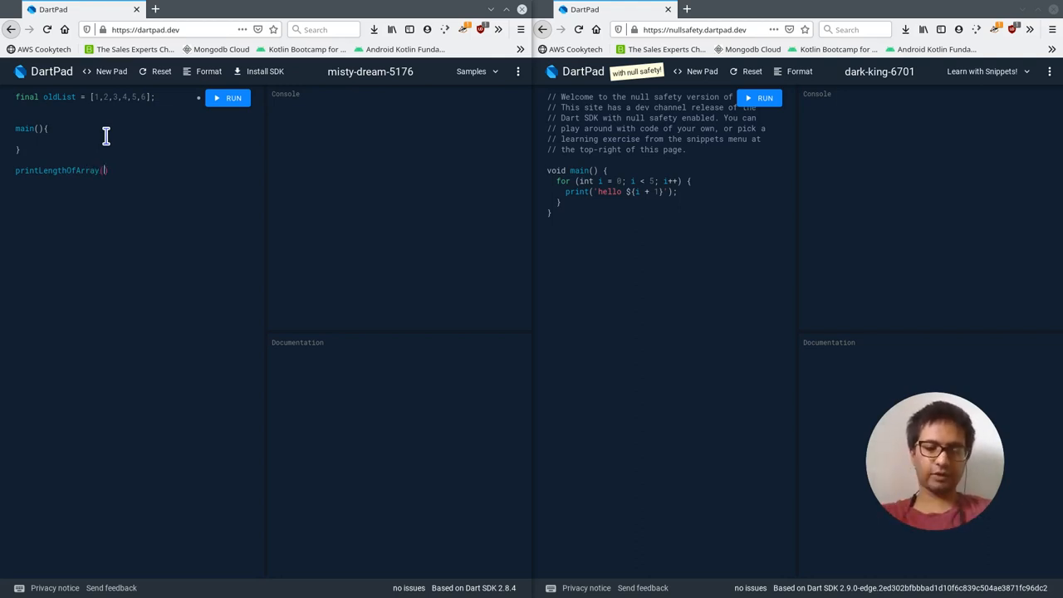
text((List)
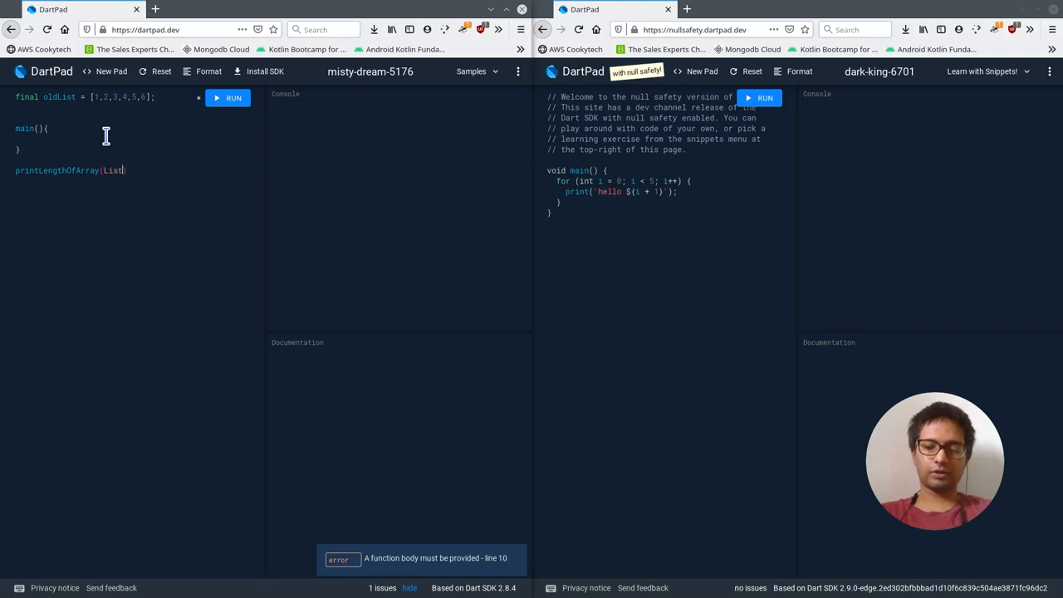
text(<>)
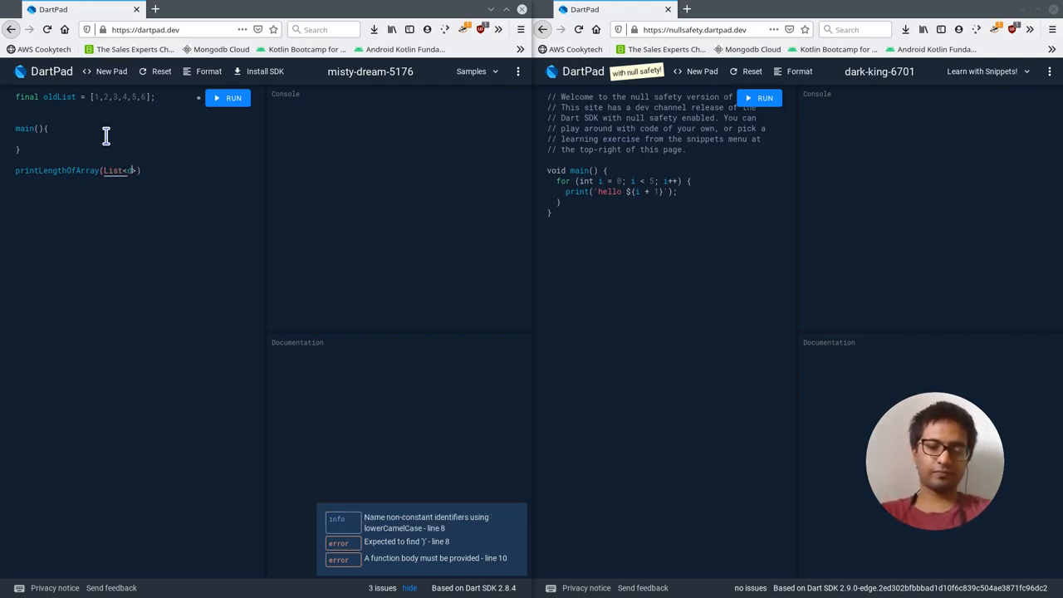
text(dynamic>)
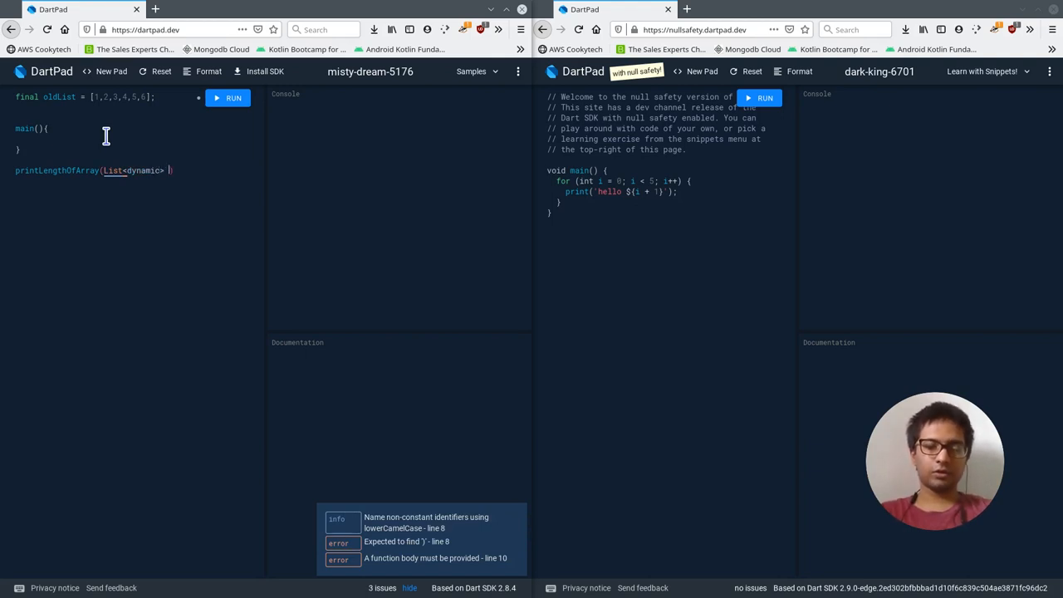
text(list)
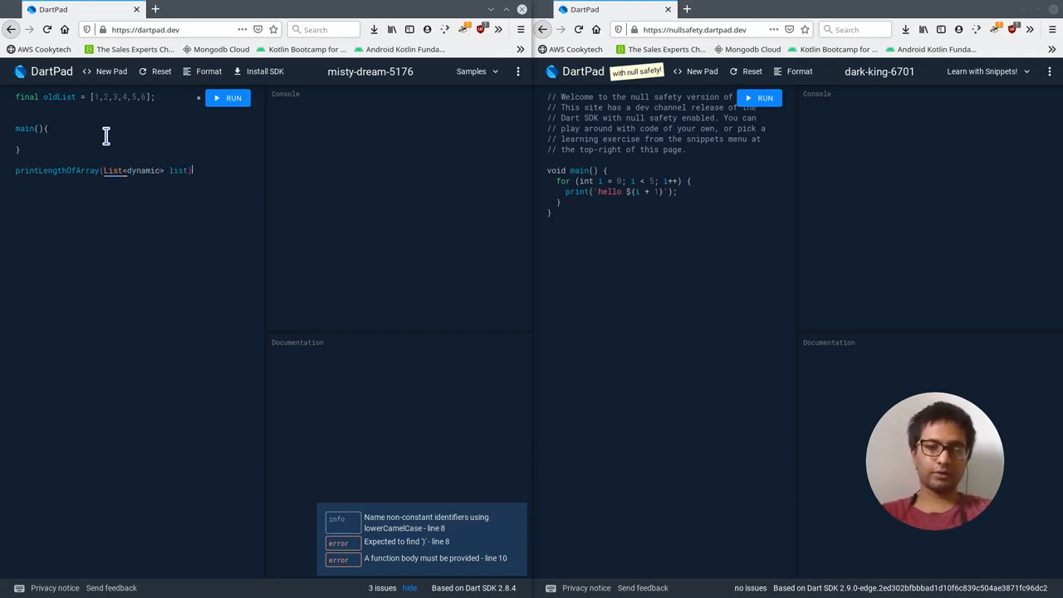
Give printLengthOfArray an arrow body printing '${list.length}'
text({})
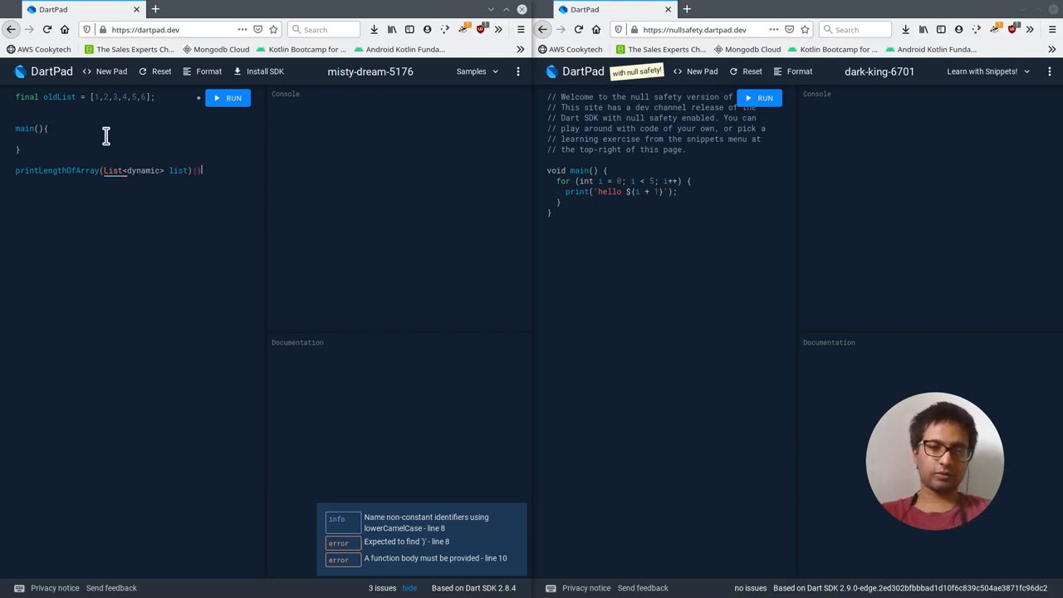
text(=>)
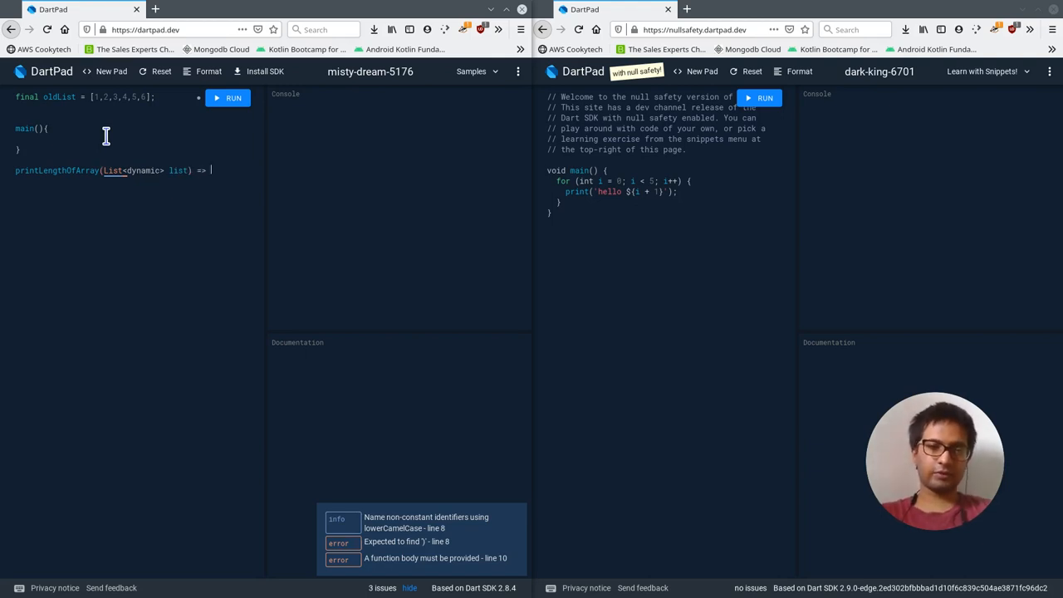
text(print('${}');)
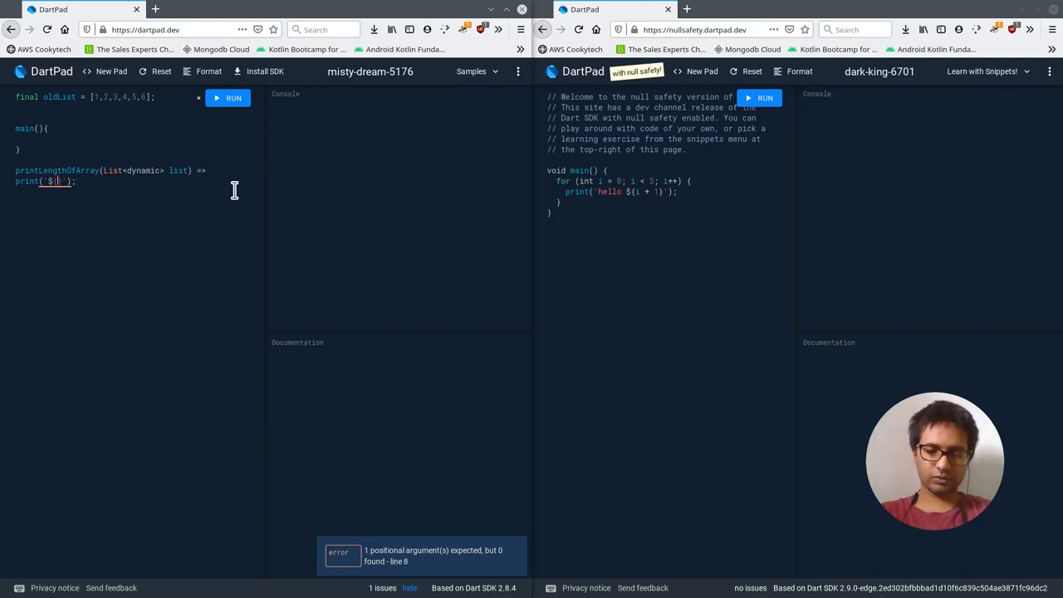
text(list)
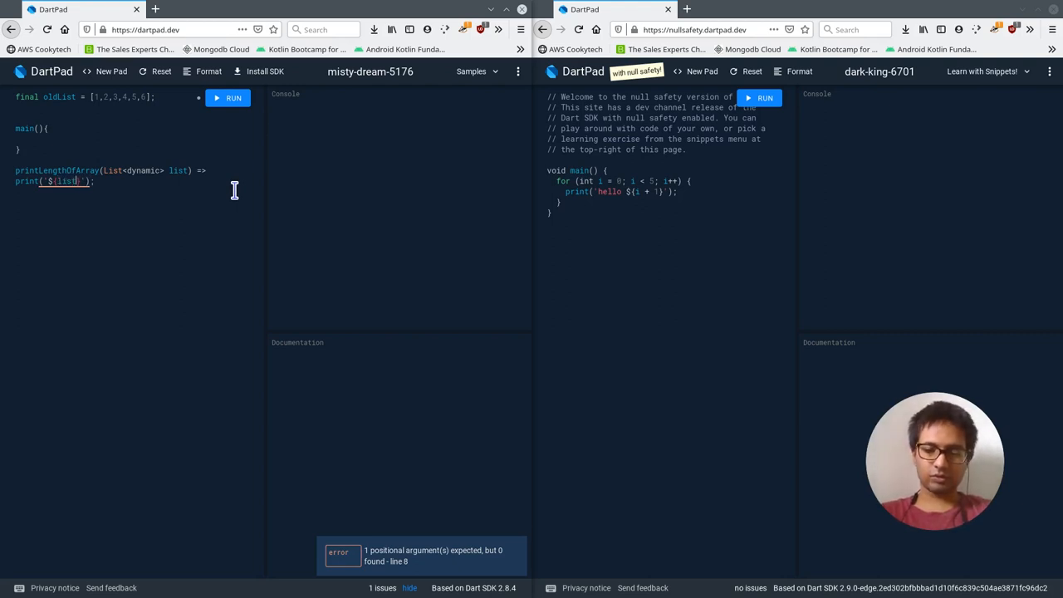
text(.length)
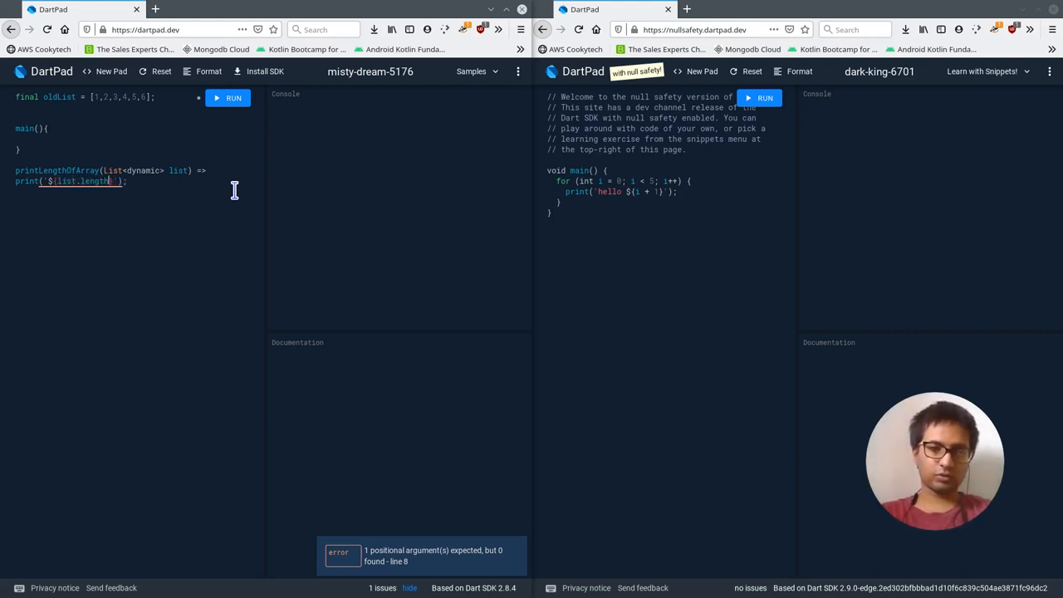
click(93, 181)
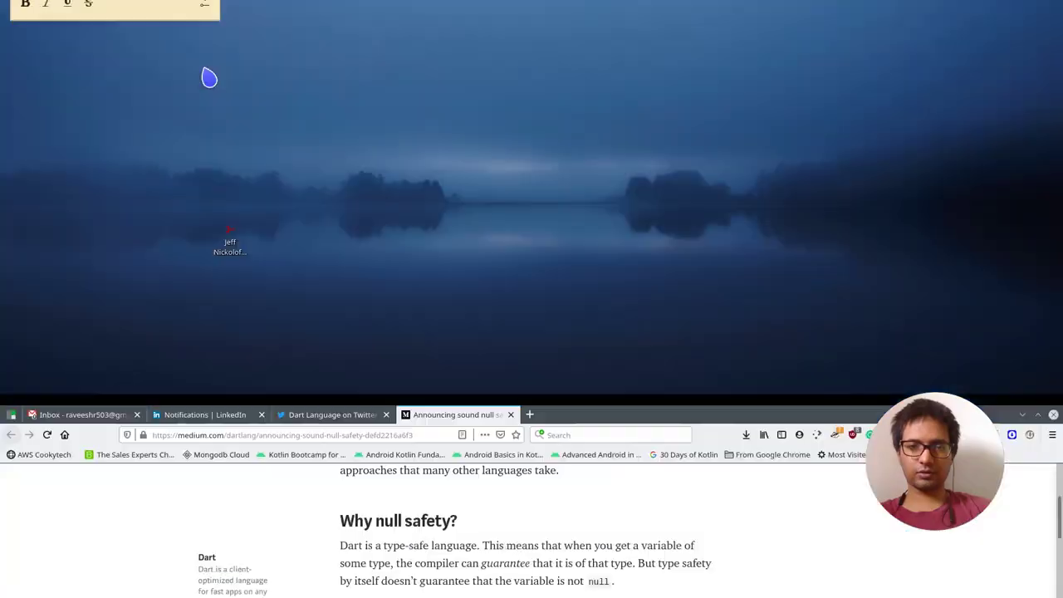
Paste the oldList and printLengthOfArray code over the null-safety pad's welcome main()
click(206, 70)
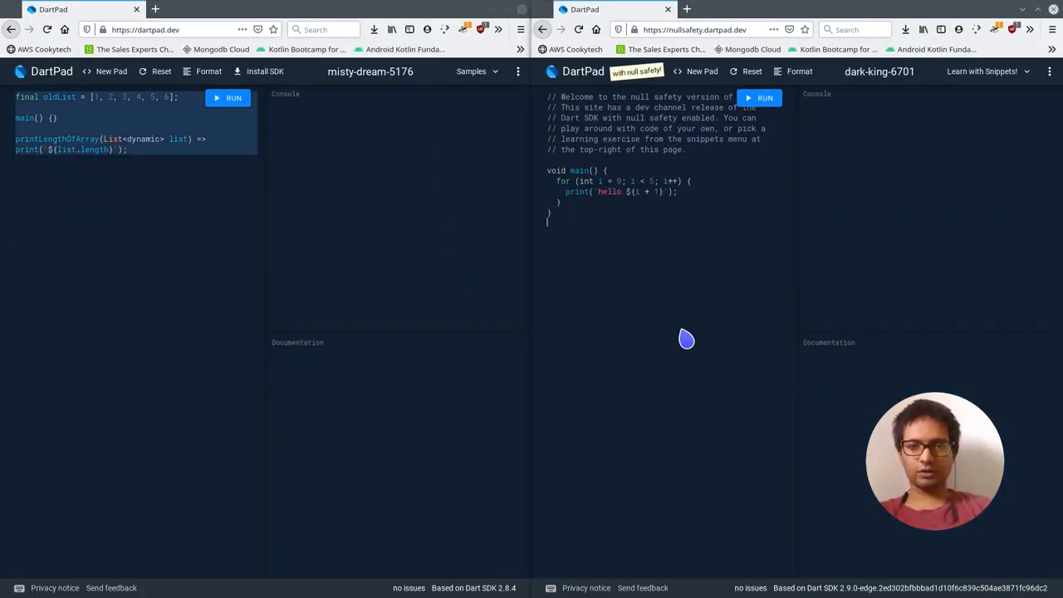
mouse_move(659, 308)
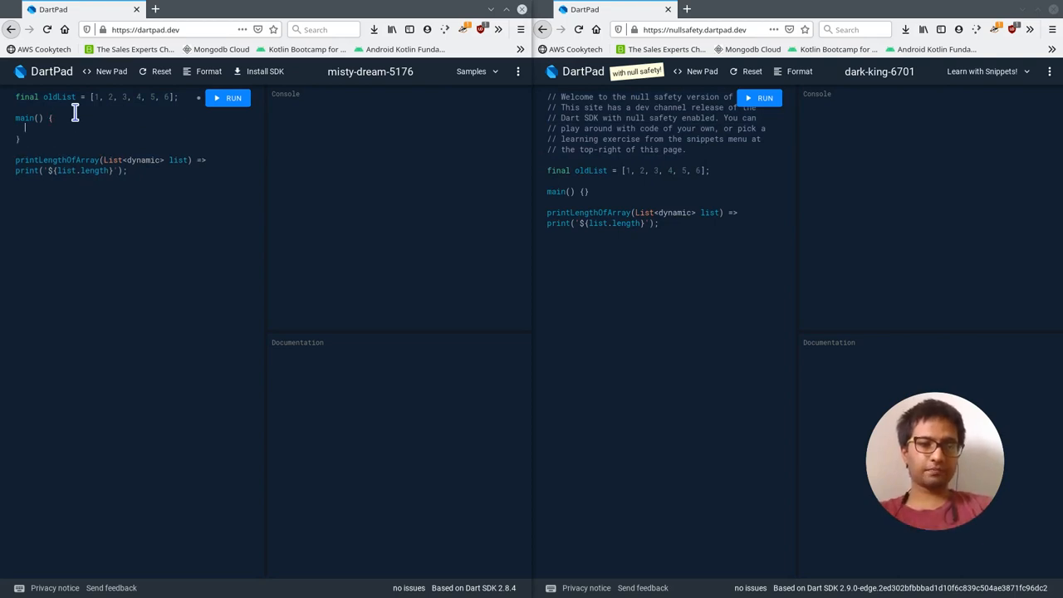
Add printLengthOfArray(null); to the classic pad's main and run it, getting a TypeError
text(print)
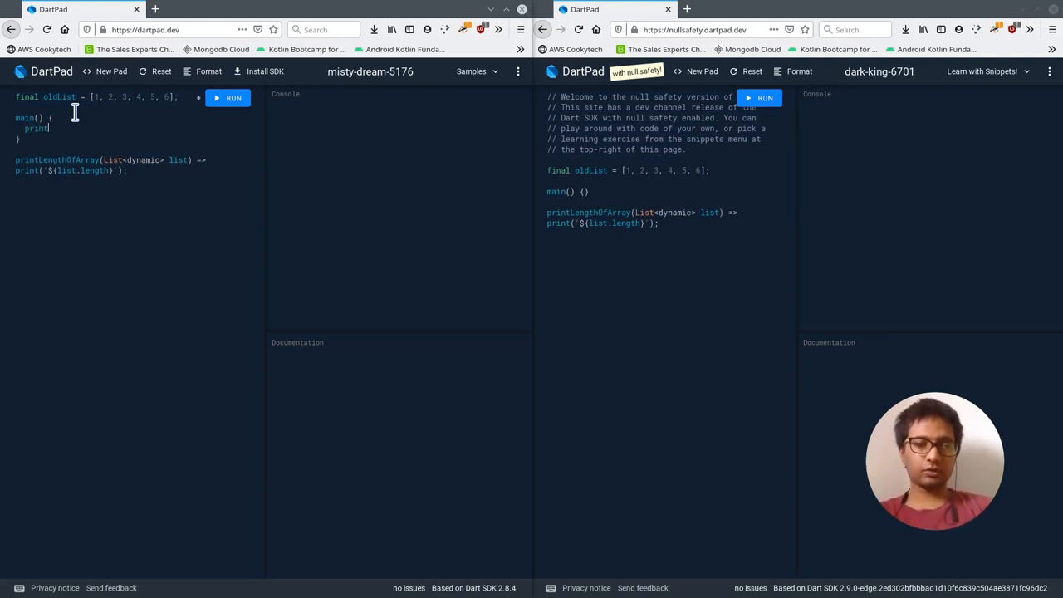
text(Le)
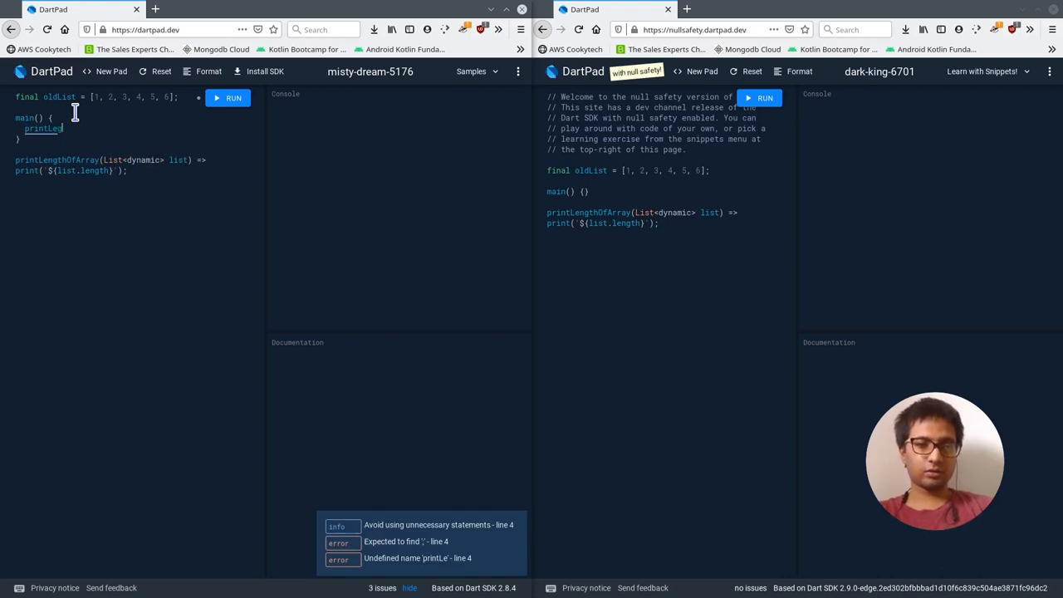
text(ngth)
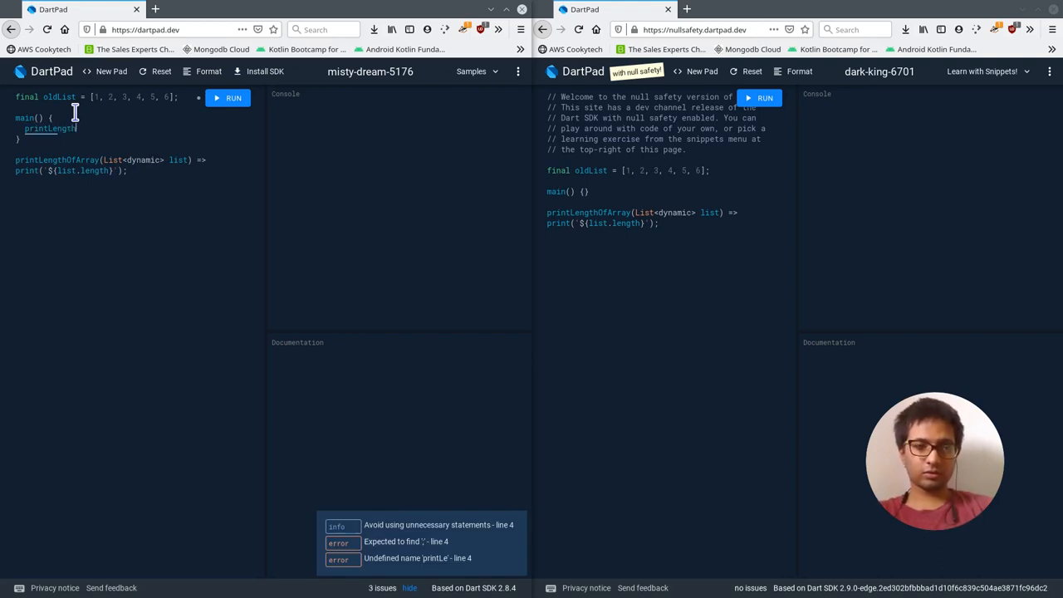
text(Of)
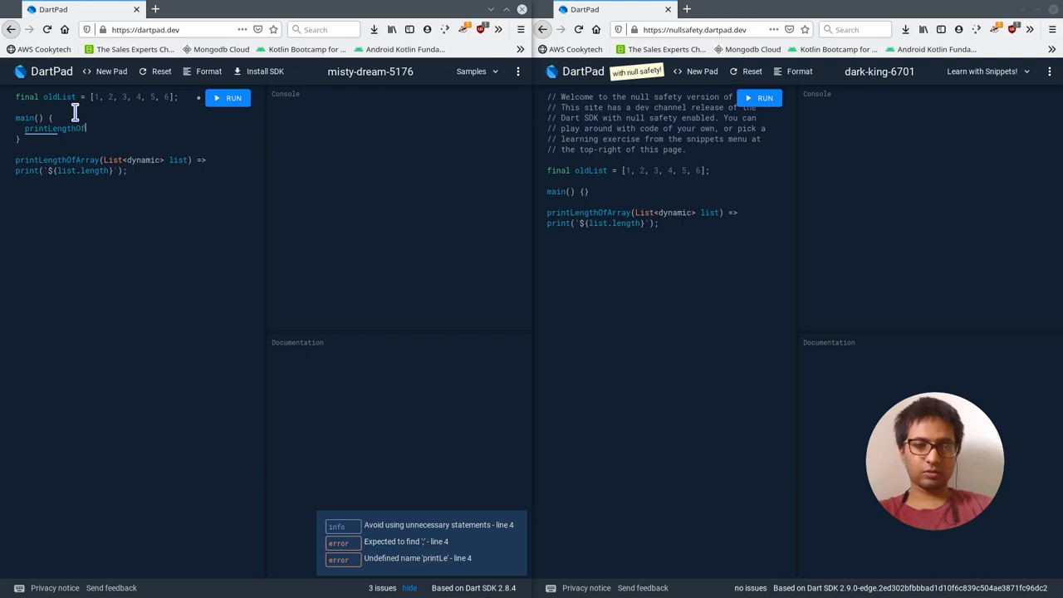
text(Array)
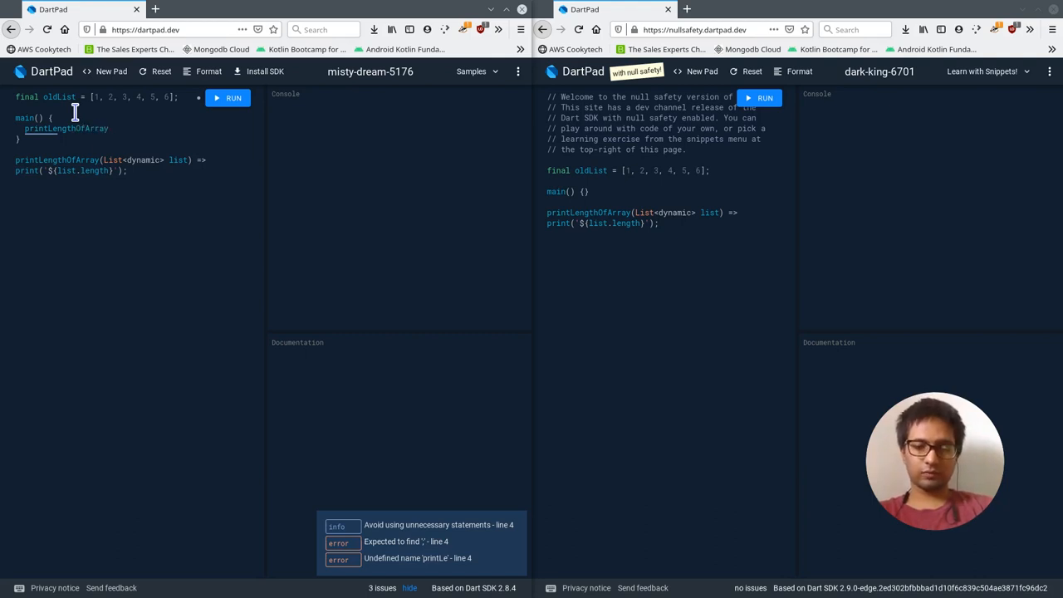
text((null))
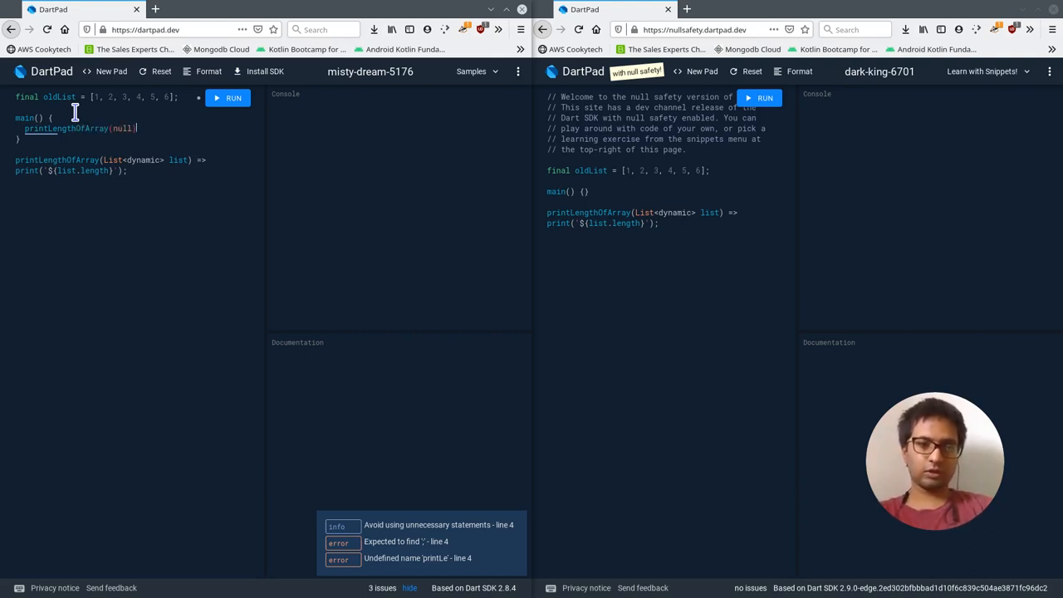
text(;)
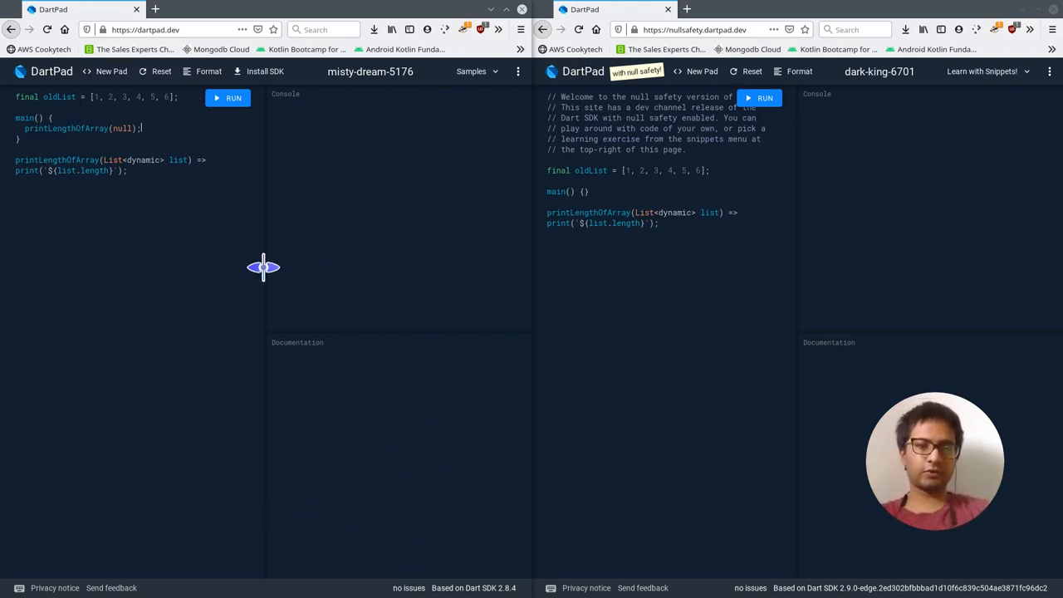
click(226, 98)
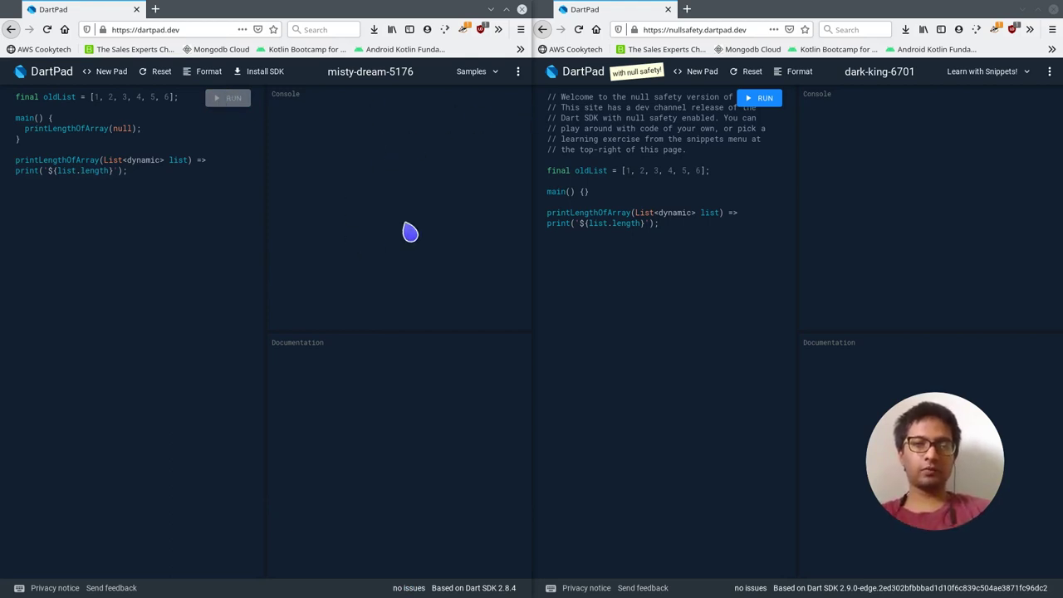
click(228, 97)
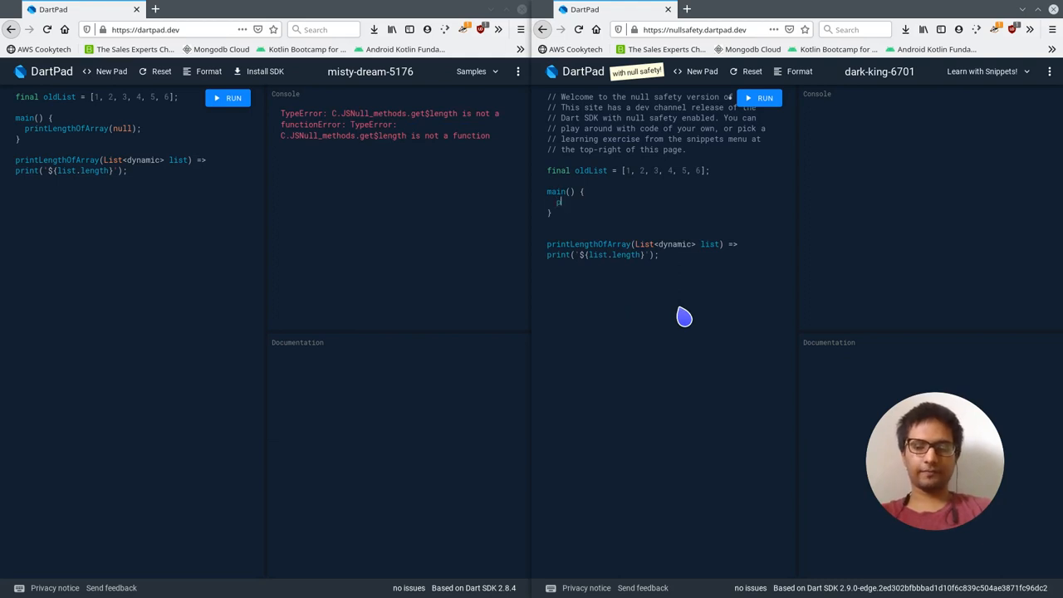
Call printLengthOfArray(null) in the null-safety pad and run it to see the Null-to-List error
text(print)
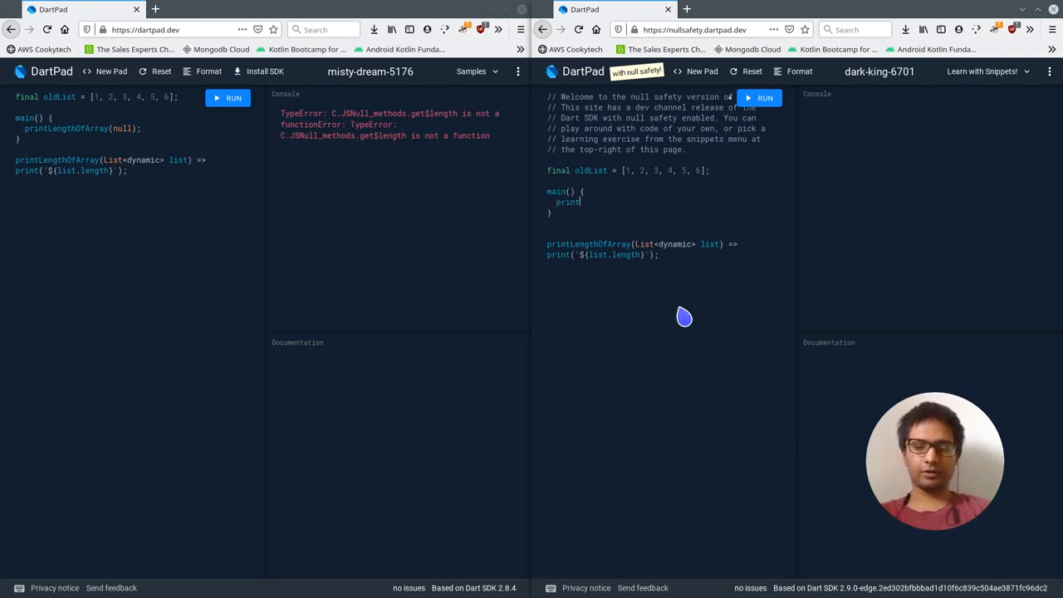
text(LengthOf)
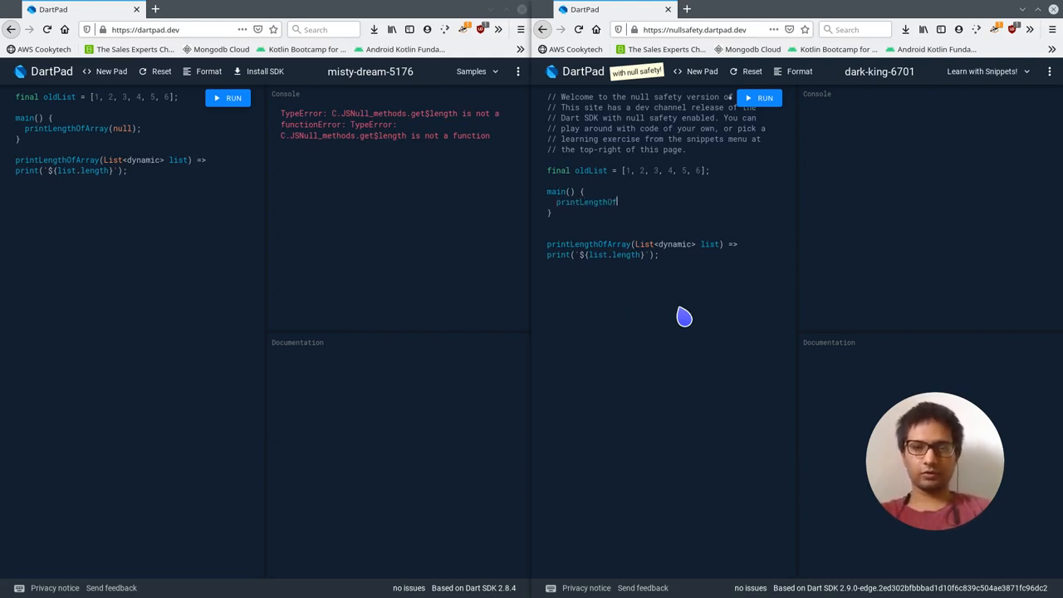
text(Array(null);)
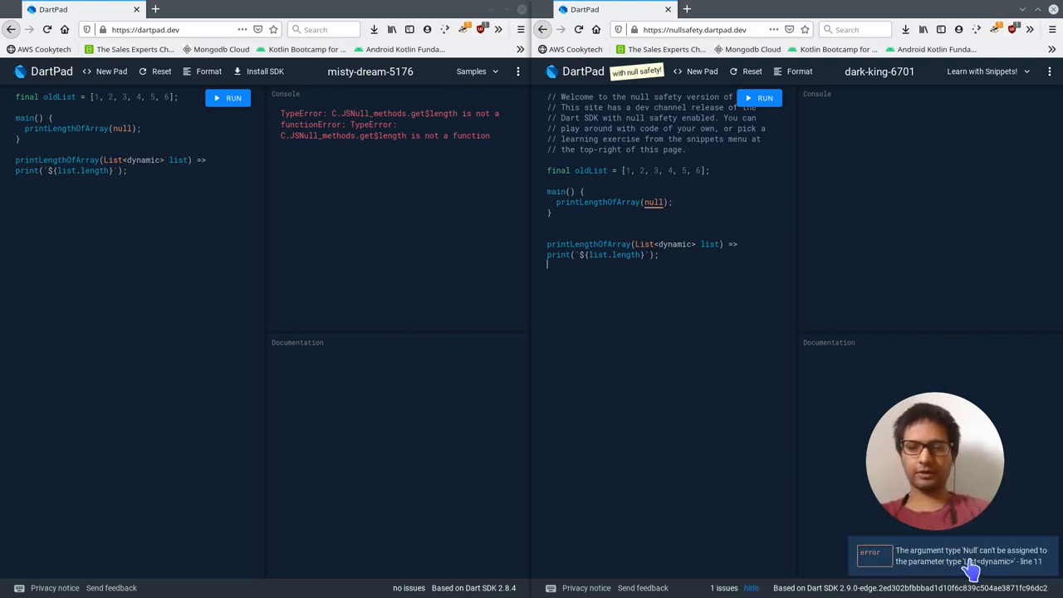
mouse_move(947, 564)
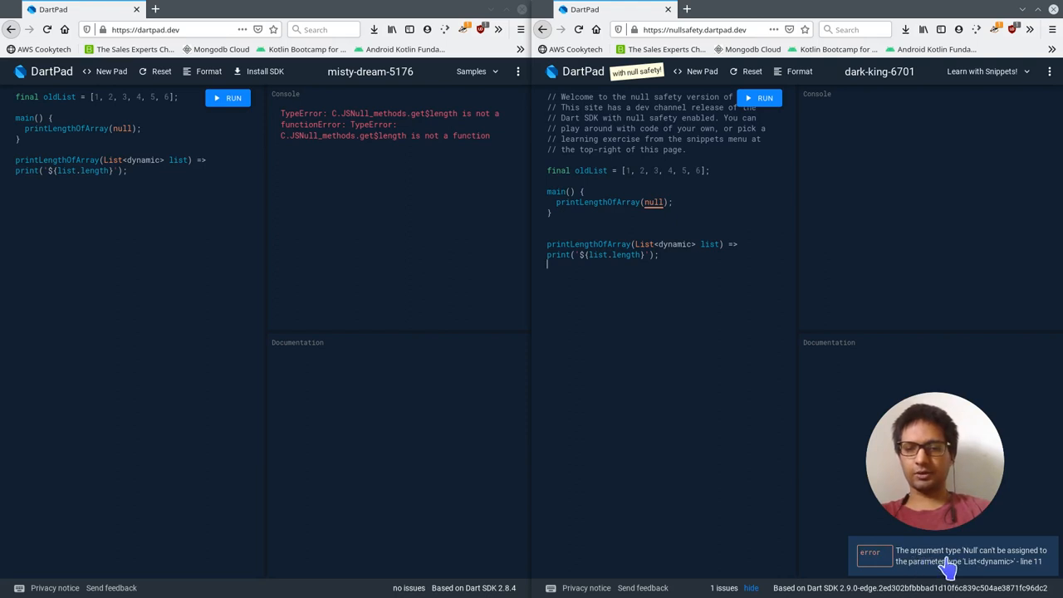
mouse_move(947, 573)
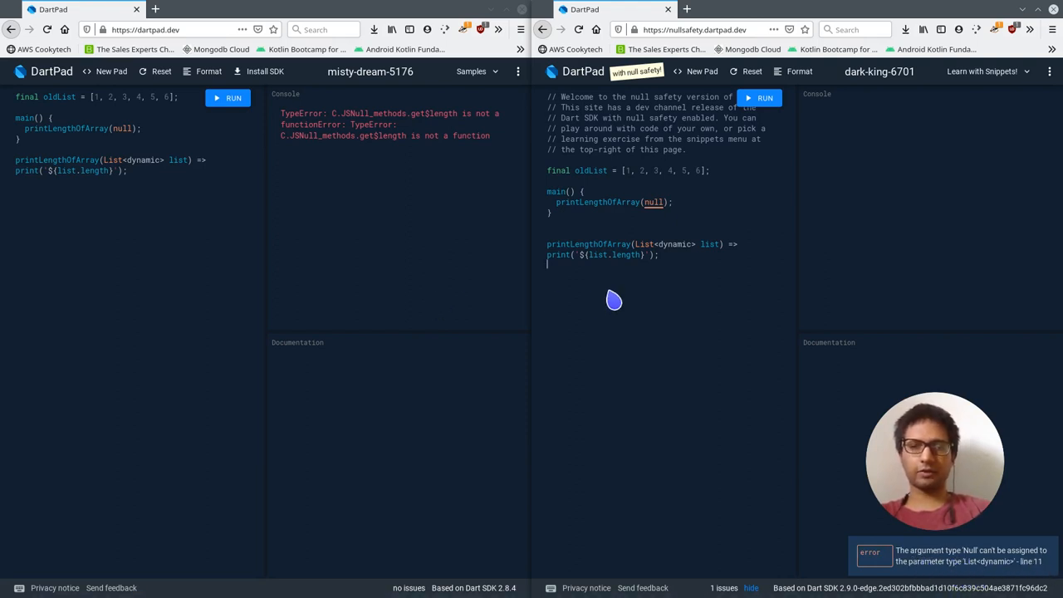
mouse_move(653, 201)
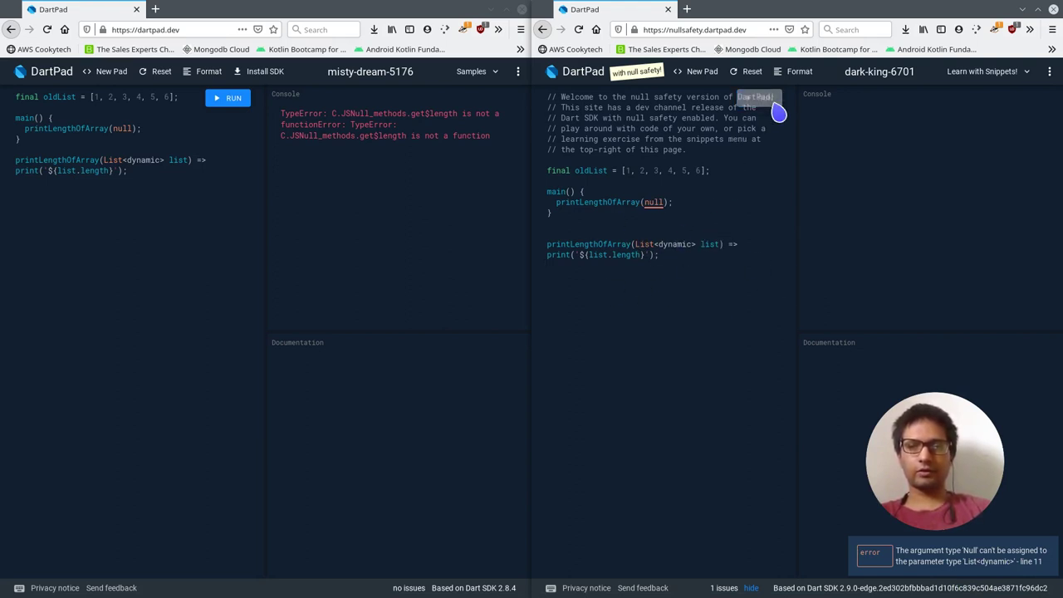
click(760, 97)
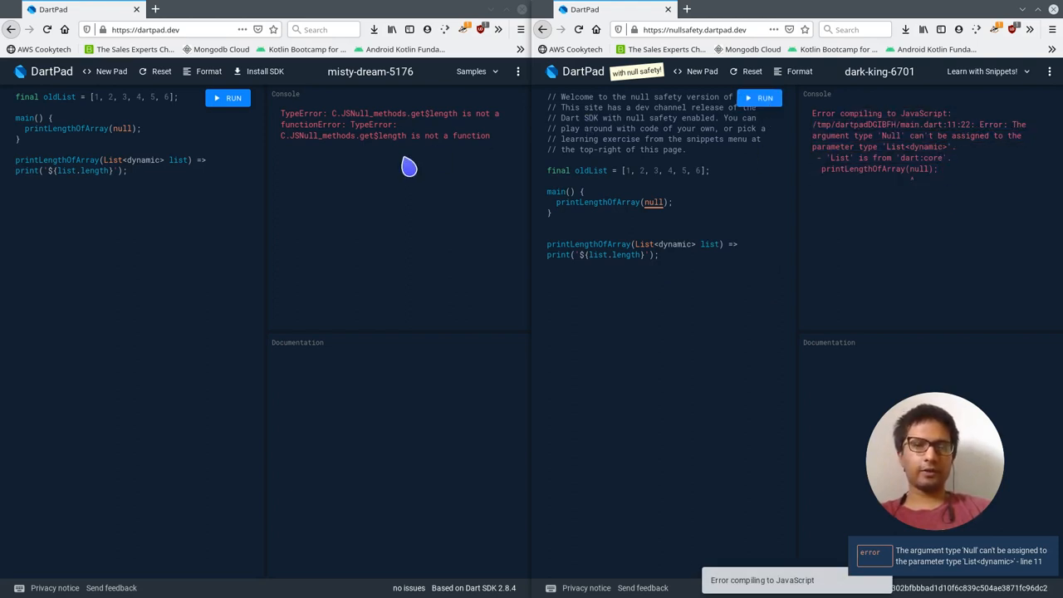
drag(283, 114, 490, 136)
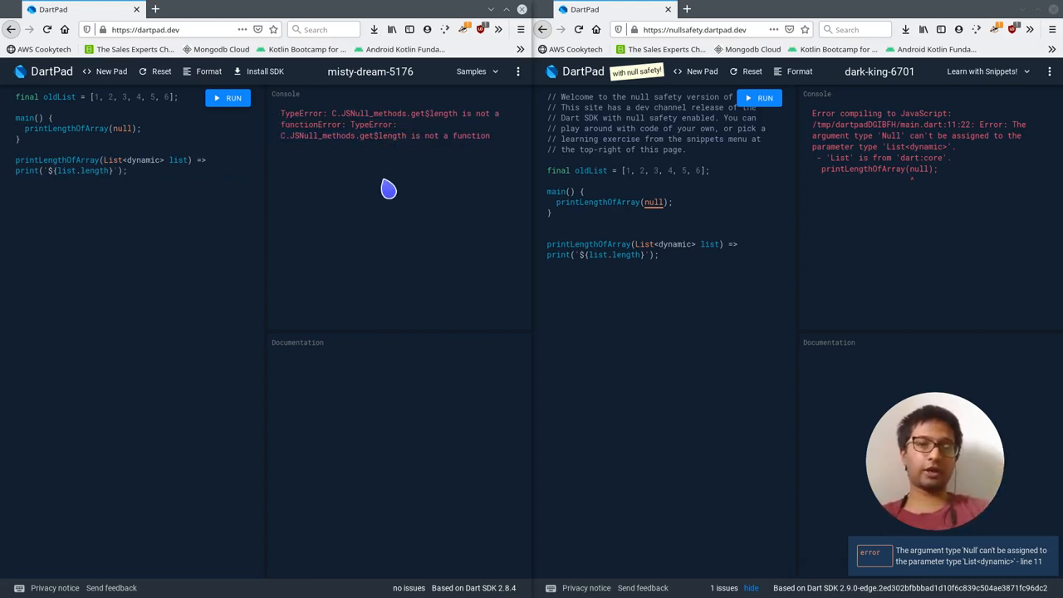
mouse_move(900, 235)
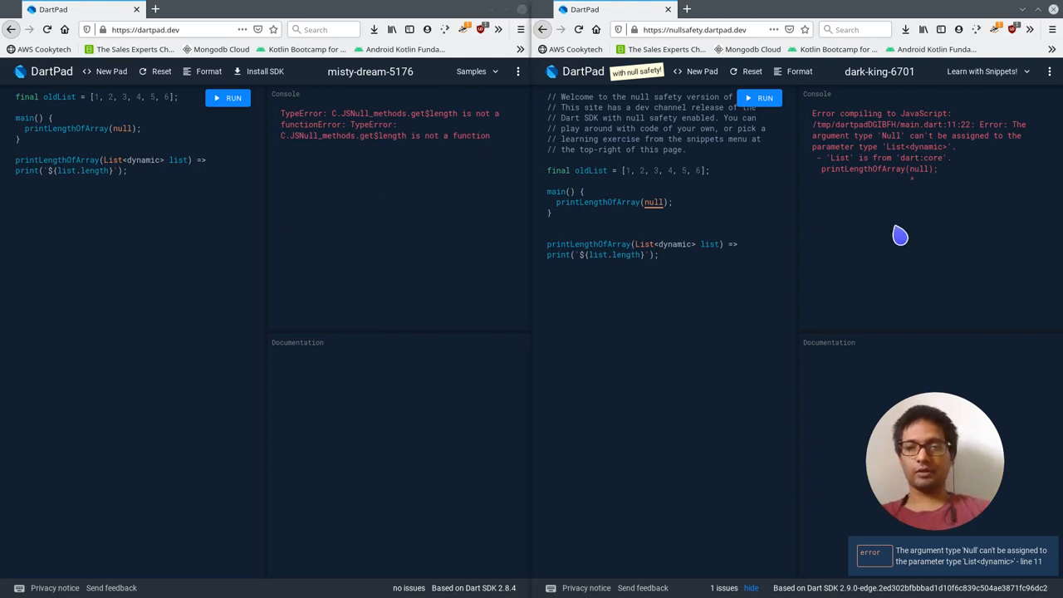
mouse_move(849, 235)
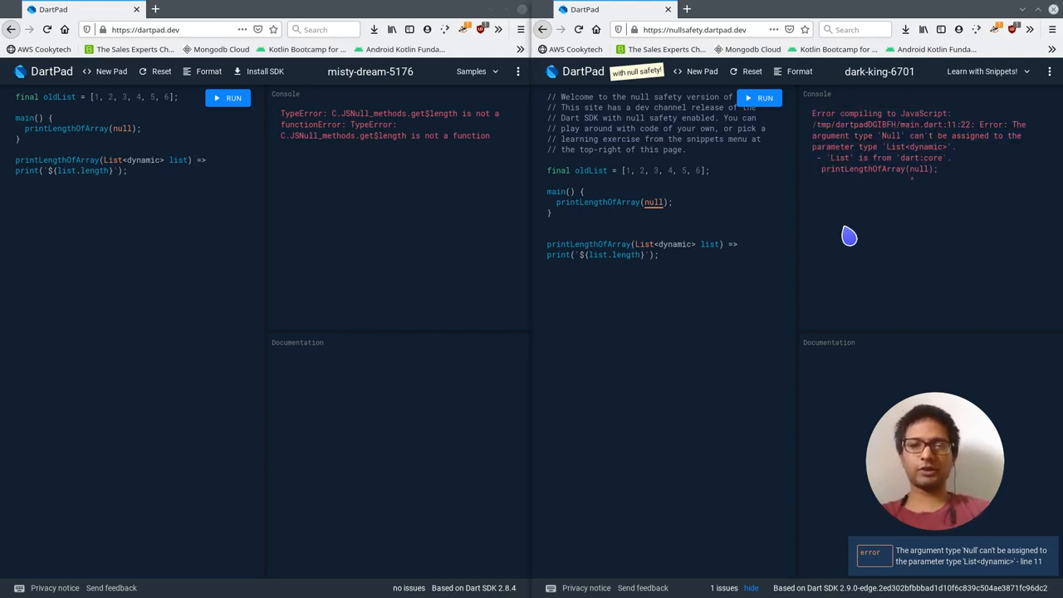
mouse_move(968, 163)
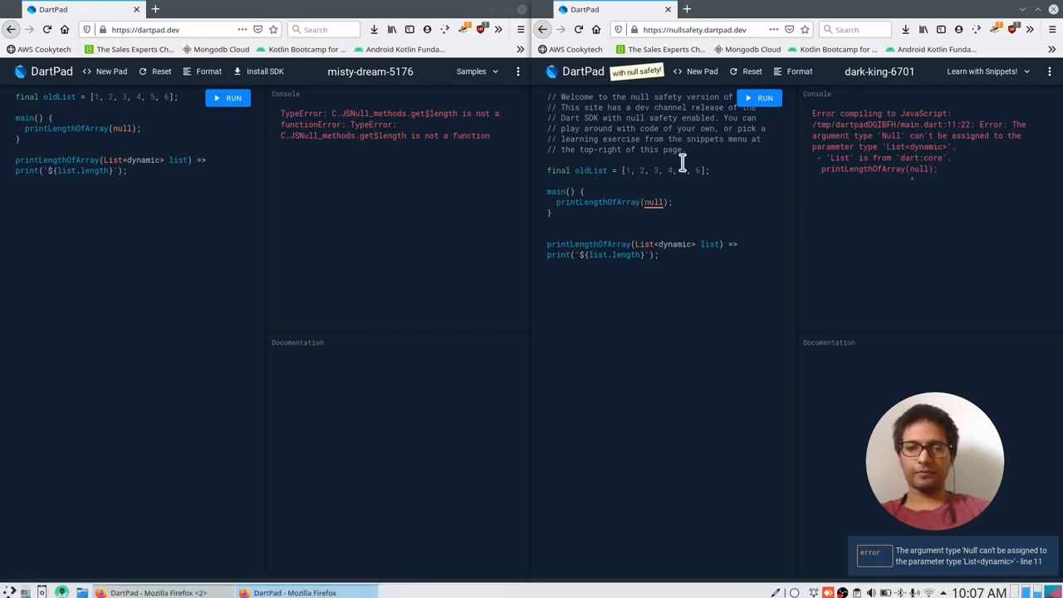
mouse_move(652, 201)
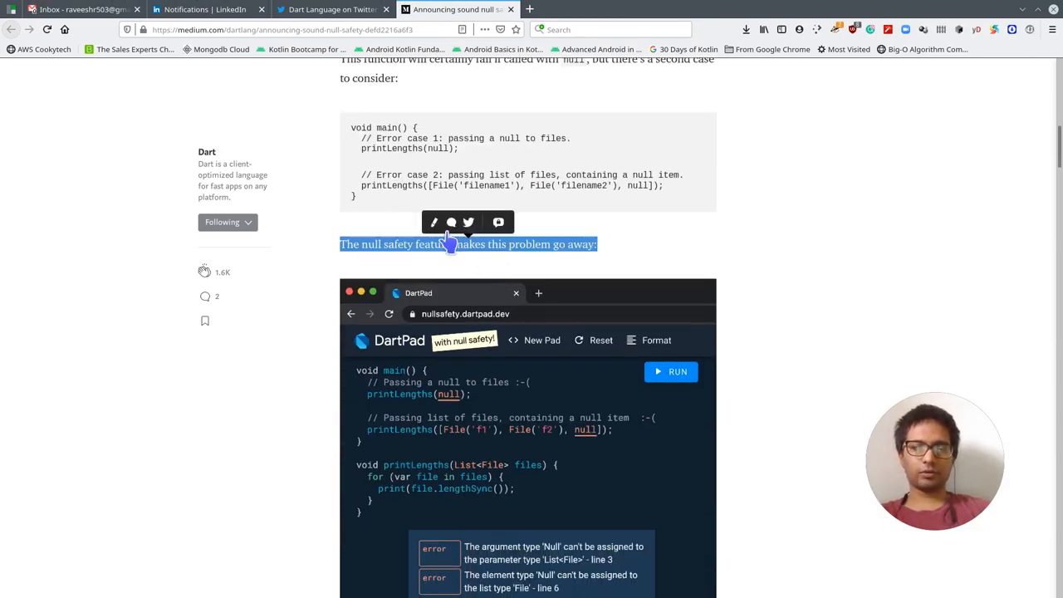
Read the Sound null safety section, highlighting that the files list is never null
scroll(down, 3)
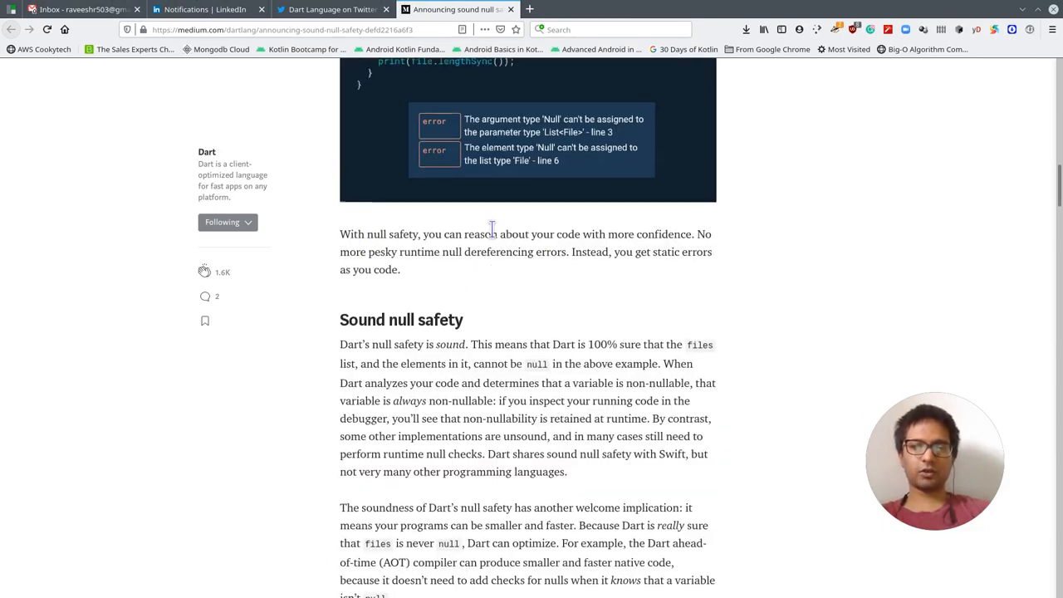
scroll(down, 3)
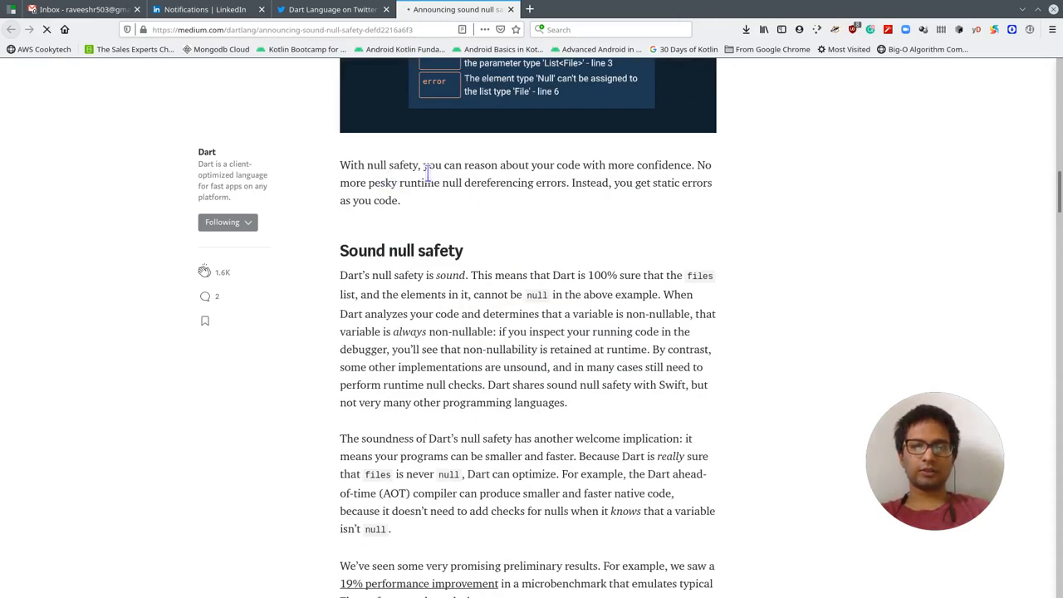
drag(518, 164, 619, 183)
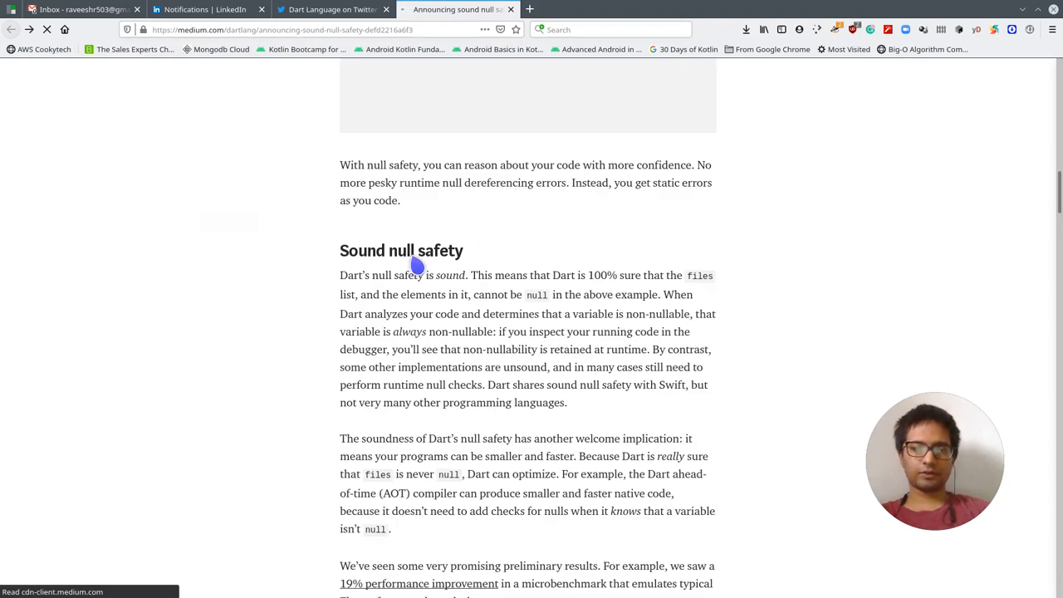
mouse_move(453, 199)
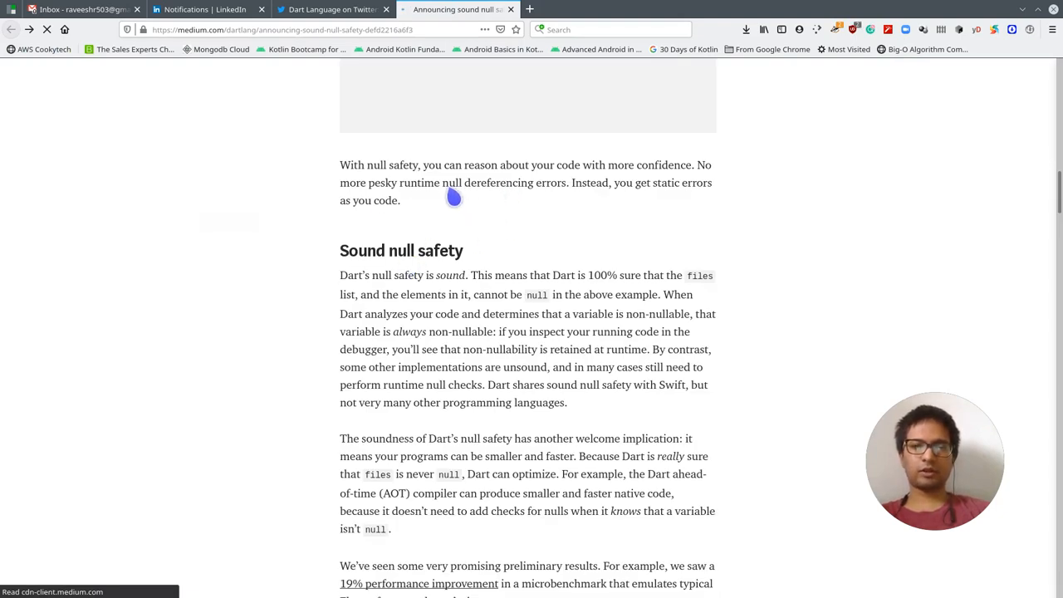
mouse_move(584, 202)
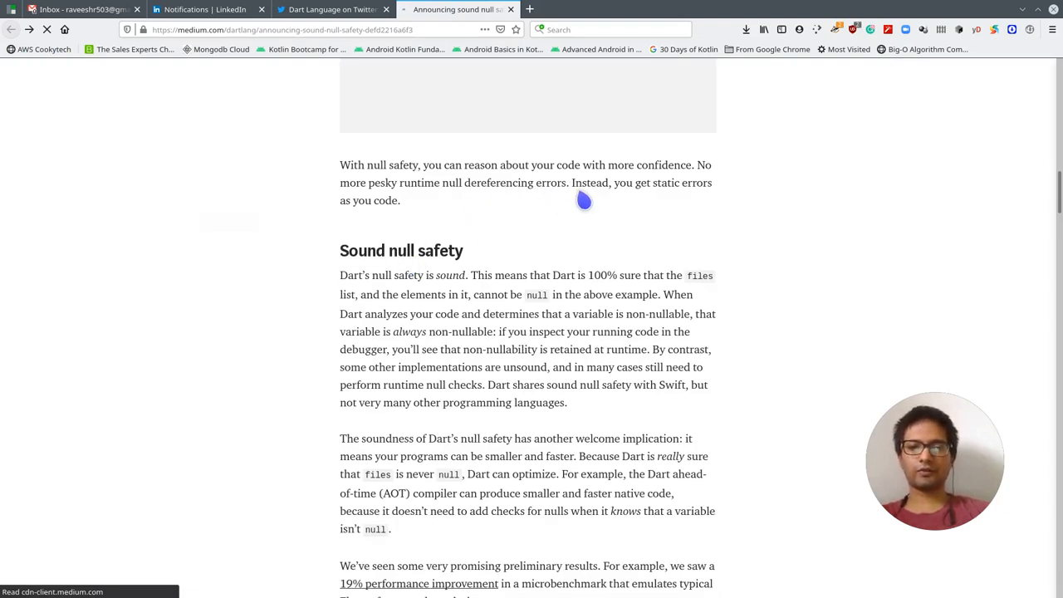
scroll(up, 3)
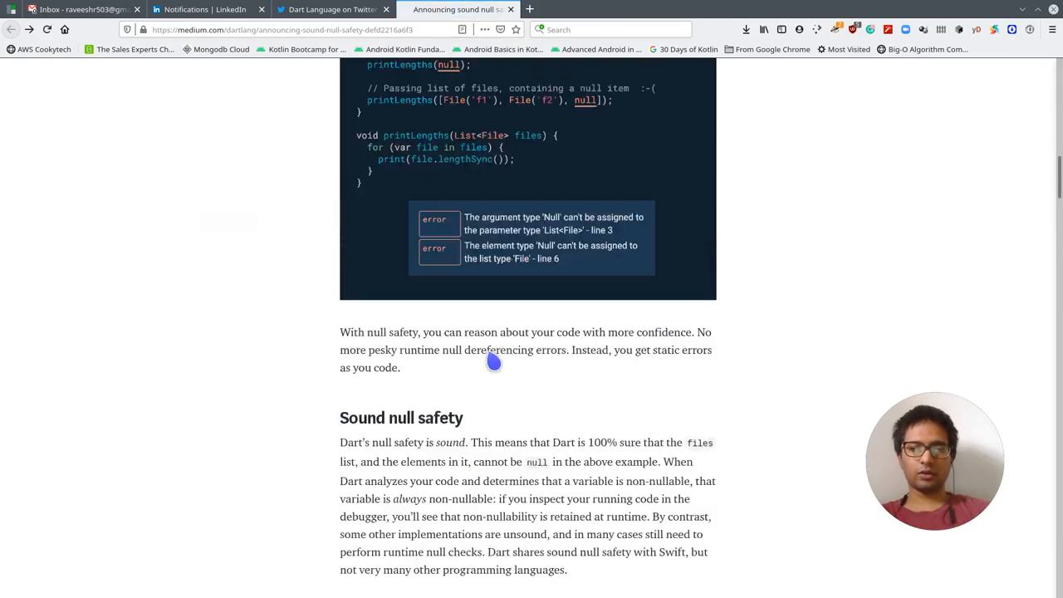
scroll(down, 3)
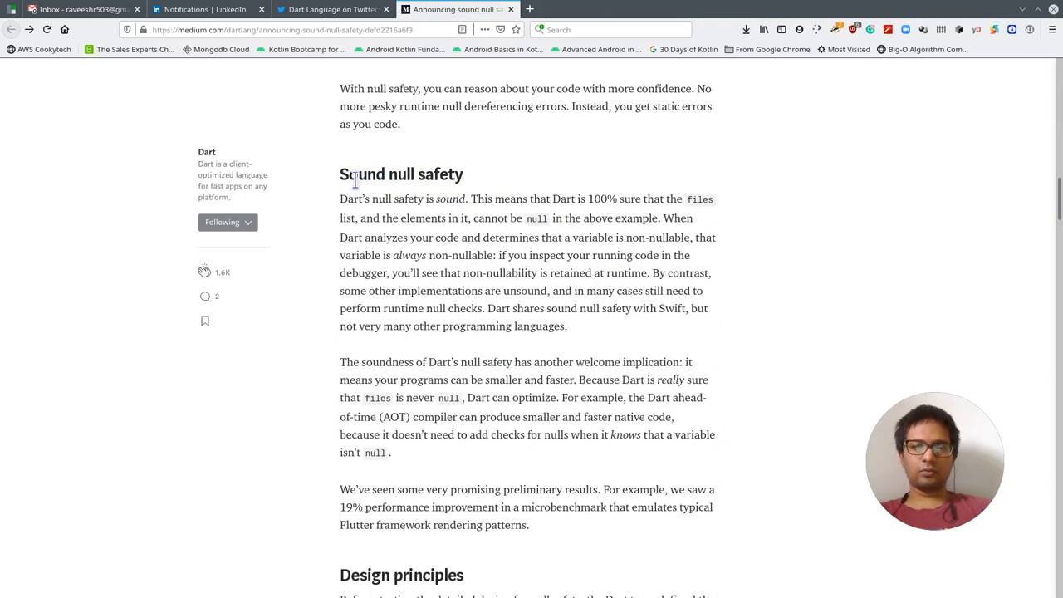
drag(404, 199, 469, 198)
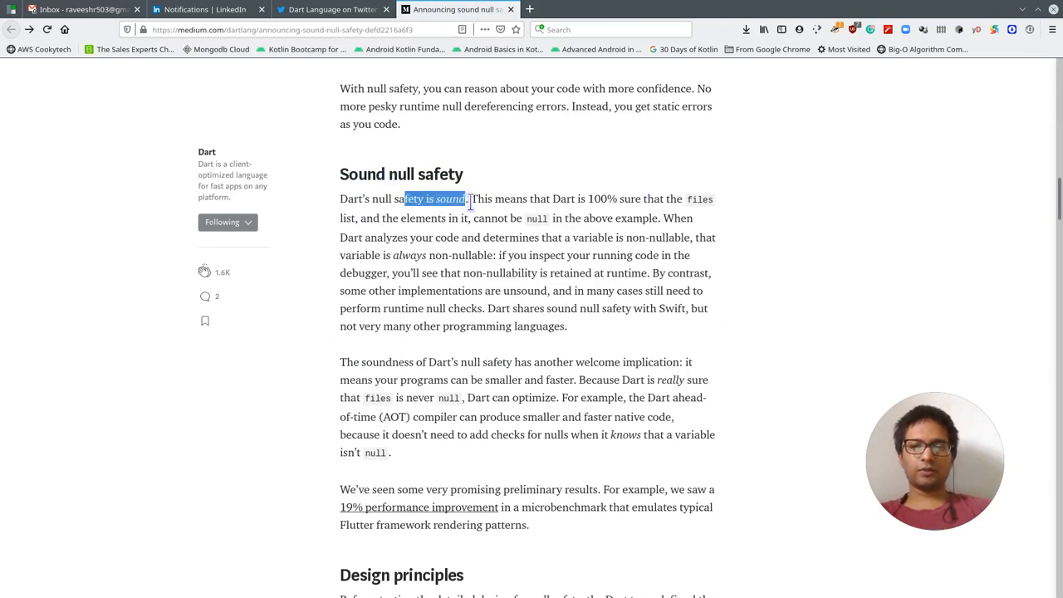
click(584, 199)
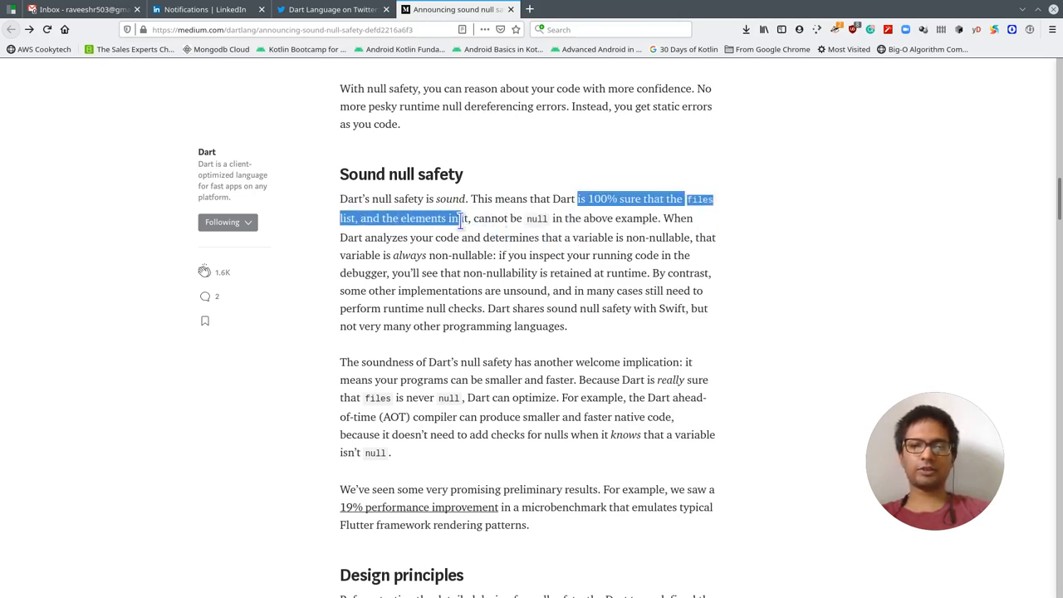
drag(465, 218, 635, 237)
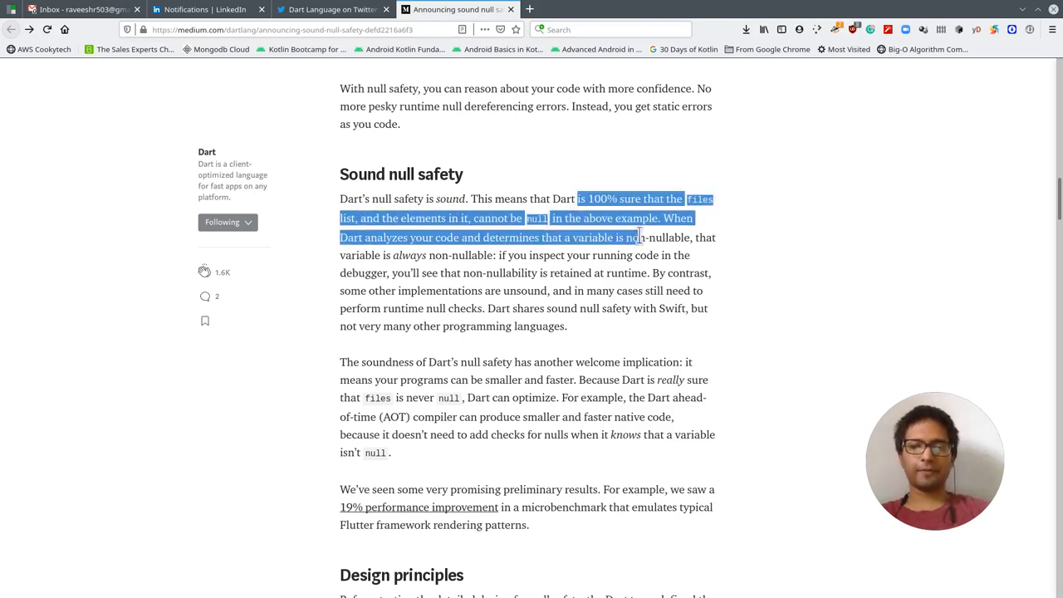
scroll(down, 3)
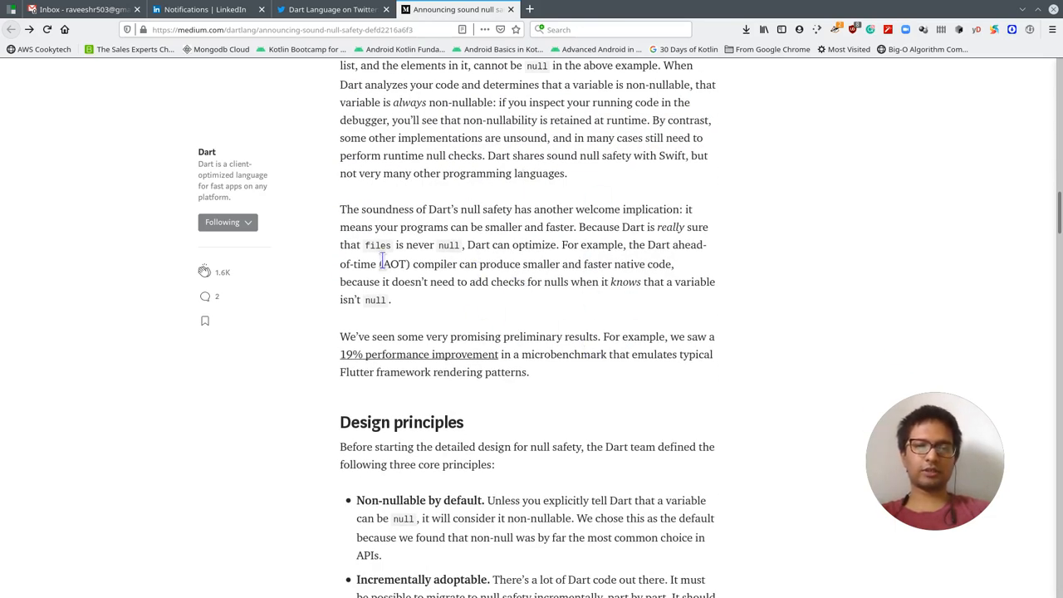
mouse_move(421, 339)
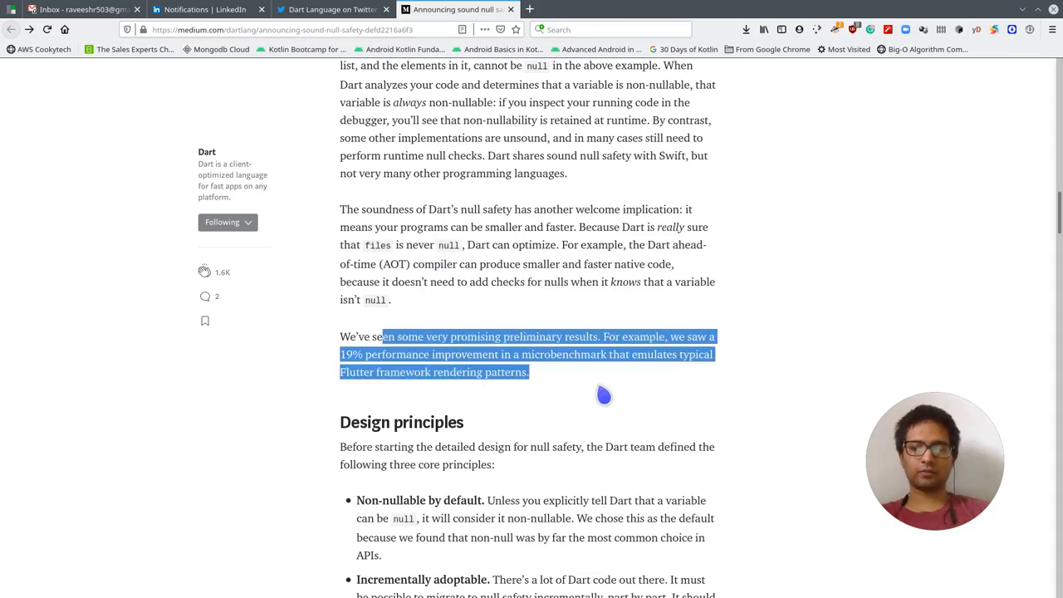
scroll(down, 3)
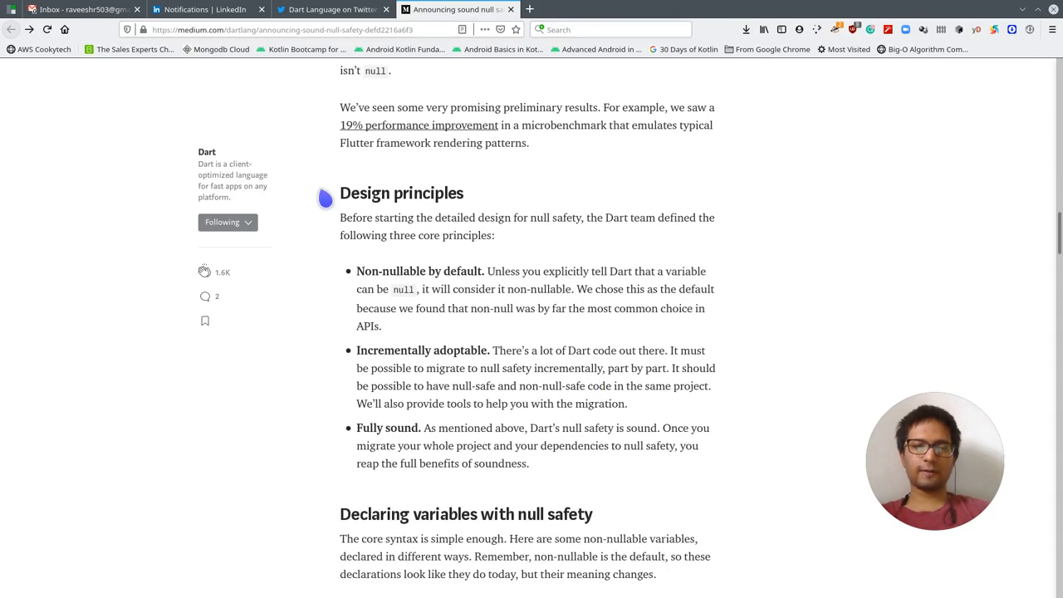
mouse_move(342, 201)
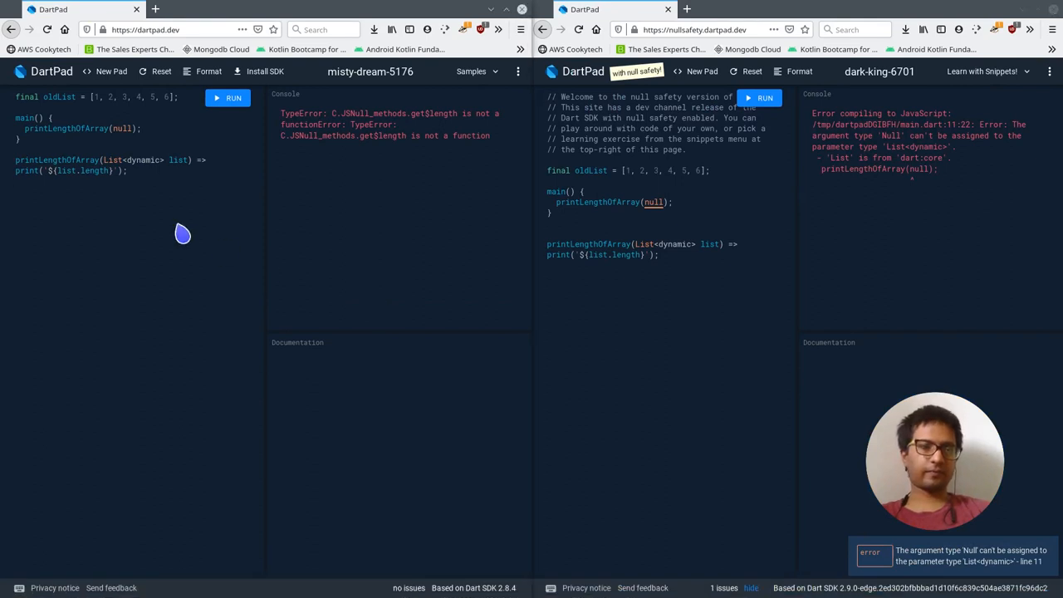
Change the parameter to List<dynamic>? and use list?.length, then run to print null
click(177, 160)
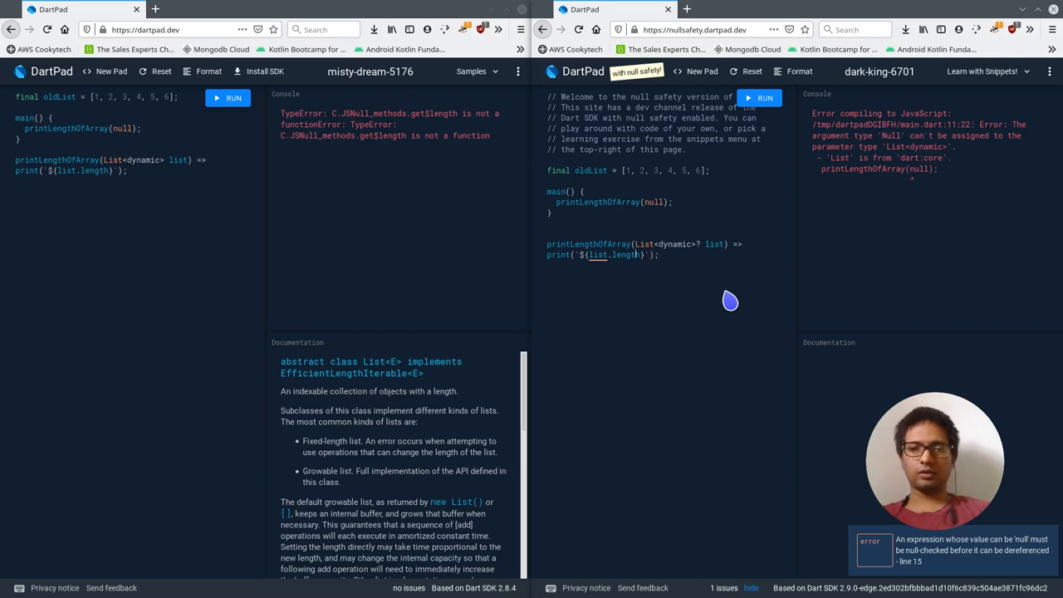
text(?)
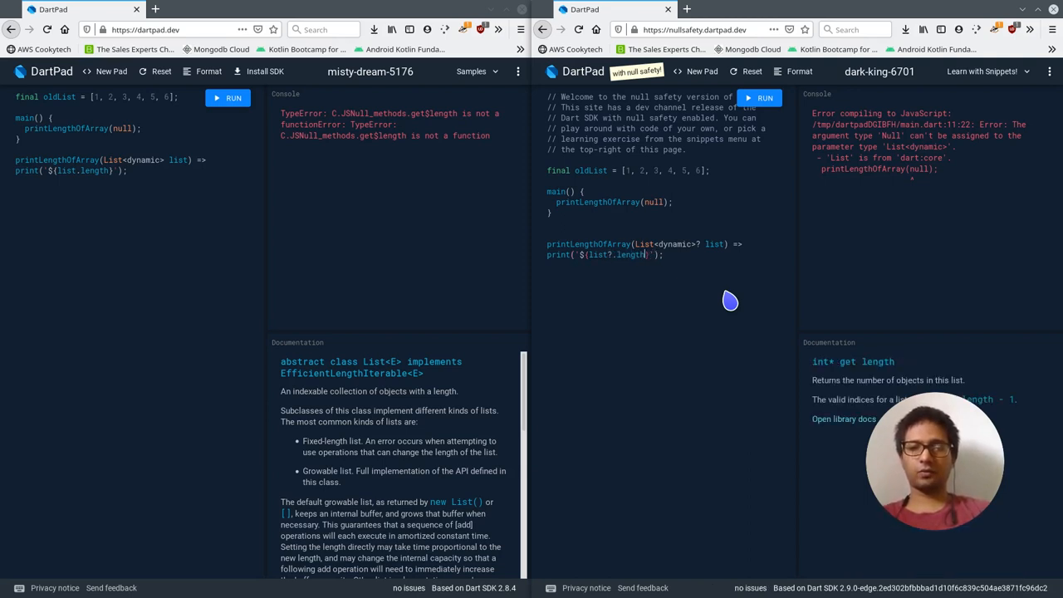
text(??)
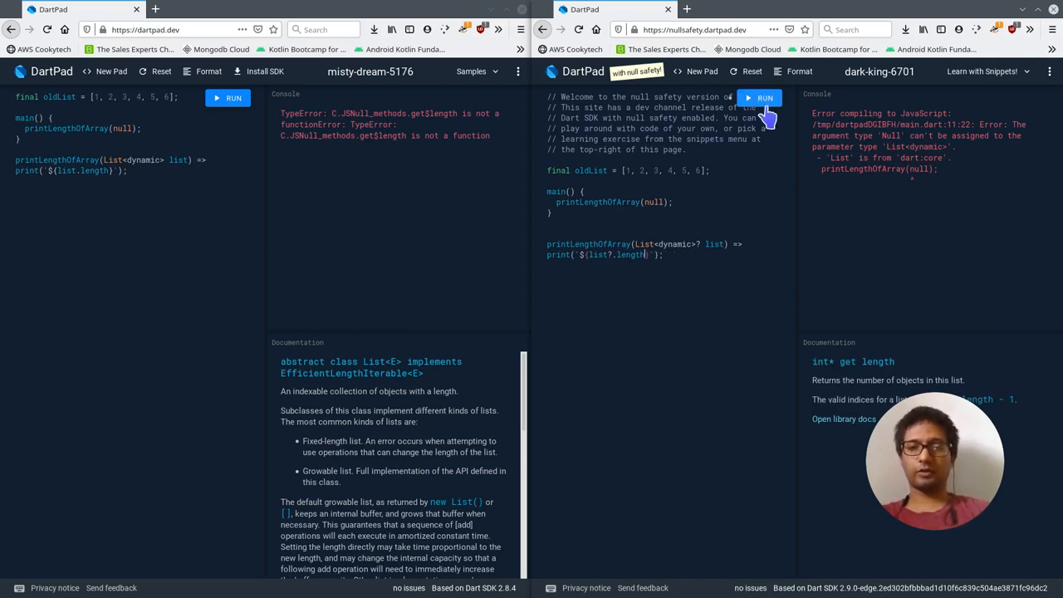
mouse_move(696, 205)
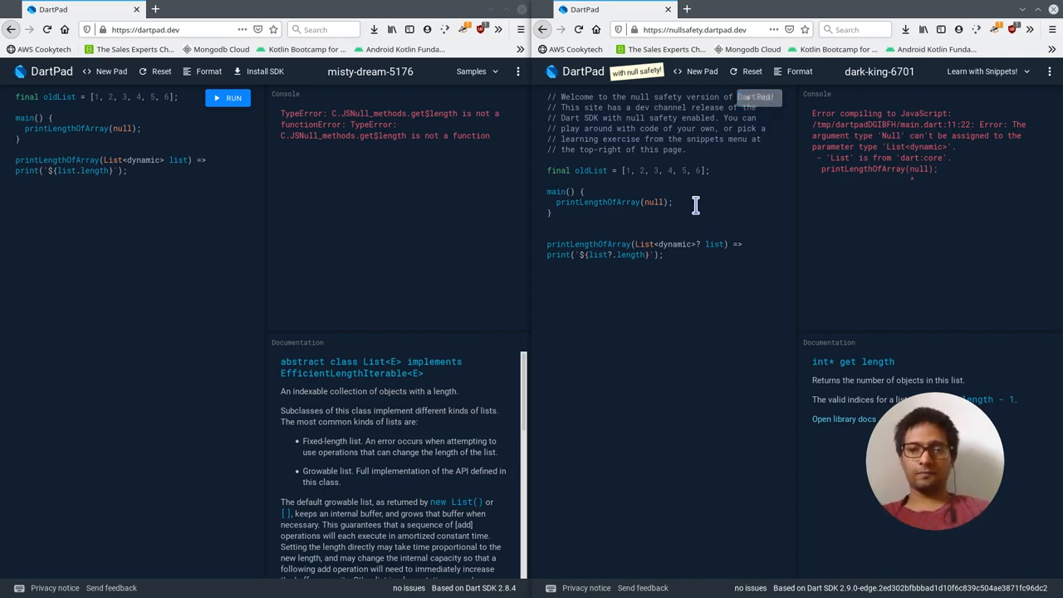
click(758, 98)
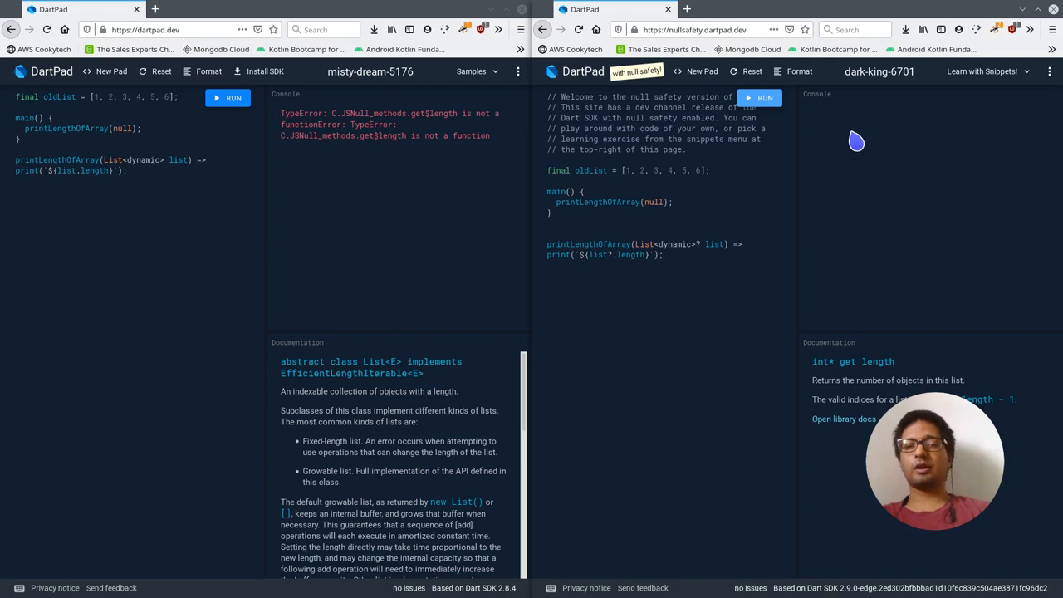
click(761, 98)
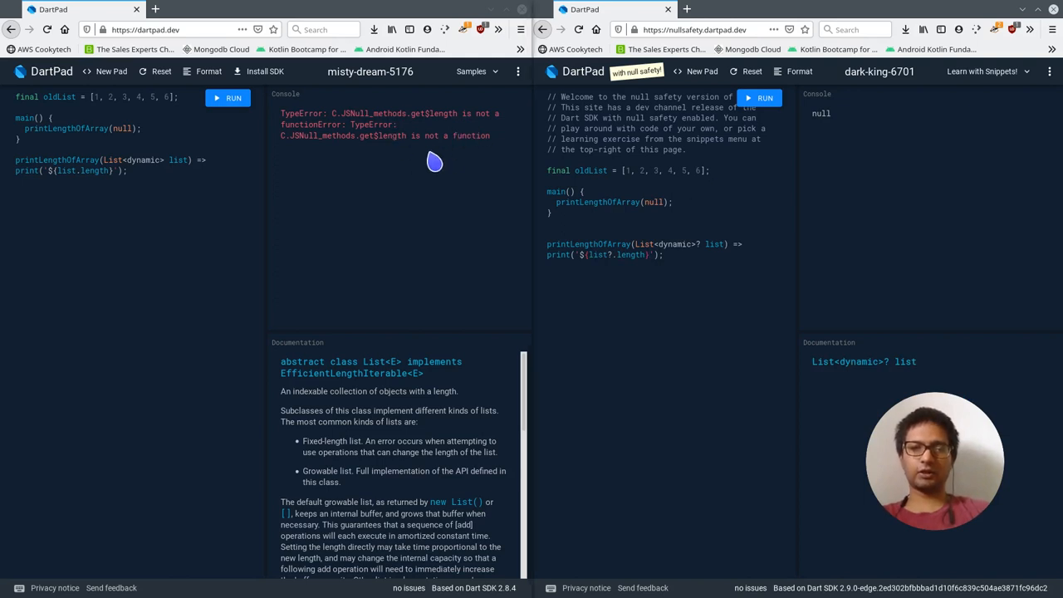
mouse_move(866, 158)
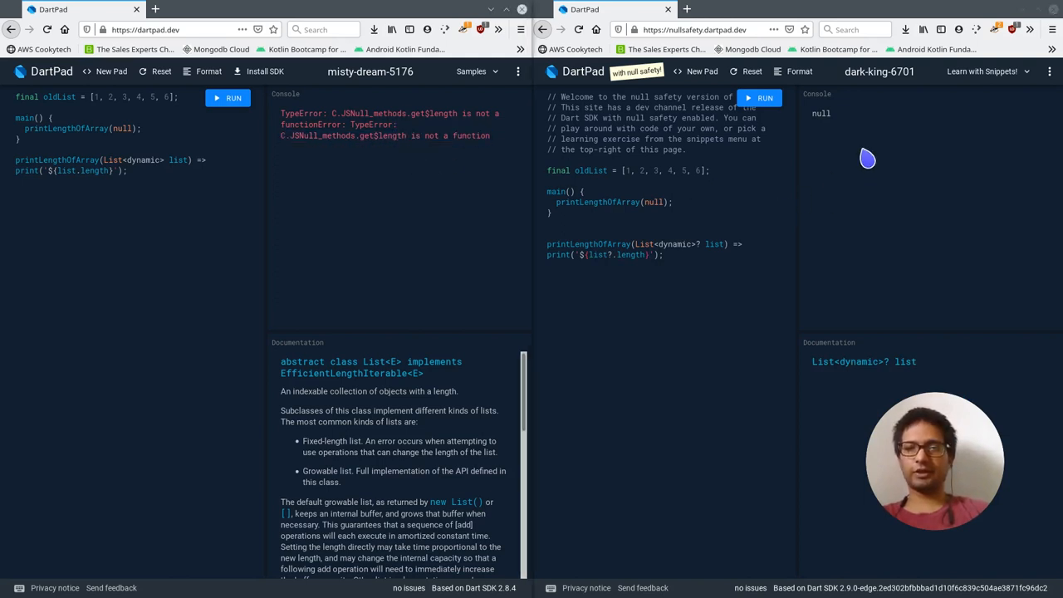
mouse_move(819, 114)
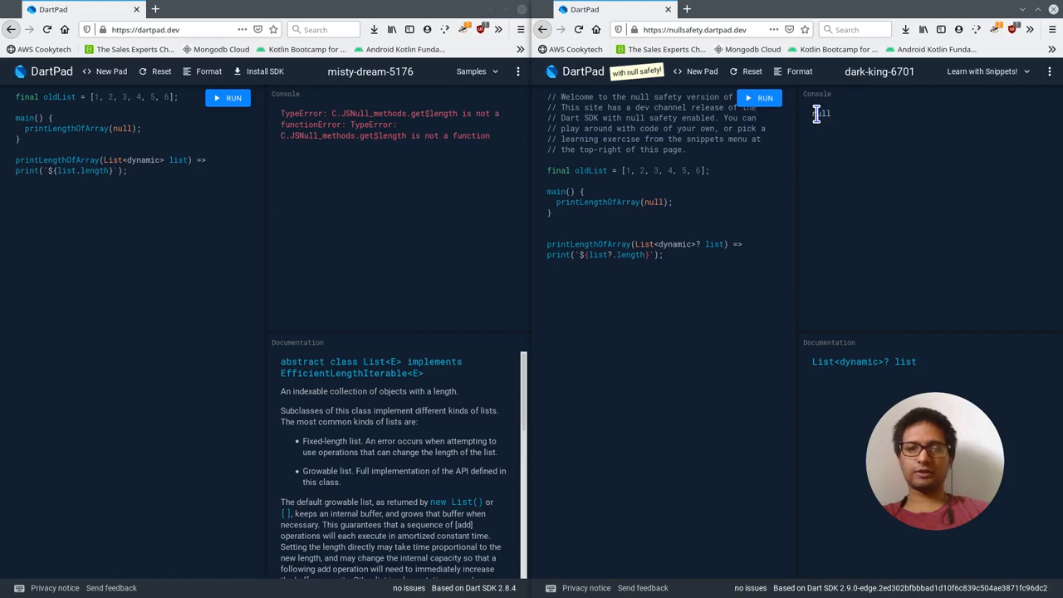
click(759, 97)
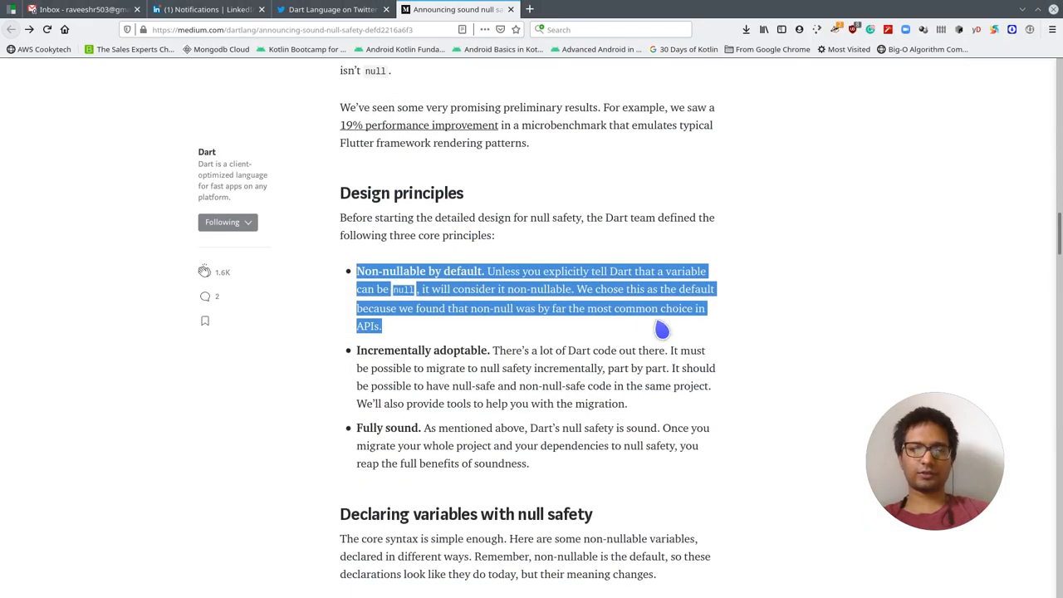
Highlight and read the non-nullable-by-default and incrementally adoptable principles
click(386, 271)
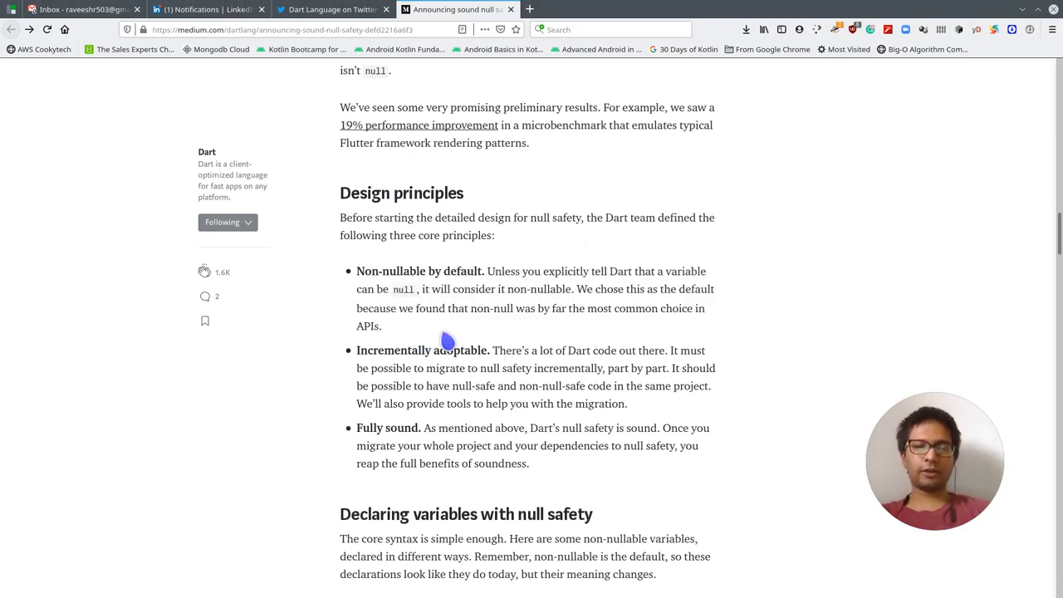
drag(467, 350, 594, 385)
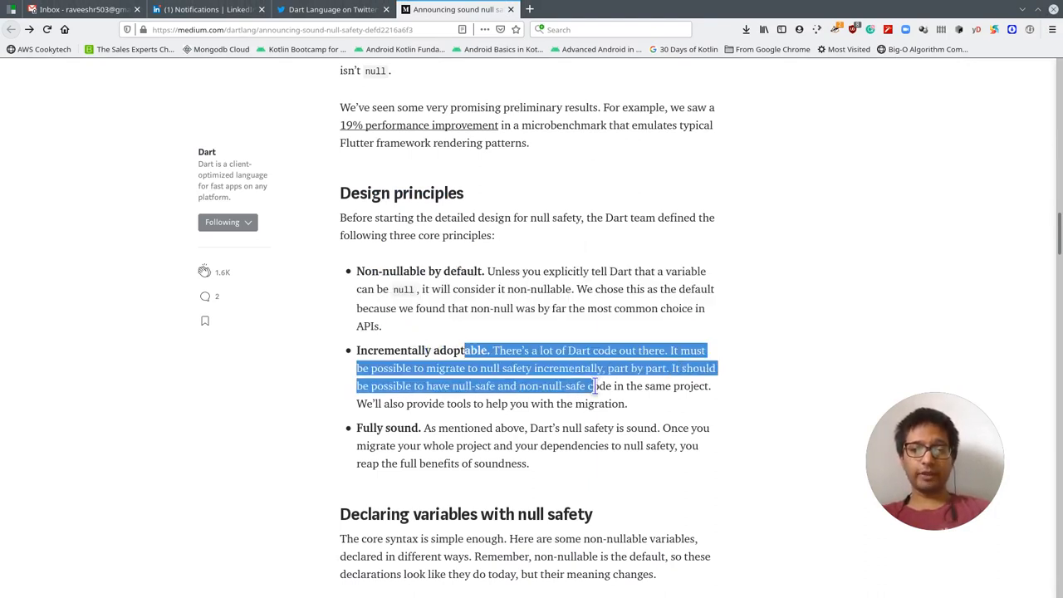
click(647, 417)
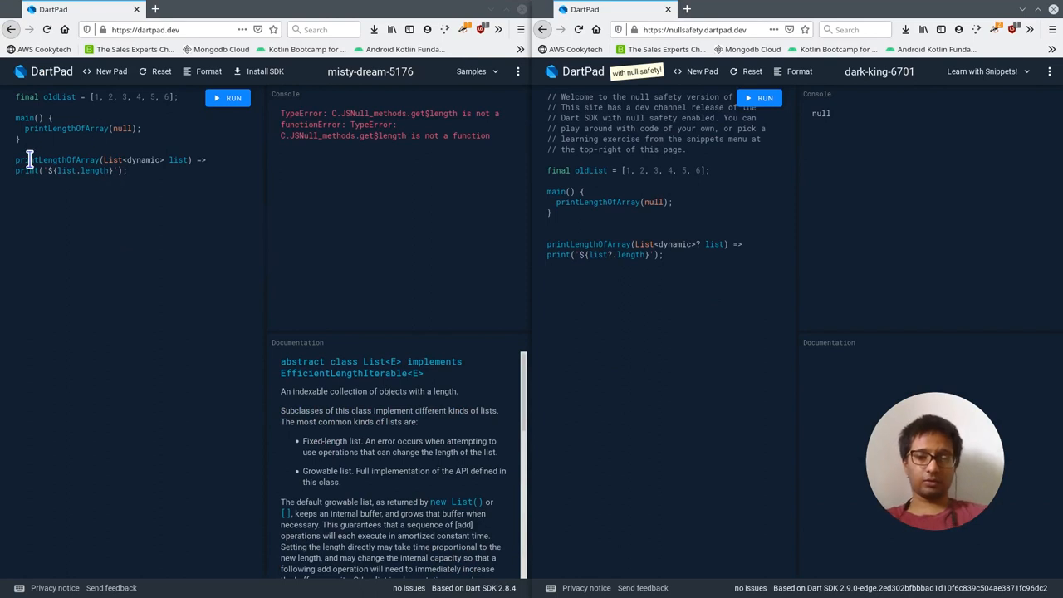
mouse_move(755, 289)
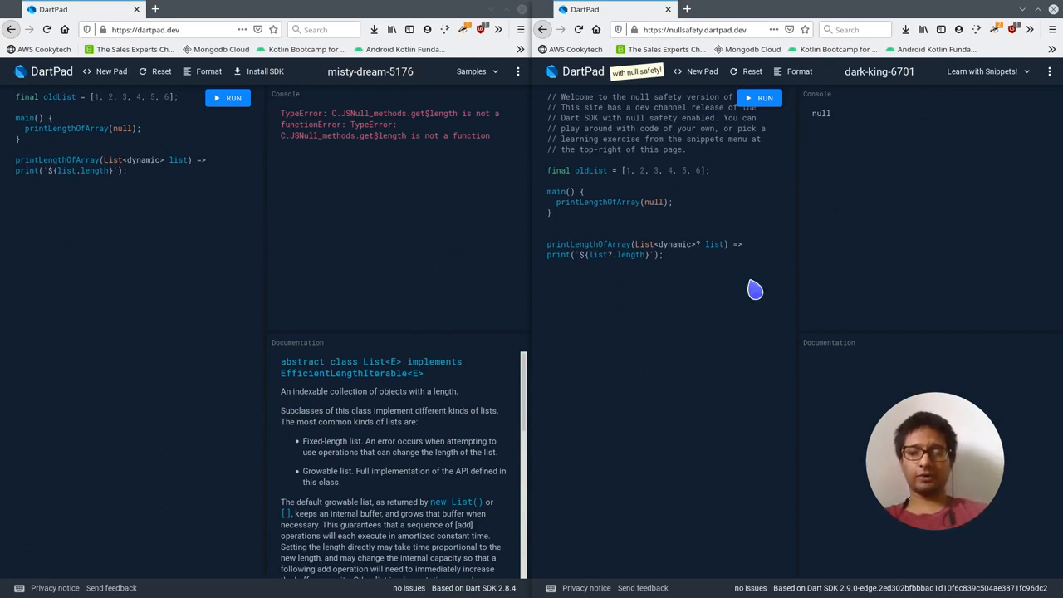
mouse_move(677, 307)
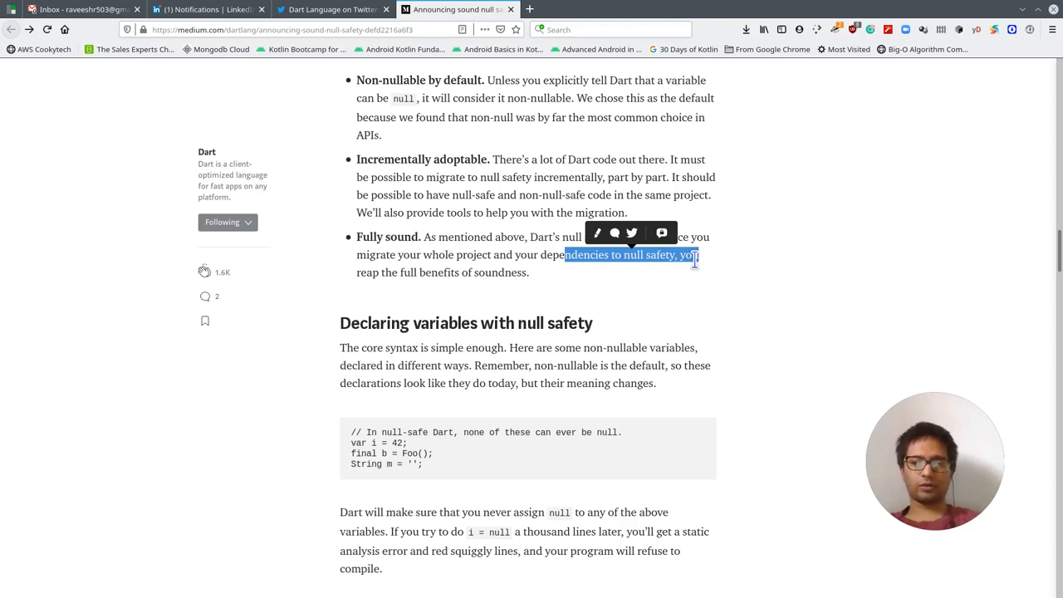
mouse_move(505, 318)
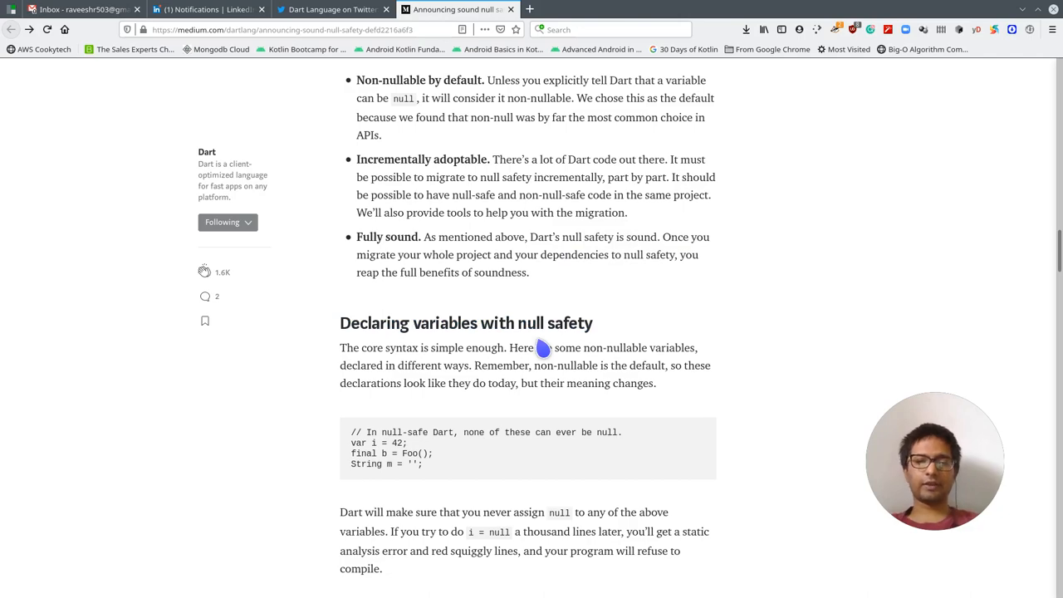
Read the non-nullable declaration sample and the sentence about never assigning null
scroll(down, 3)
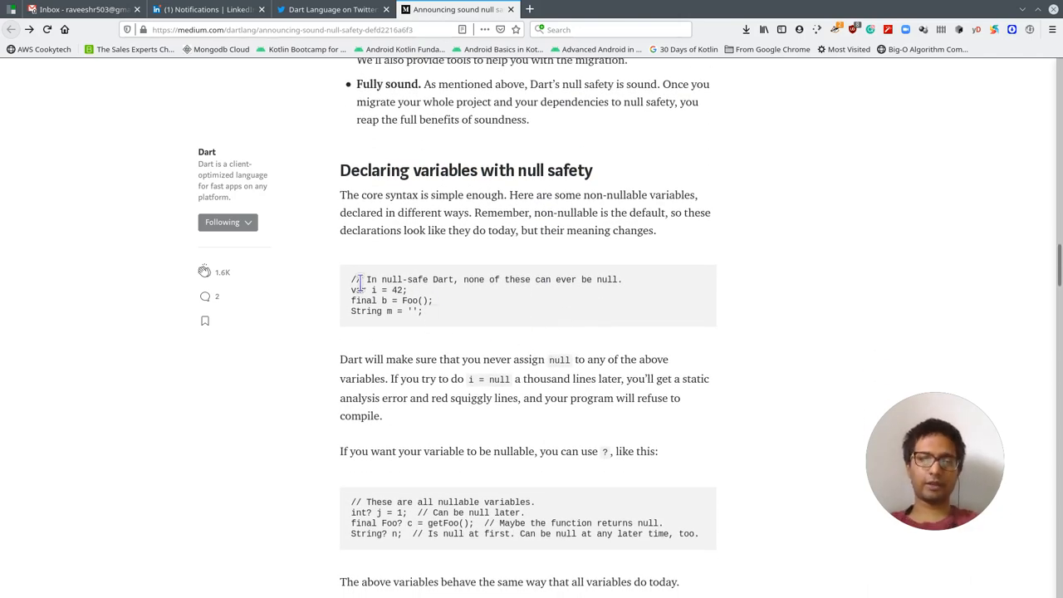
drag(353, 279, 423, 312)
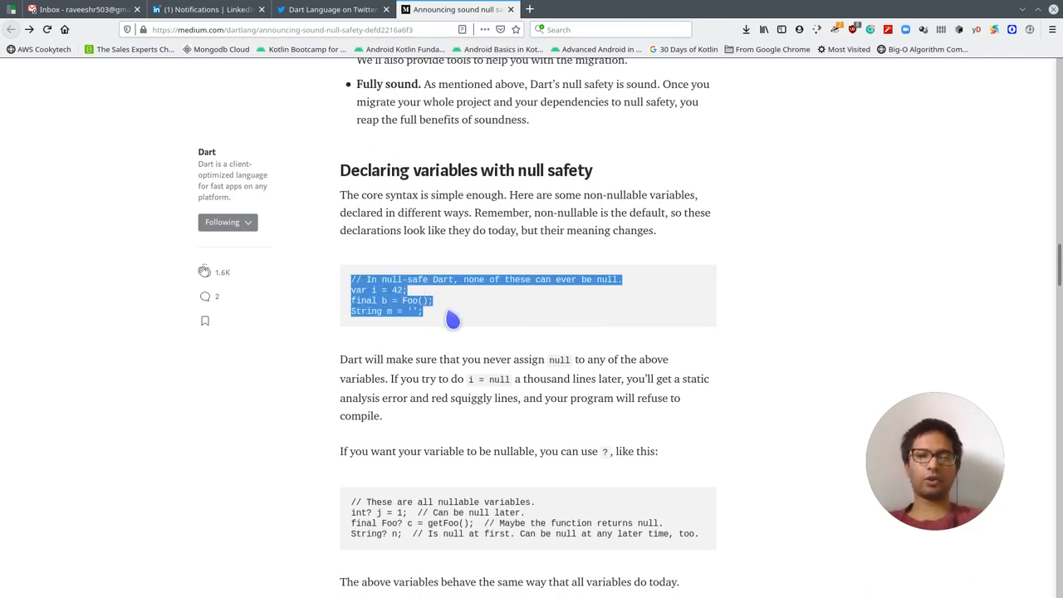
click(403, 311)
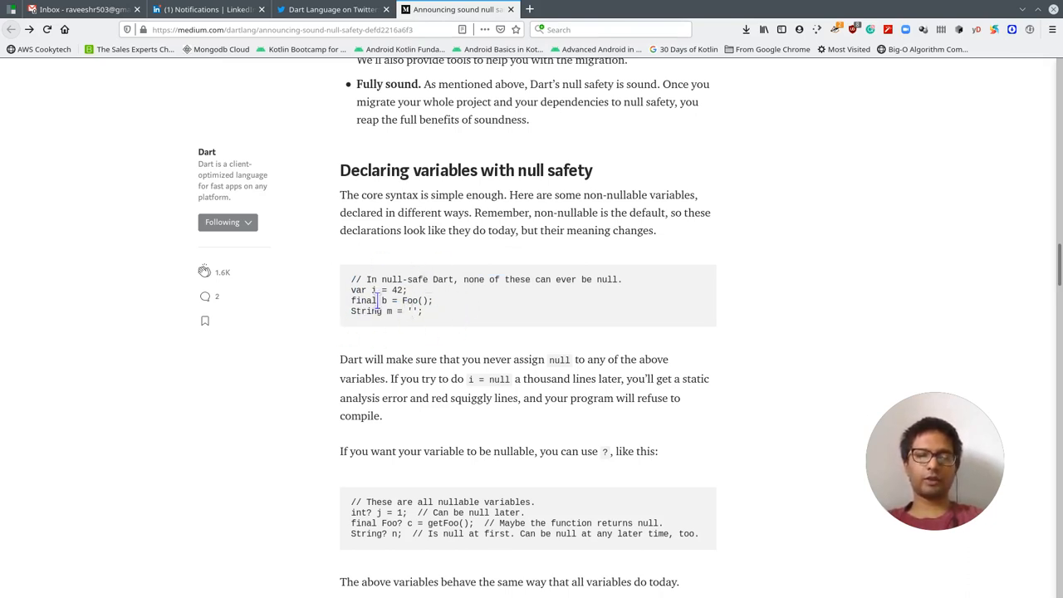
scroll(down, 3)
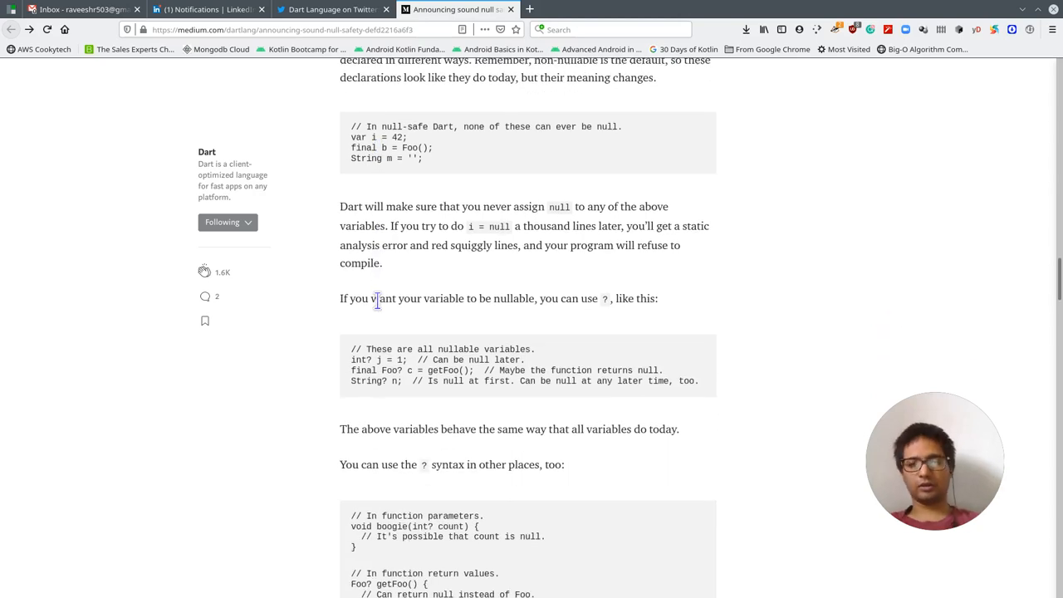
mouse_move(422, 189)
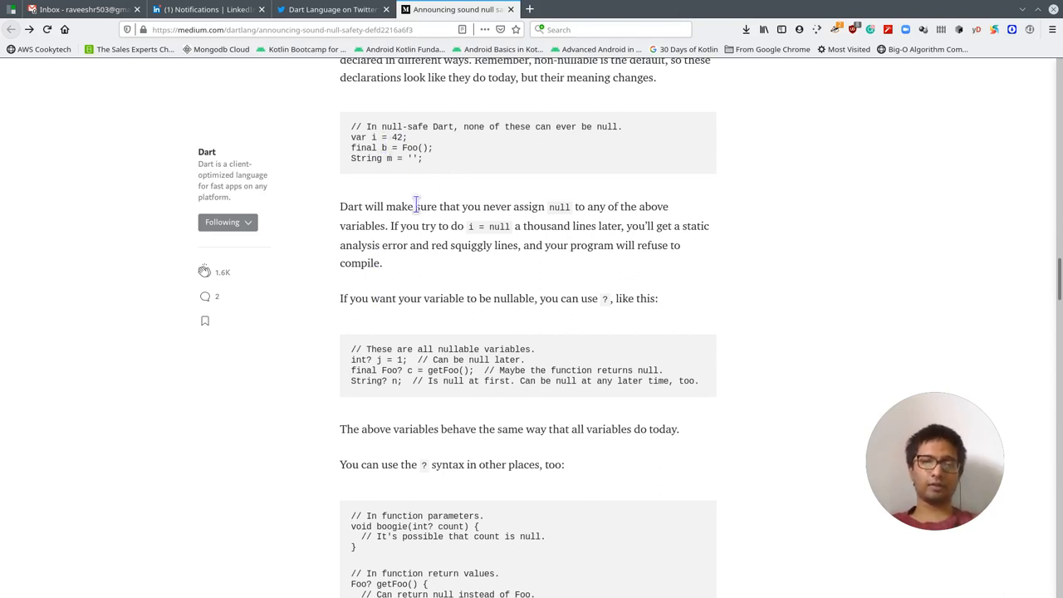
drag(415, 206, 540, 206)
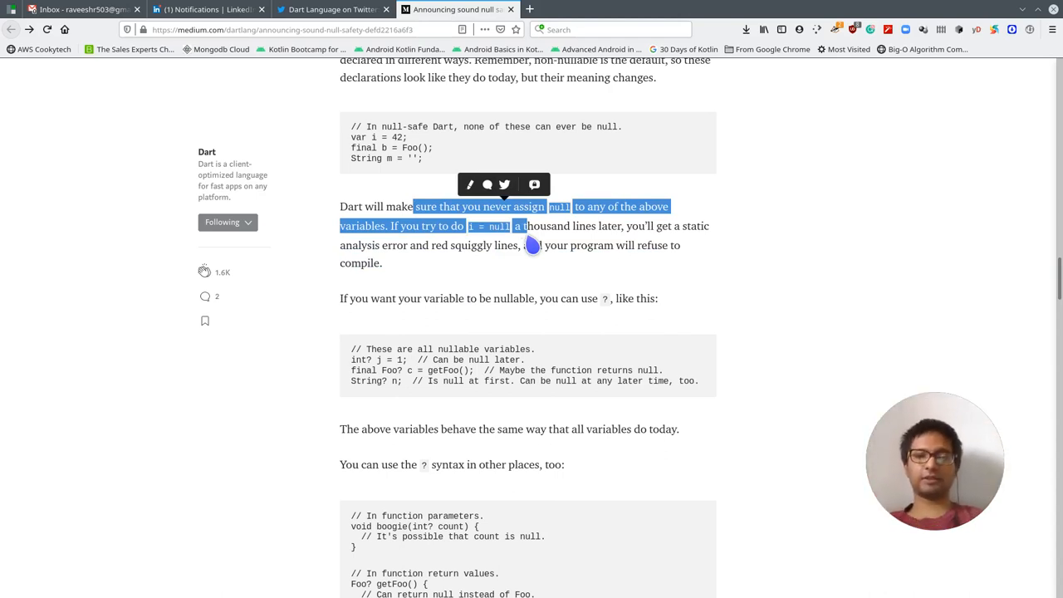
click(529, 245)
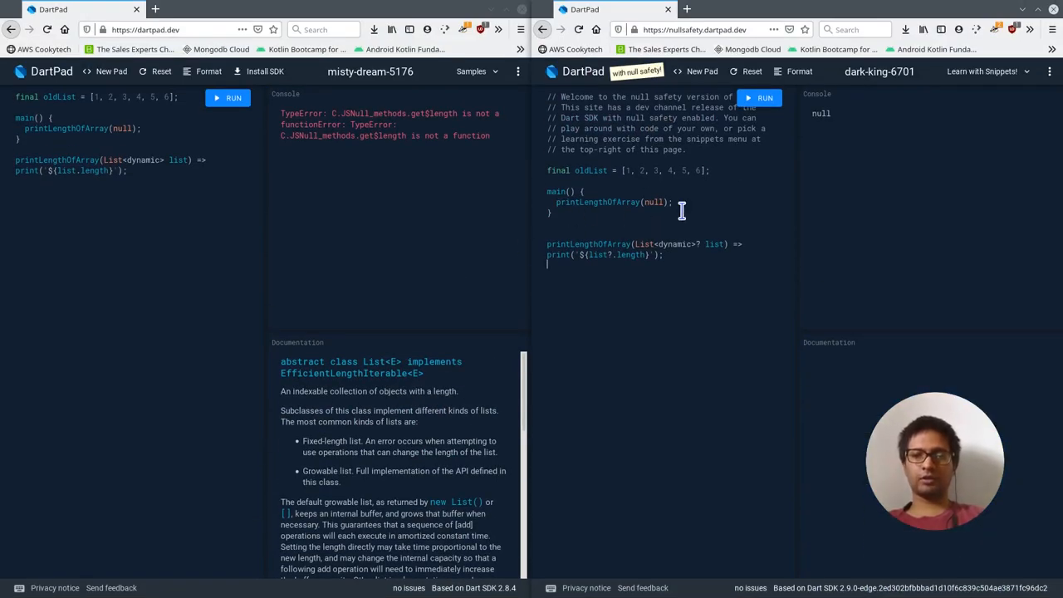
mouse_move(697, 207)
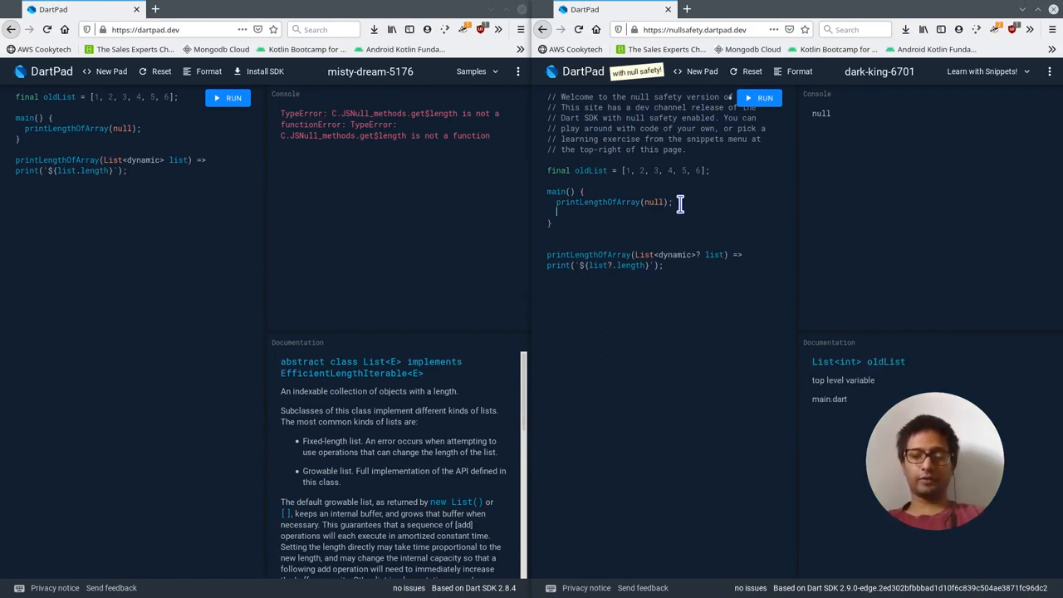
Declare oldList with var and add oldList = null; inside main in both pads
text(oldList =)
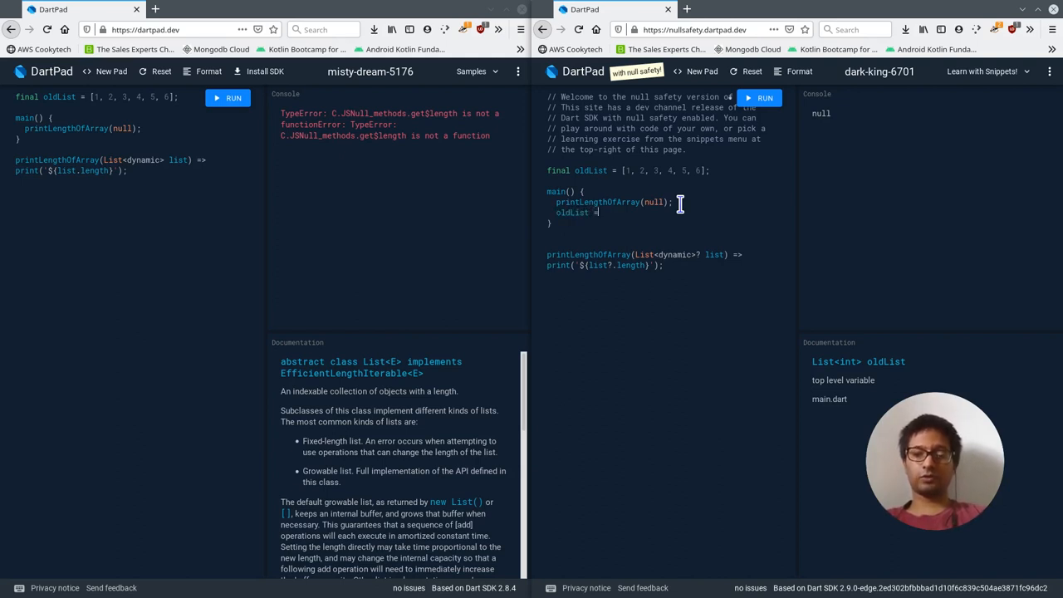
text(null;)
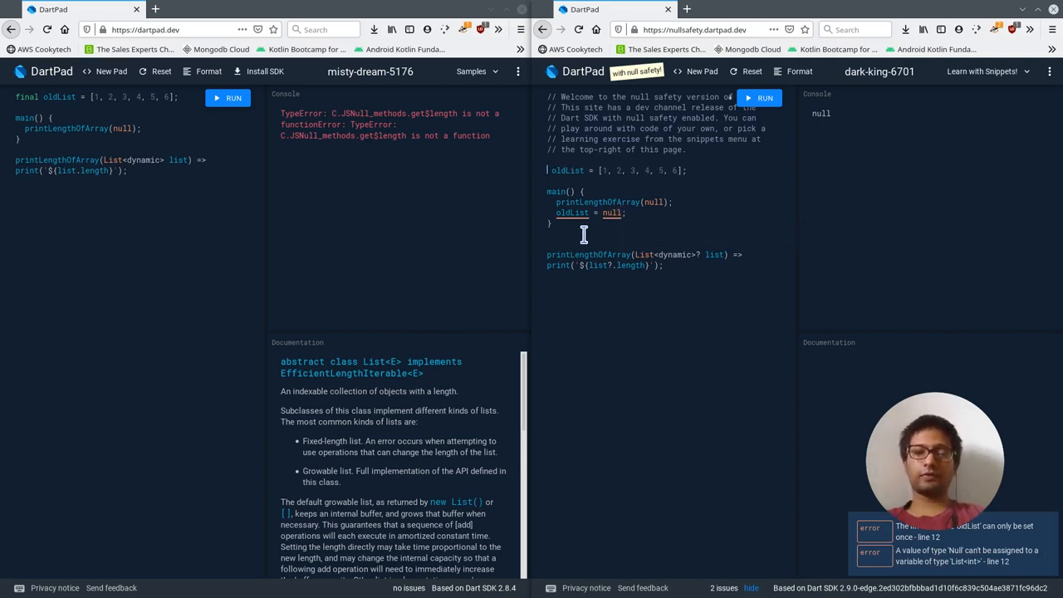
text(var)
text(oldList =)
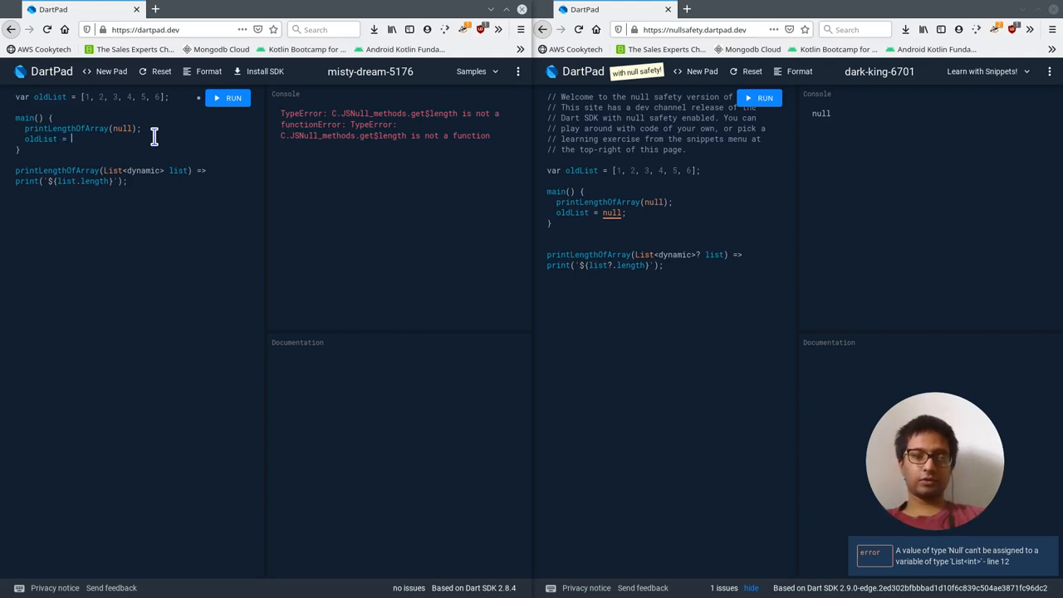
text(null;)
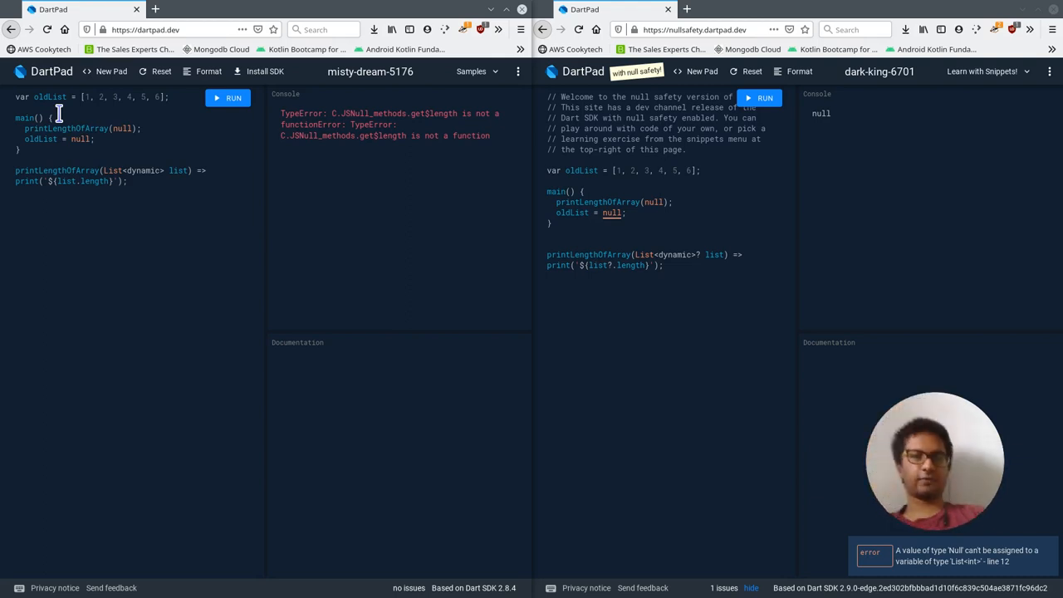
mouse_move(675, 256)
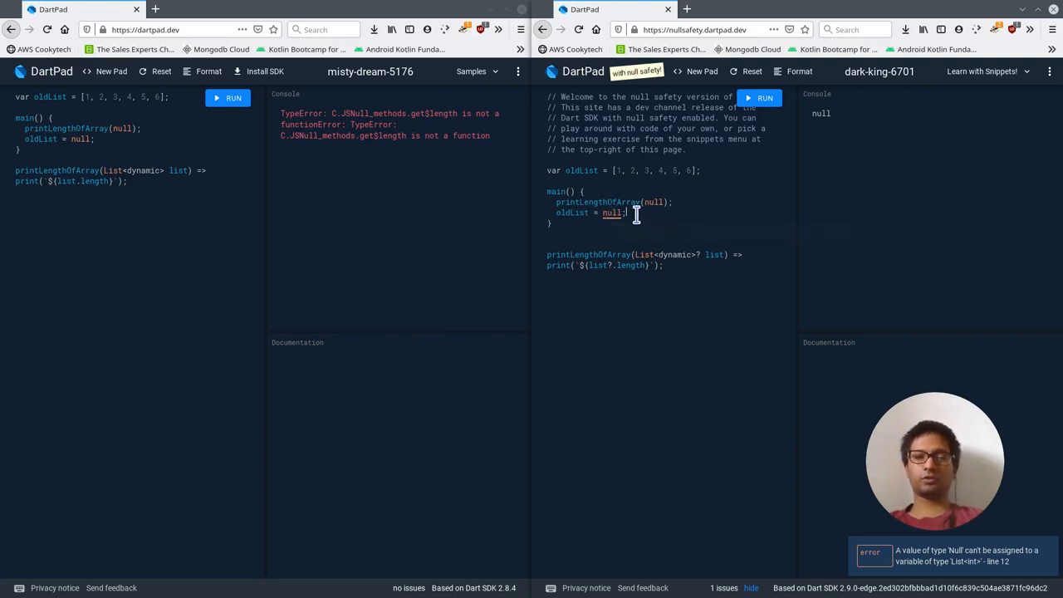
mouse_move(612, 212)
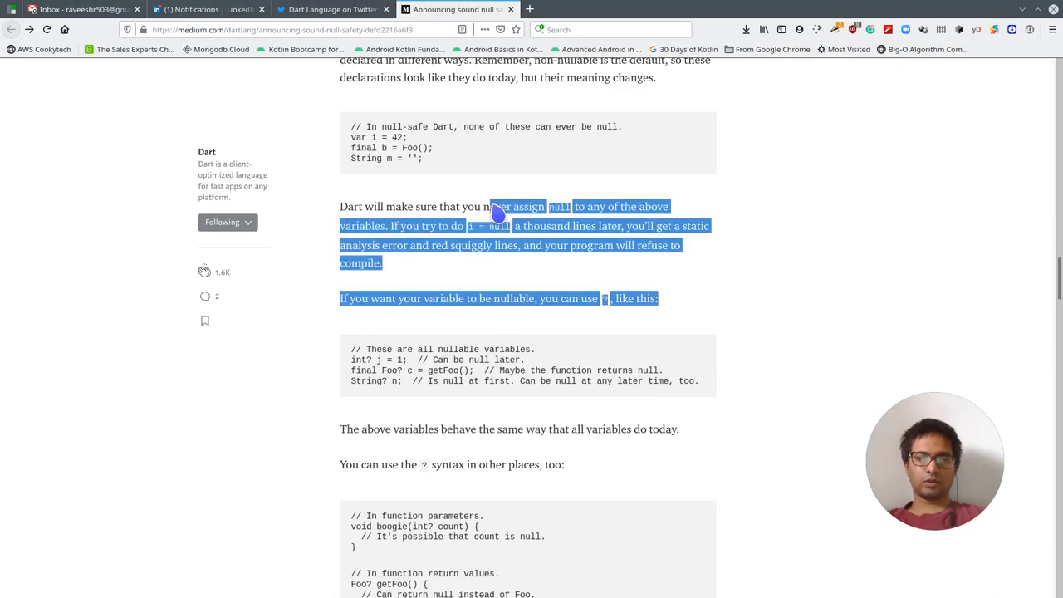
Reread the Medium article's nullable-variable section, briefly highlighting the sentence about other ? uses
scroll(down, 3)
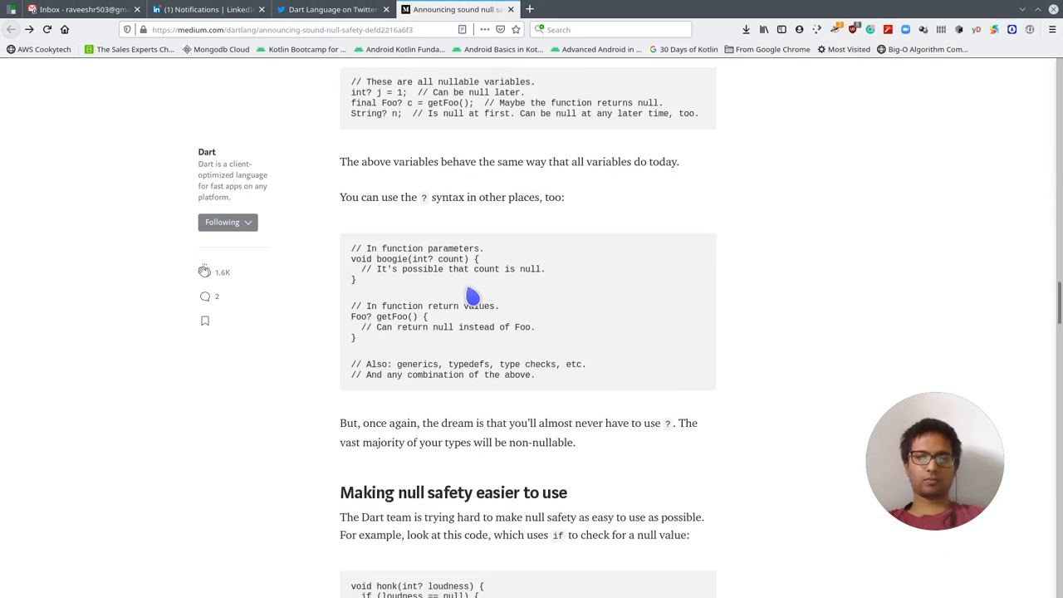
scroll(up, 3)
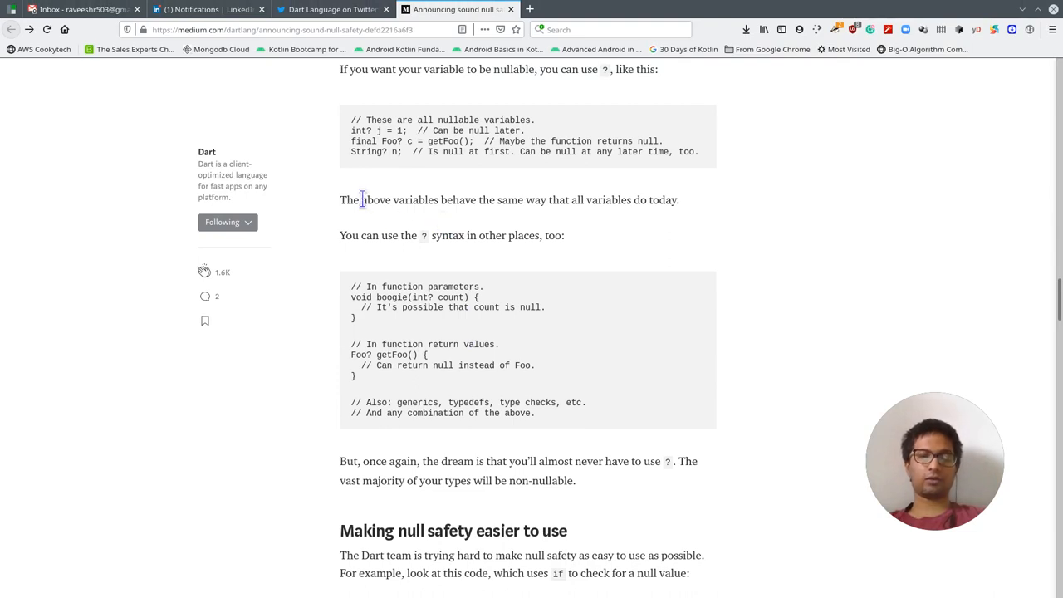
drag(515, 235, 548, 235)
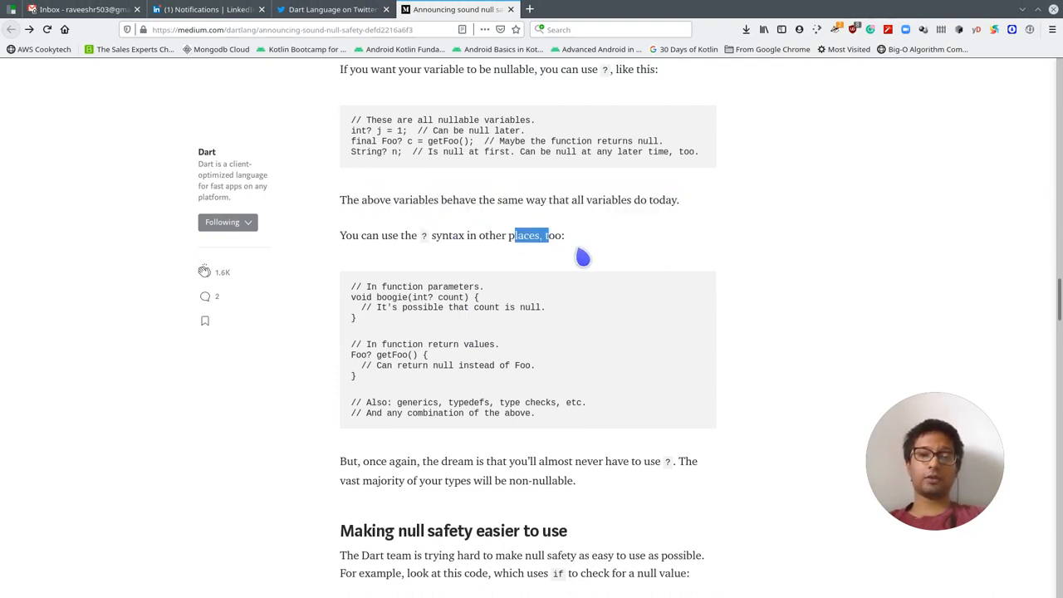
click(584, 258)
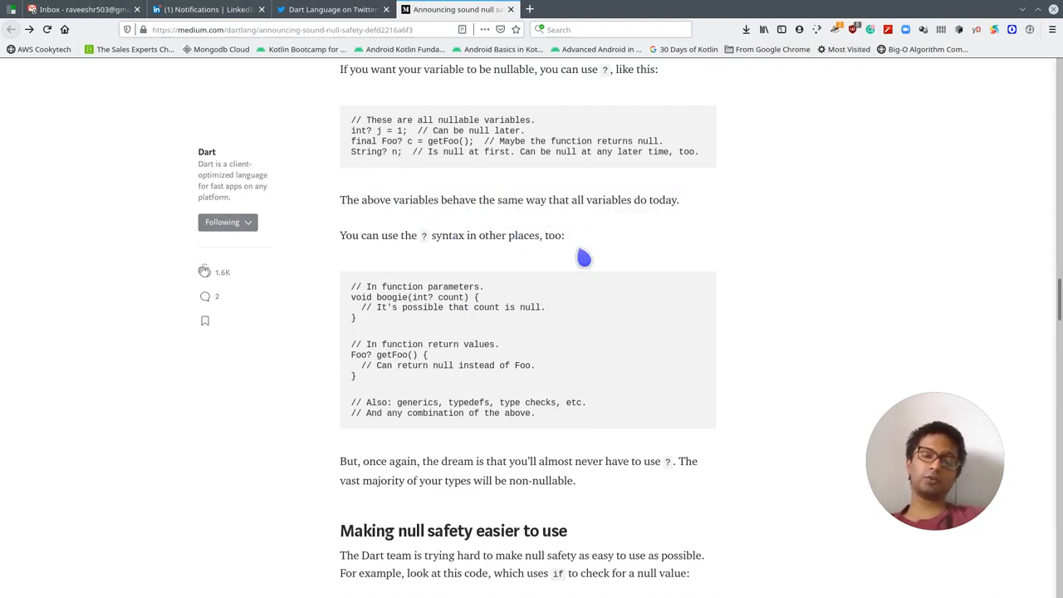
scroll(down, 3)
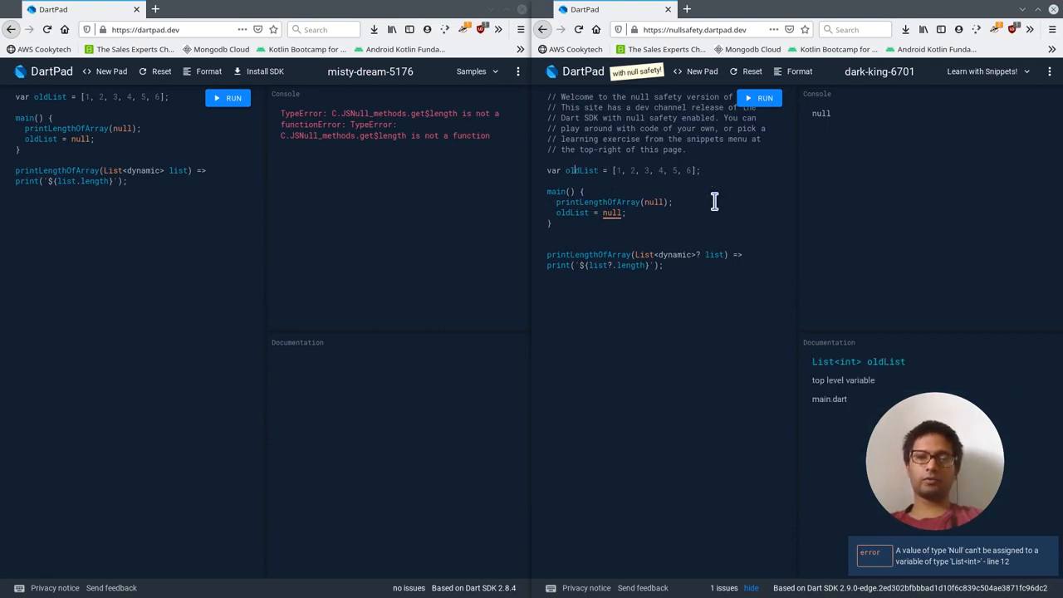
Change the null-safety pad's oldList declaration from var to List<int>?
text(?)
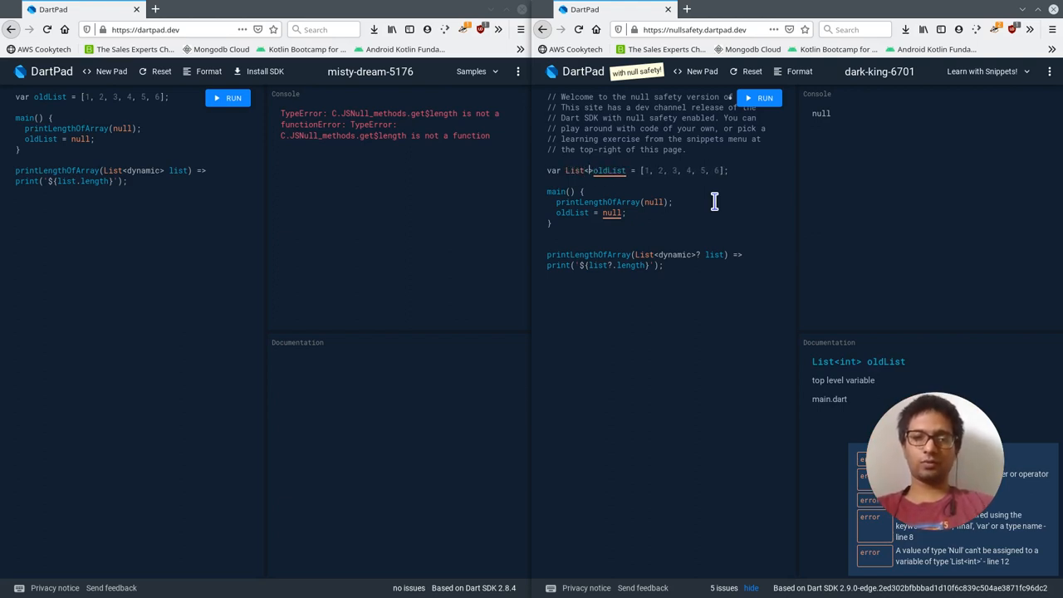
text(int>?)
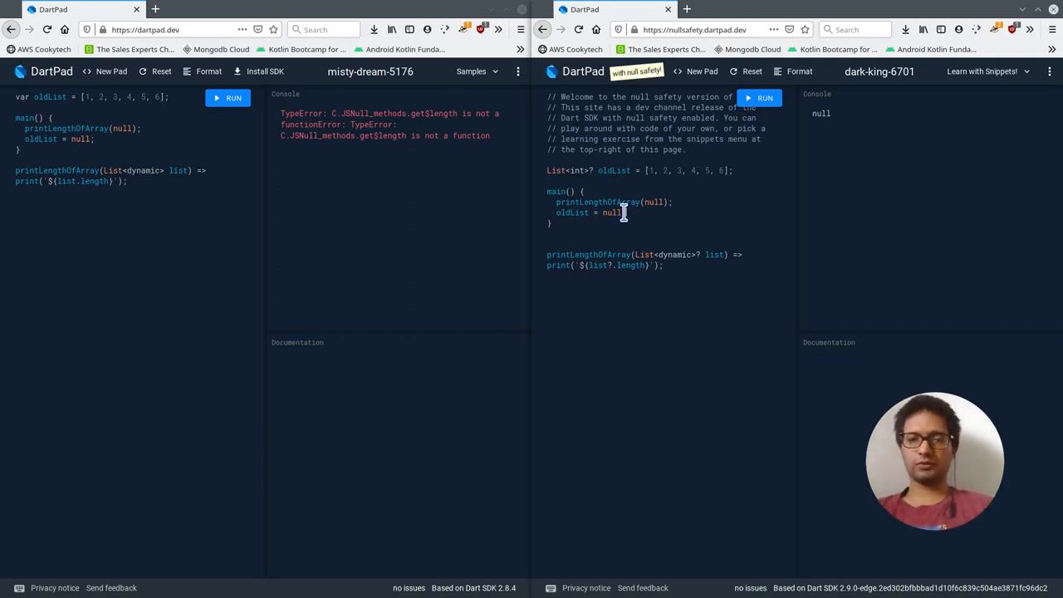
mouse_move(665, 212)
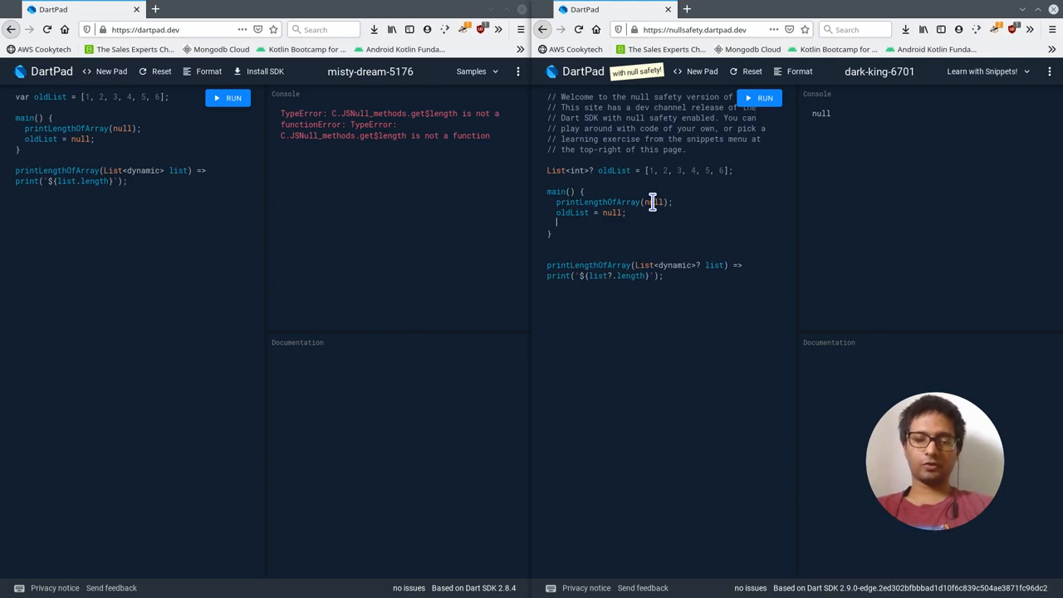
Add oldList.forEach((i) => print(i)) to main in the null-safety pad
text(oldLi)
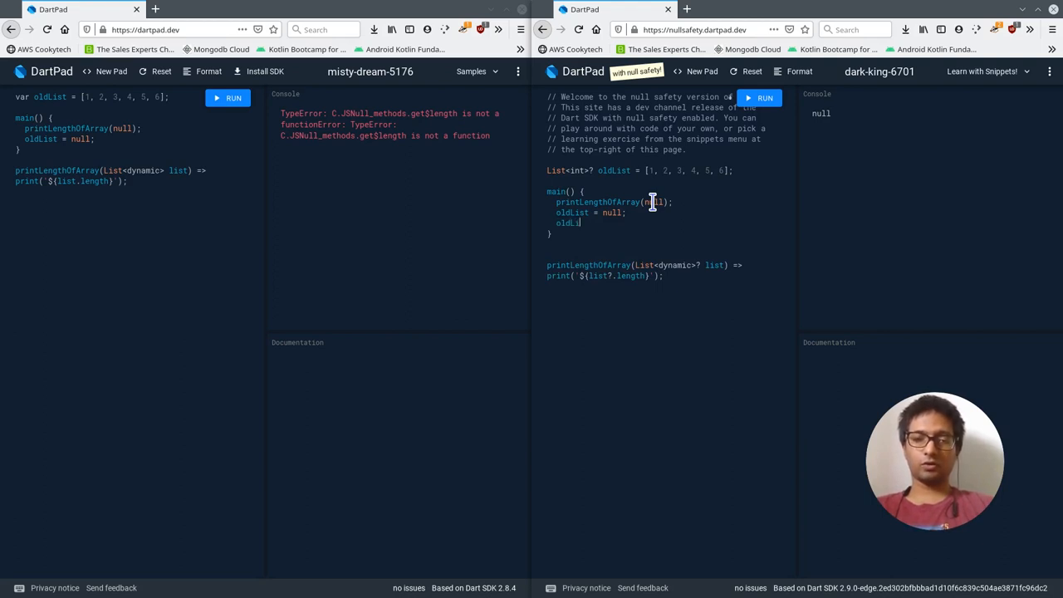
text(for)
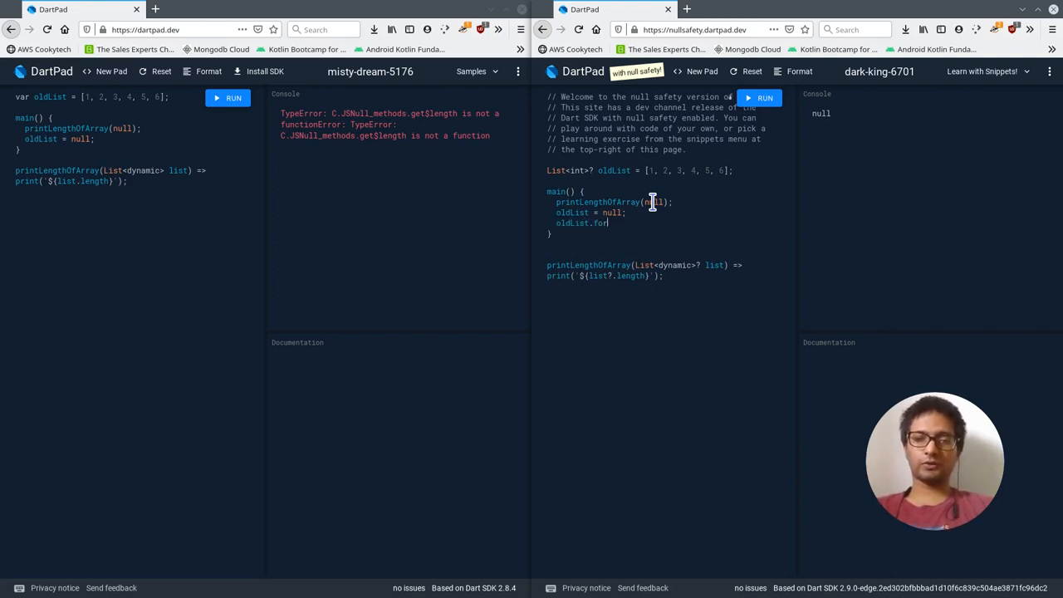
text(Each())
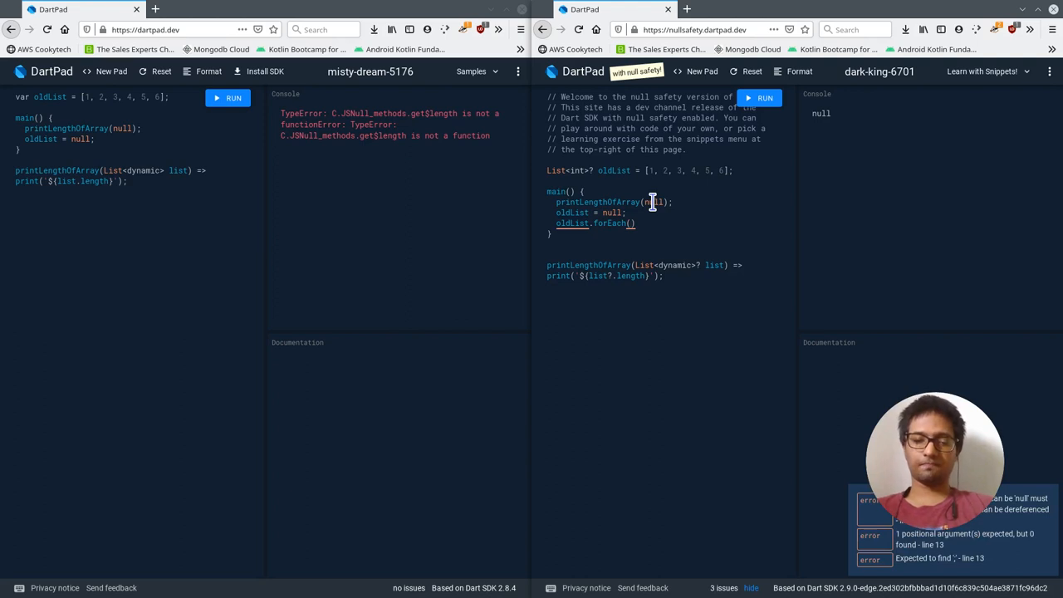
text(() => );)
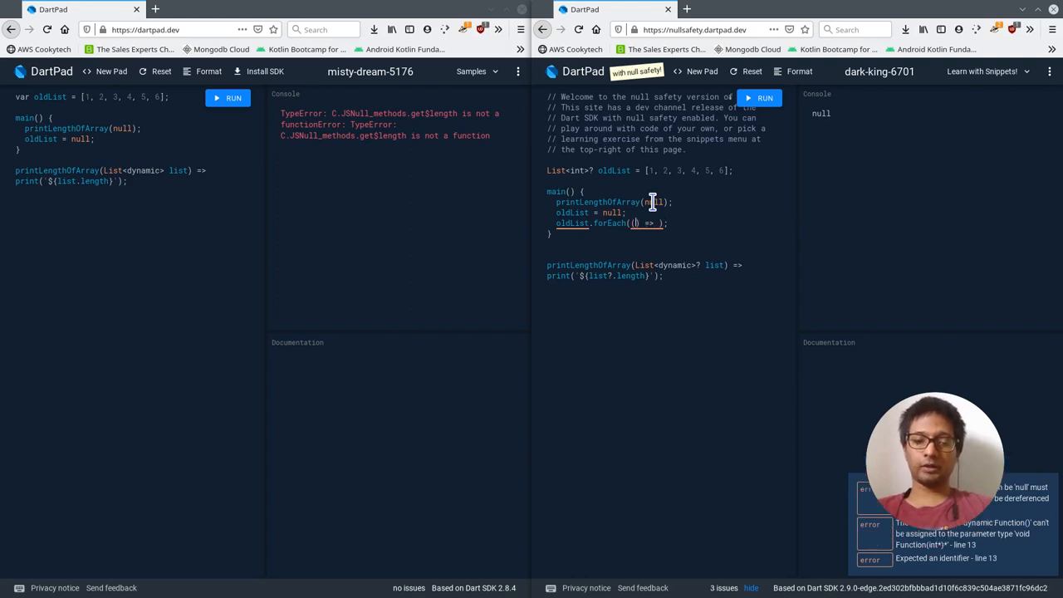
text(i)
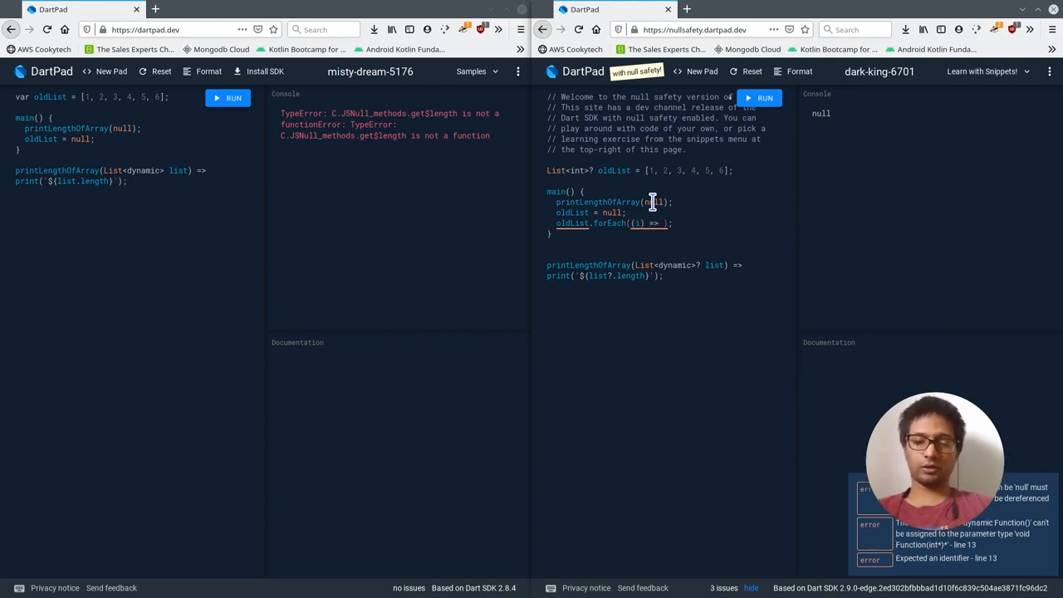
text(print('$i)
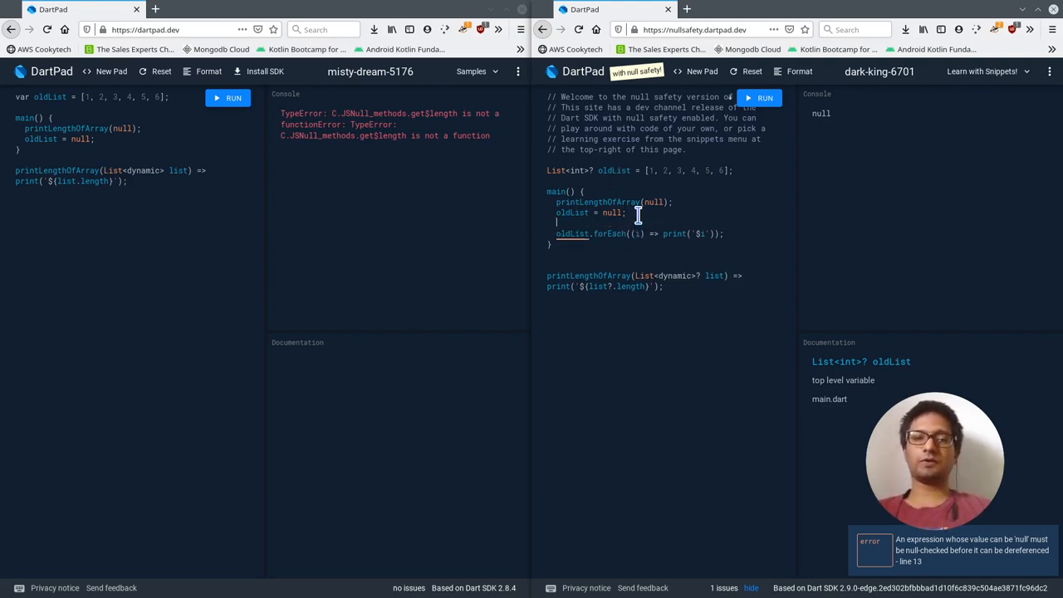
Try an if (oldList != null) check, format the code, and make forEach null-aware with ?
text(if(!)
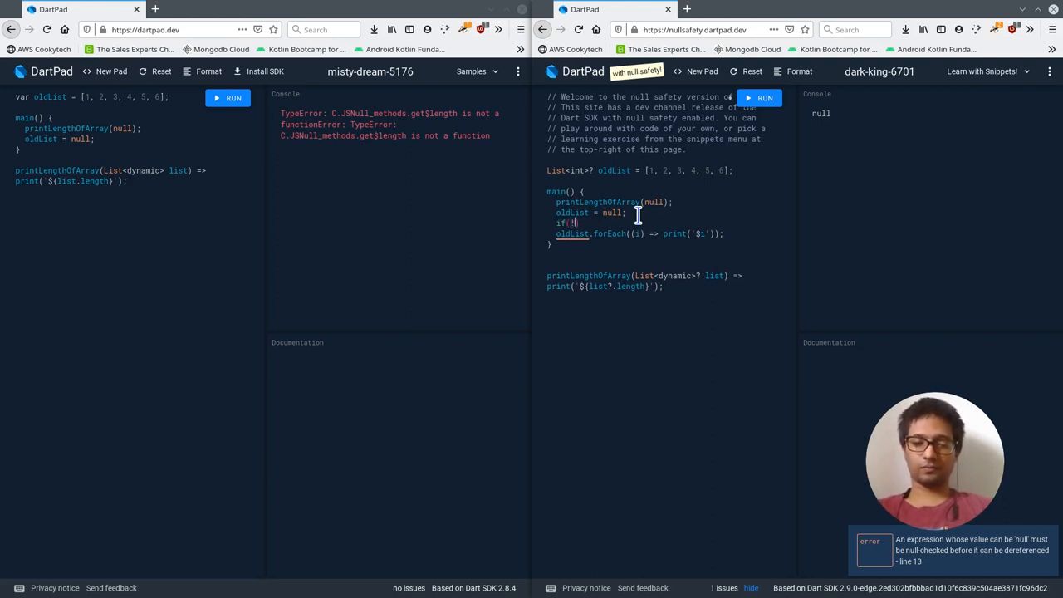
text(!oldL)
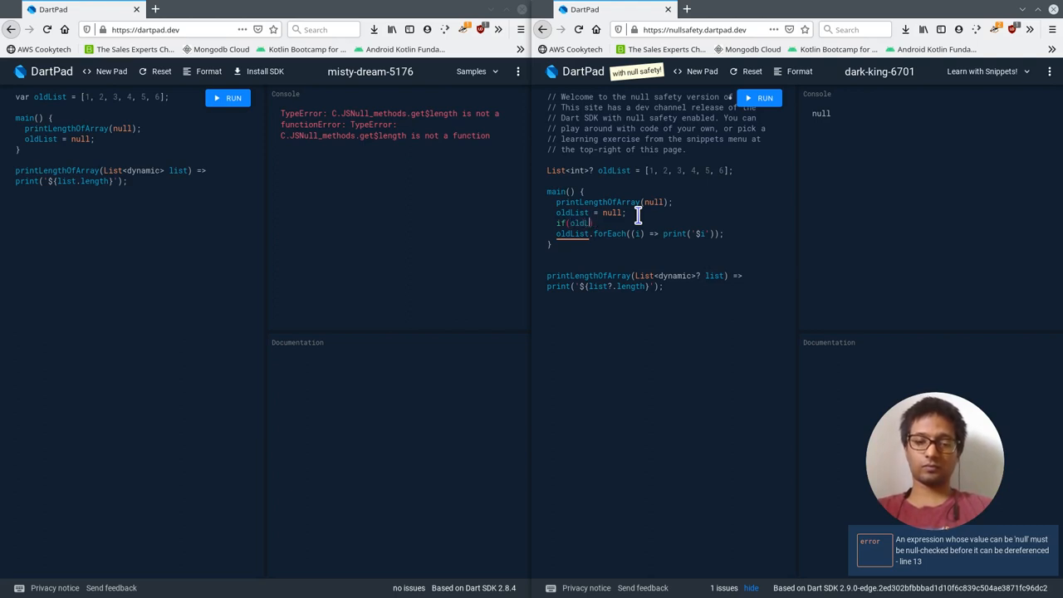
text(!= null)
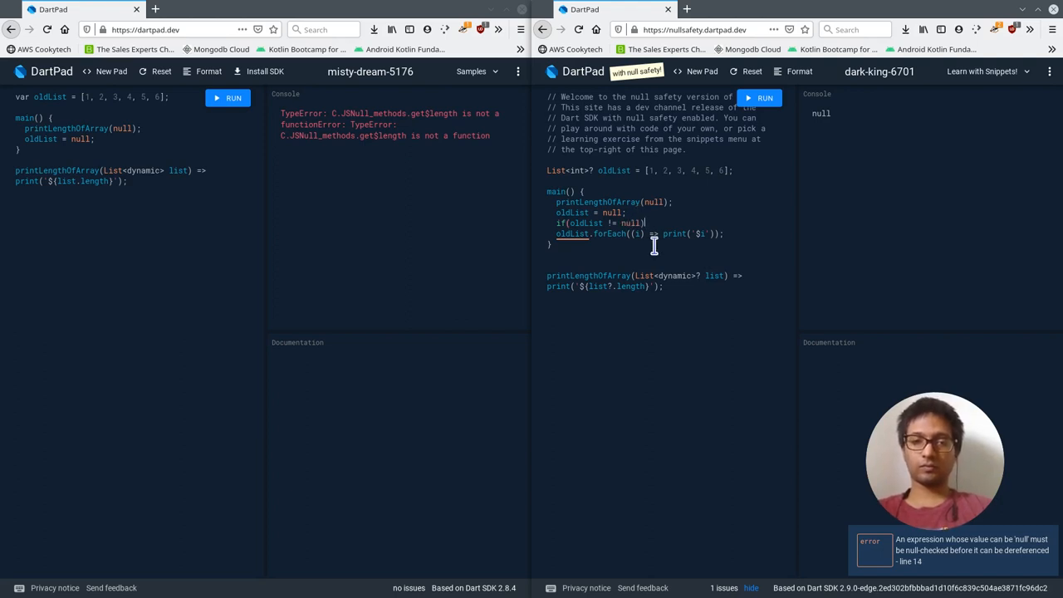
mouse_move(694, 250)
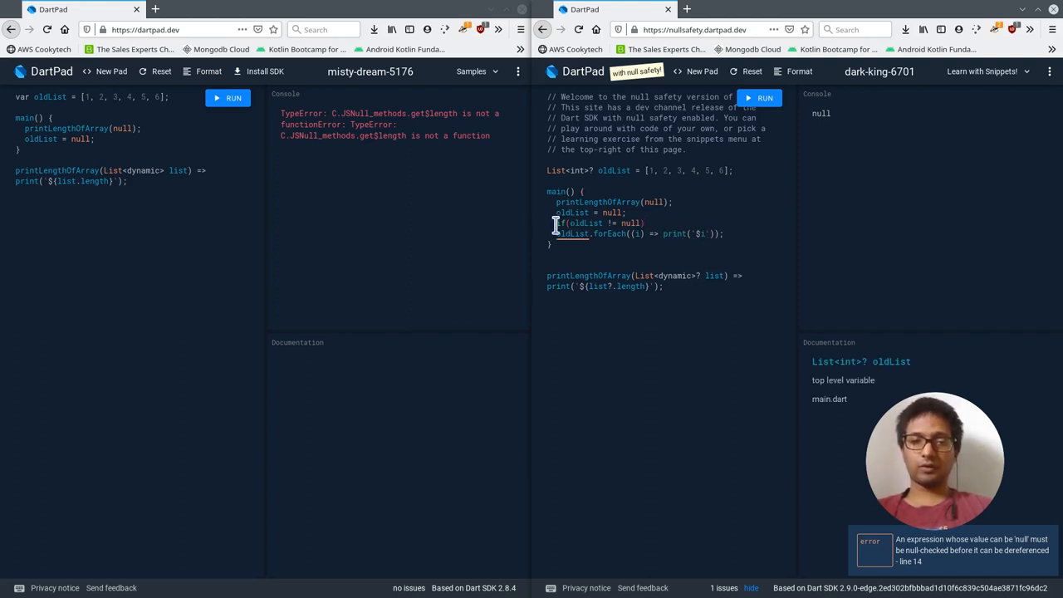
mouse_move(681, 220)
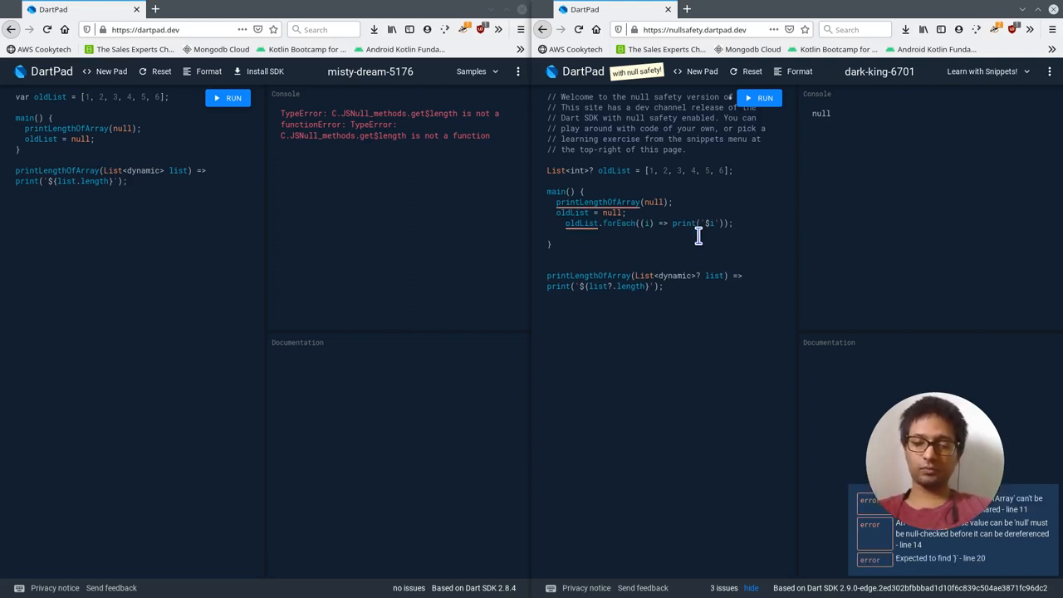
click(795, 70)
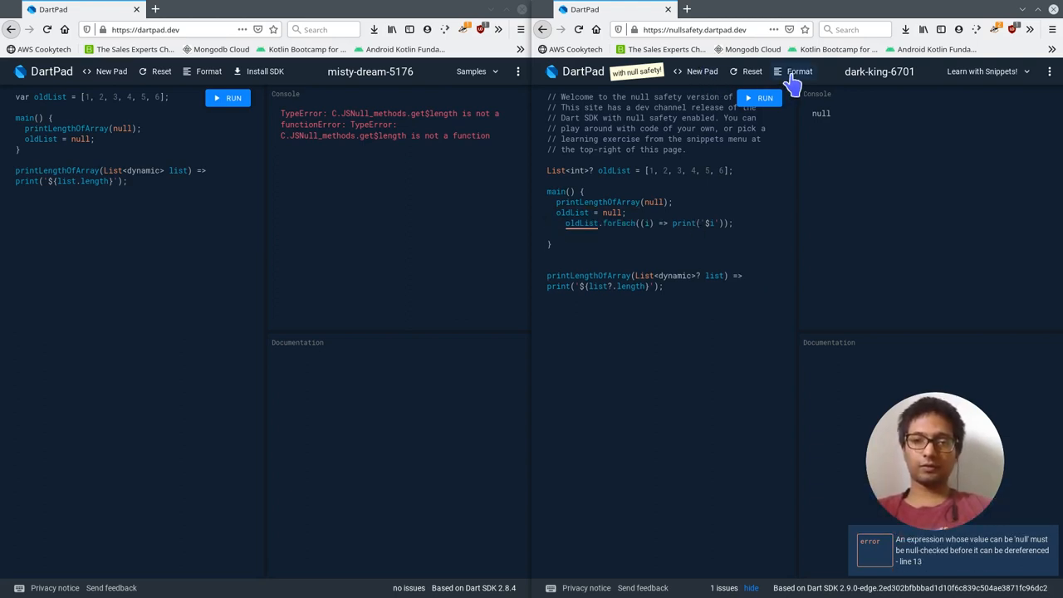
click(794, 71)
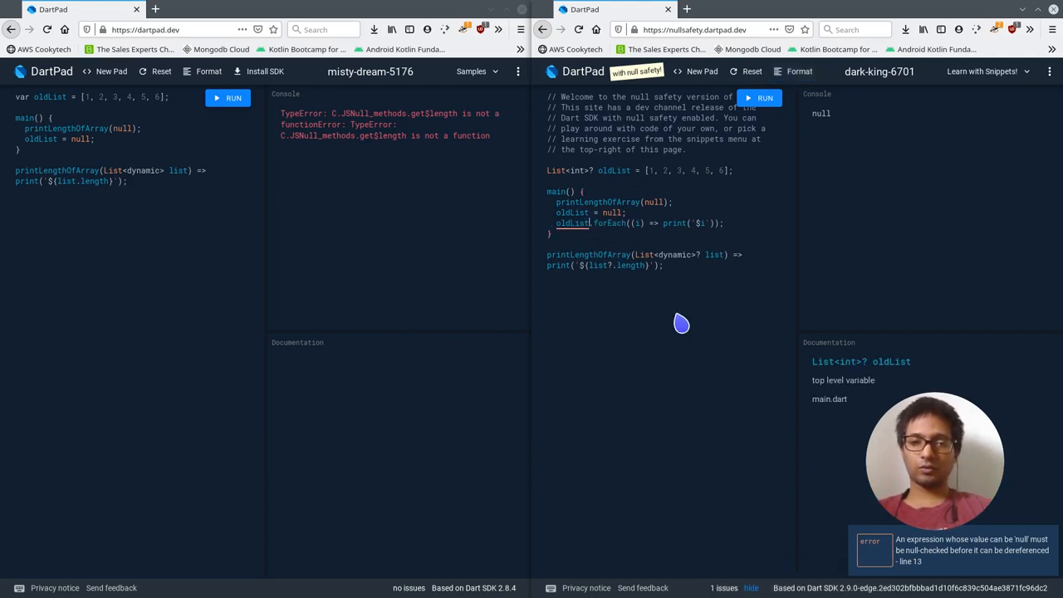
text(?)
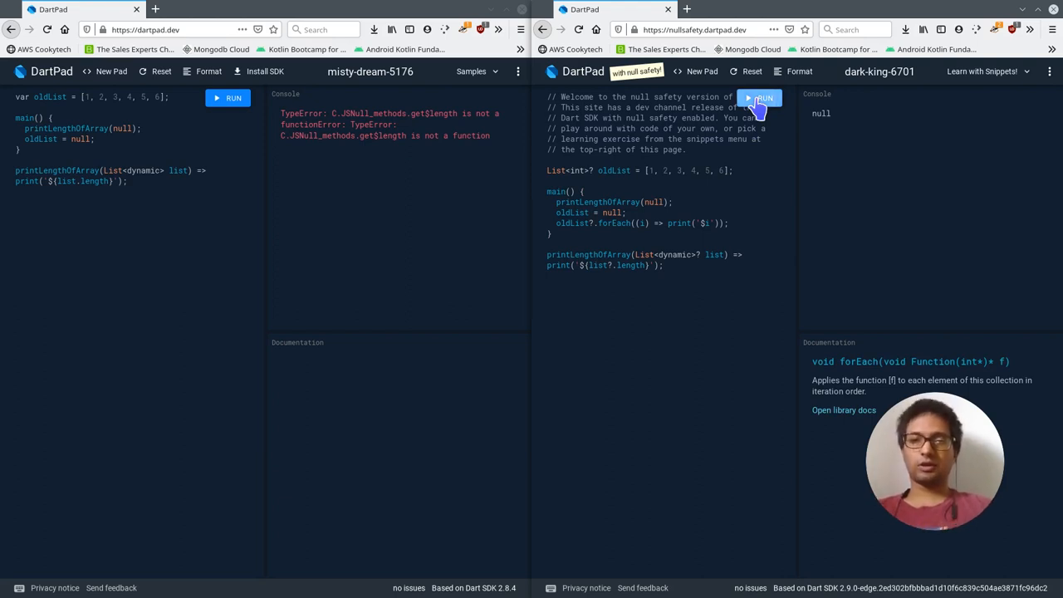
mouse_move(608, 212)
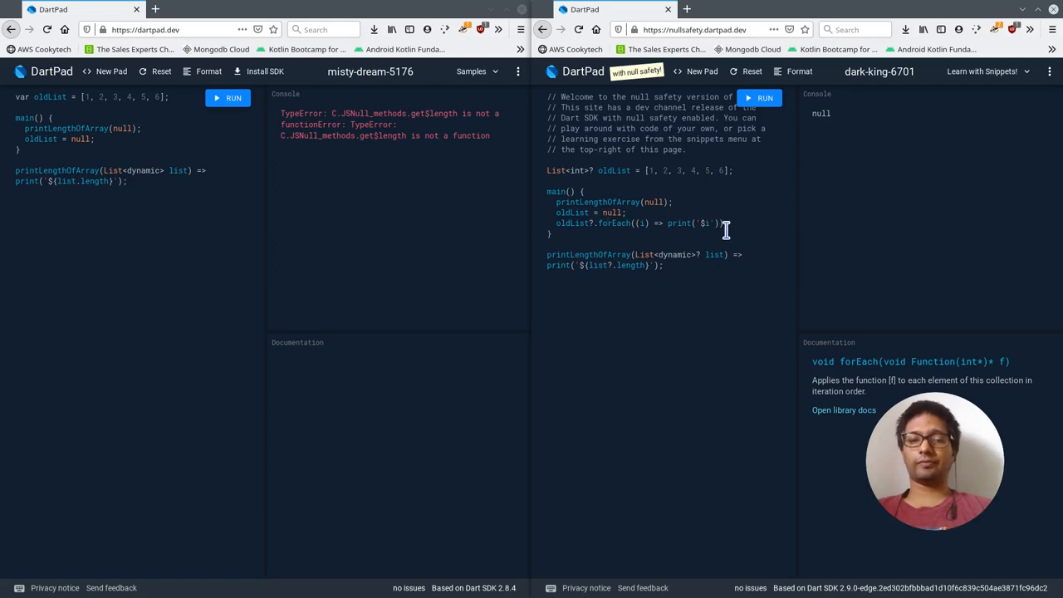
mouse_move(453, 180)
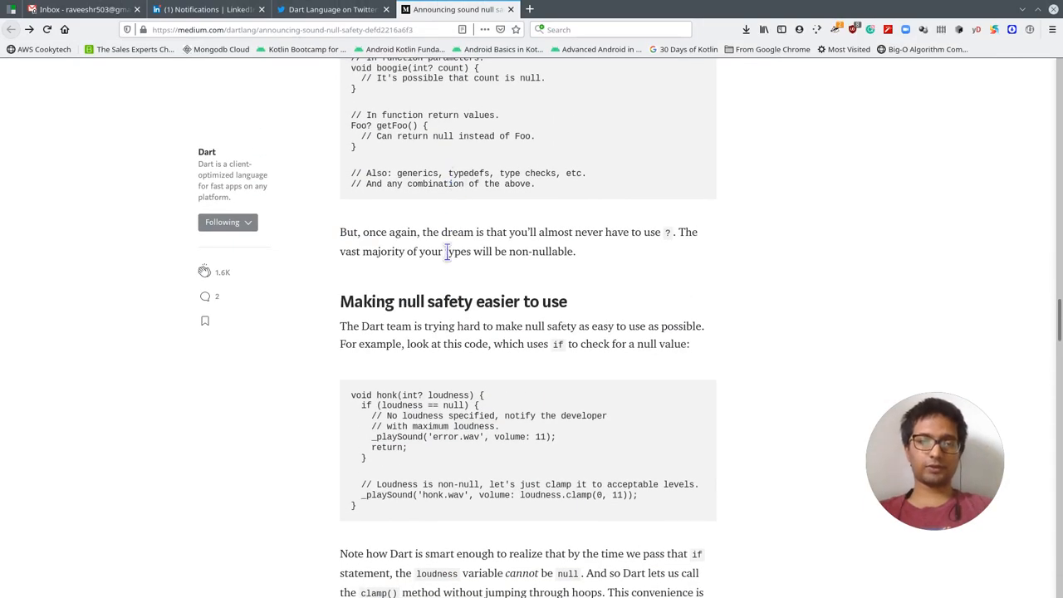
Scroll to 'Making null safety easier to use' and select loudness in the honk example
scroll(down, 3)
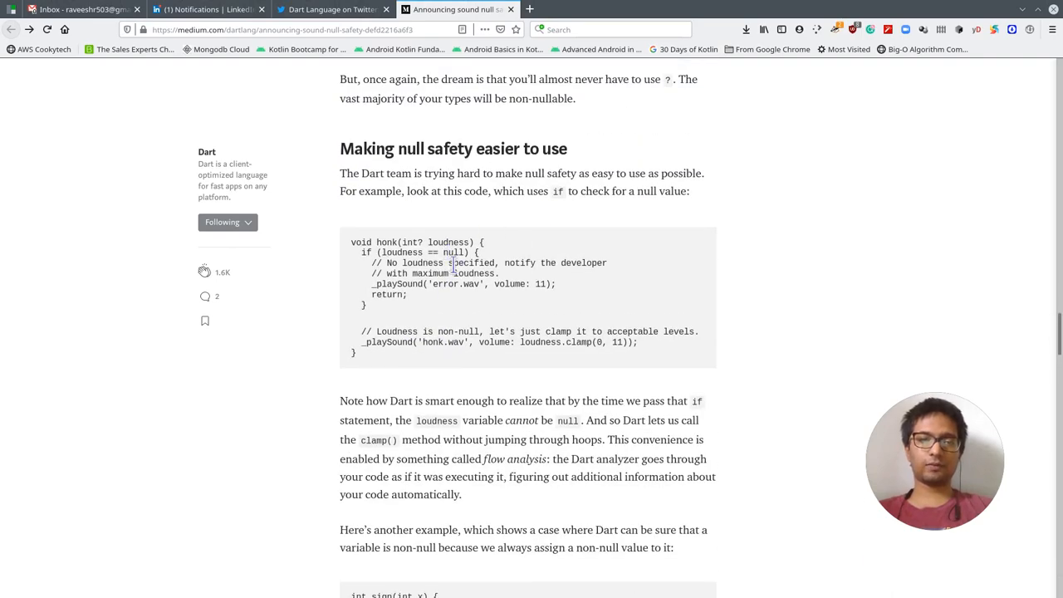
mouse_move(453, 325)
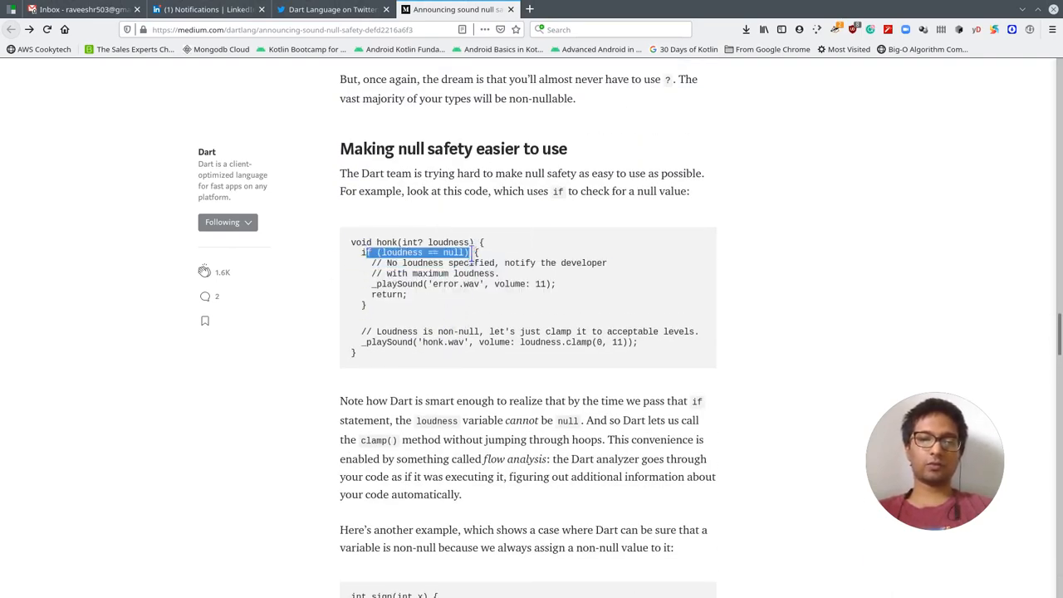
click(464, 306)
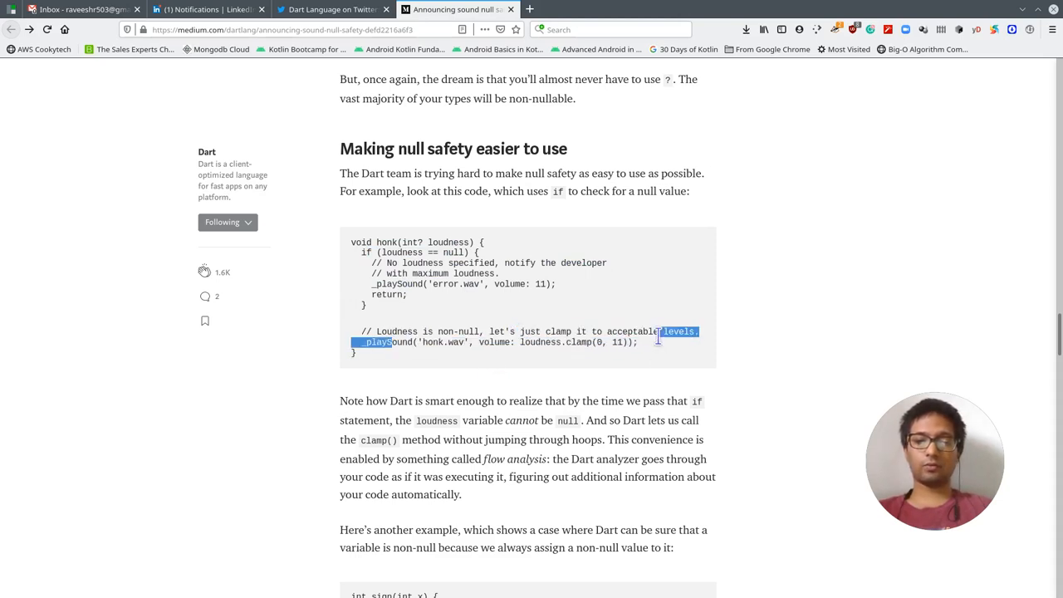
double_click(542, 342)
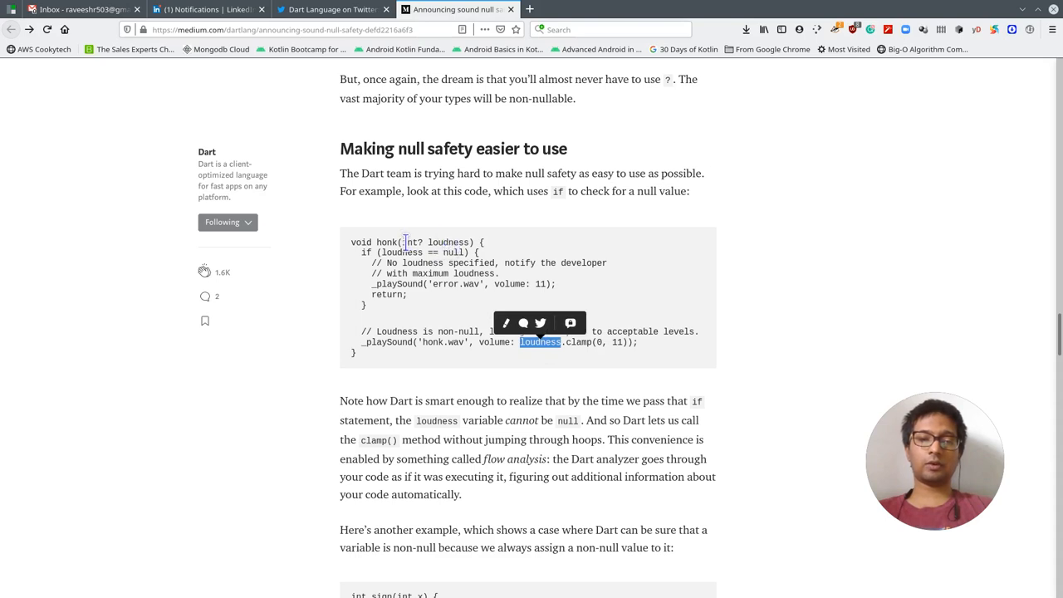
mouse_move(410, 334)
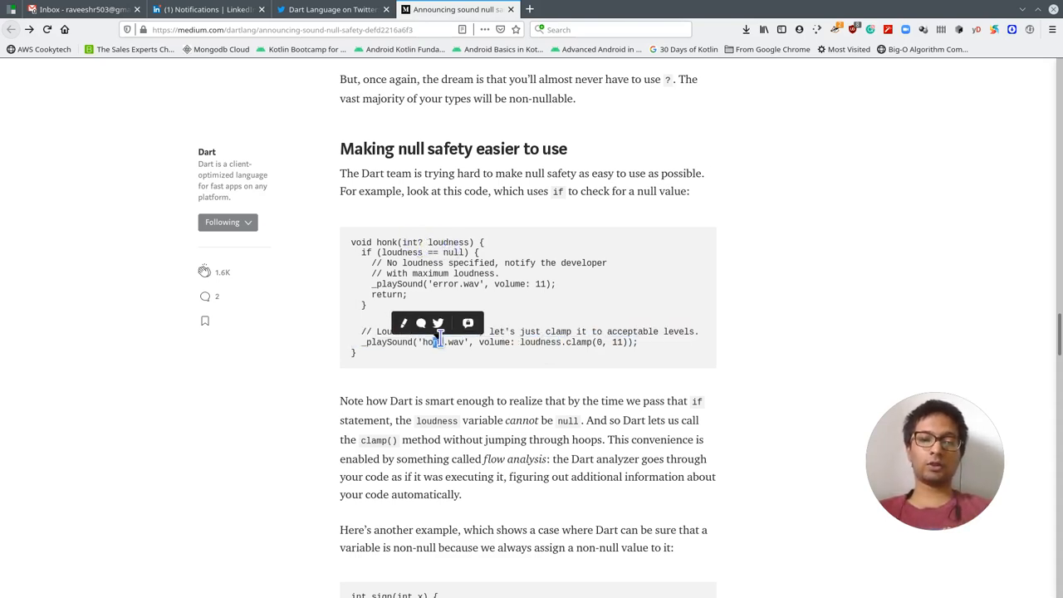
mouse_move(547, 342)
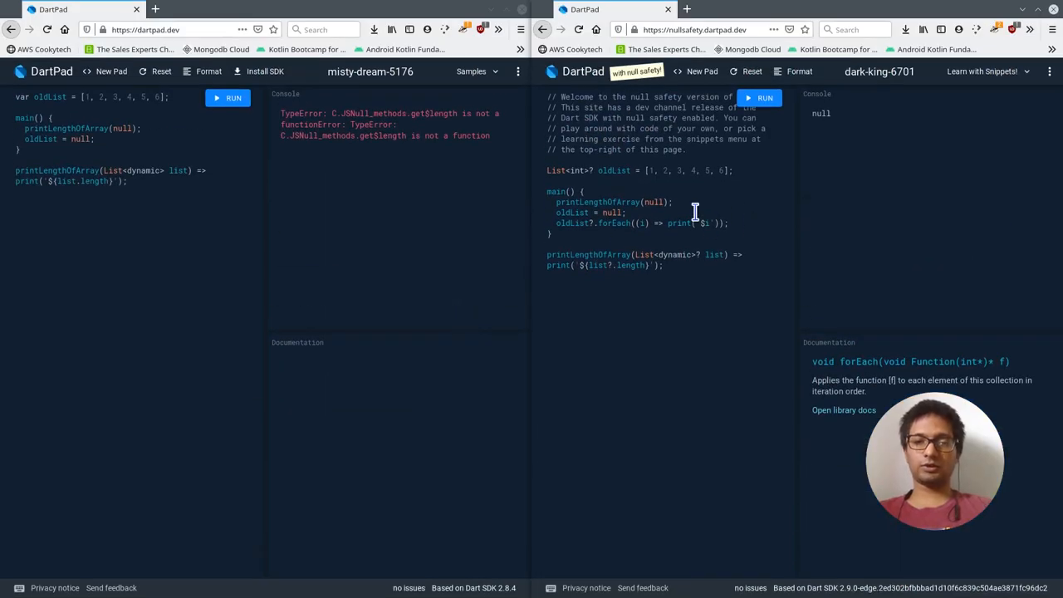
mouse_move(714, 200)
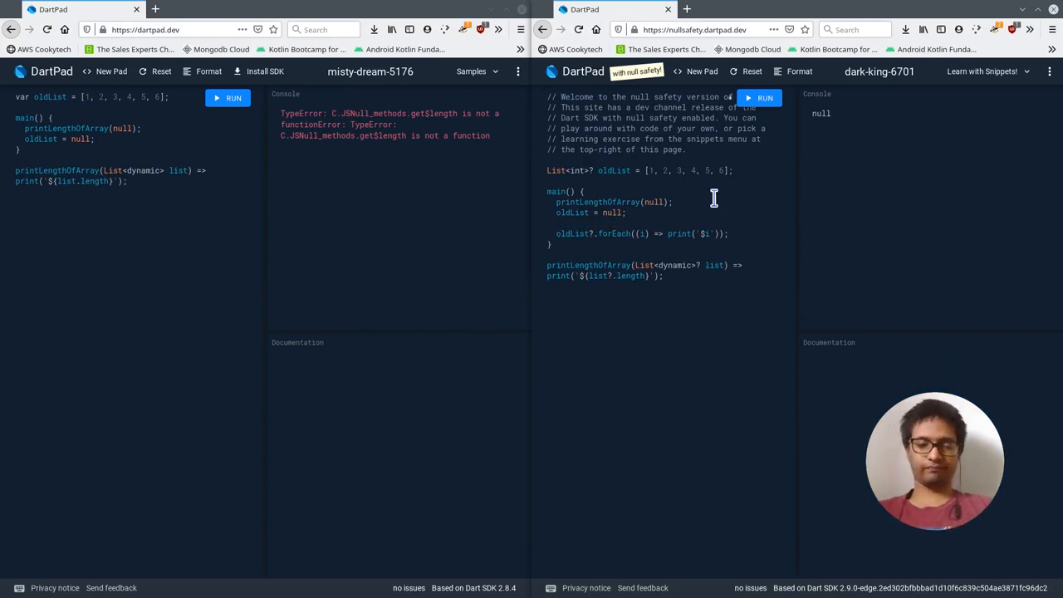
Wrap forEach in an if (oldList == null) {} else block, format, and run the pad
text(if()
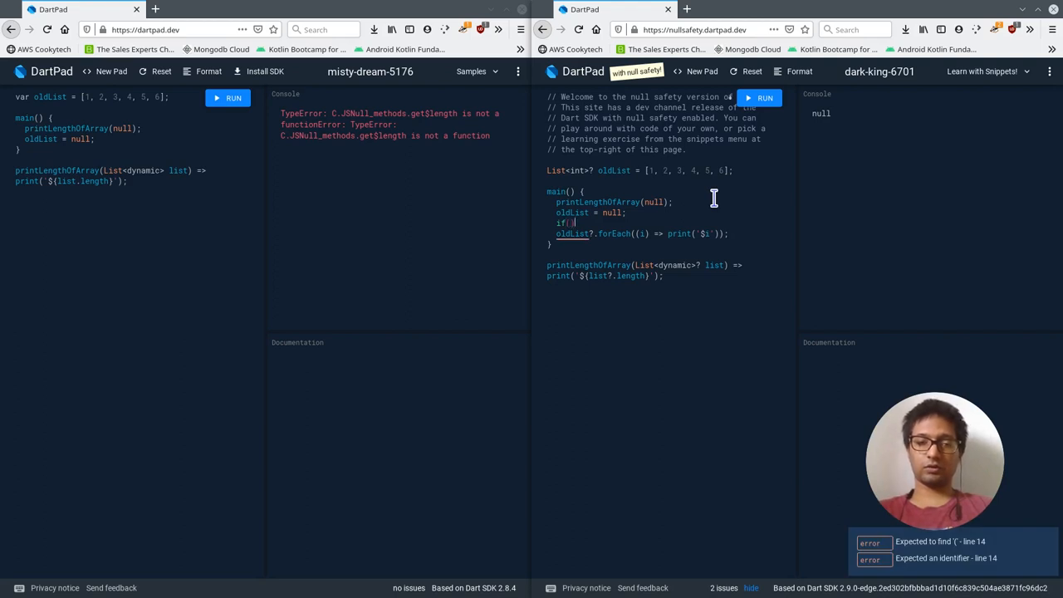
text(oldLis)
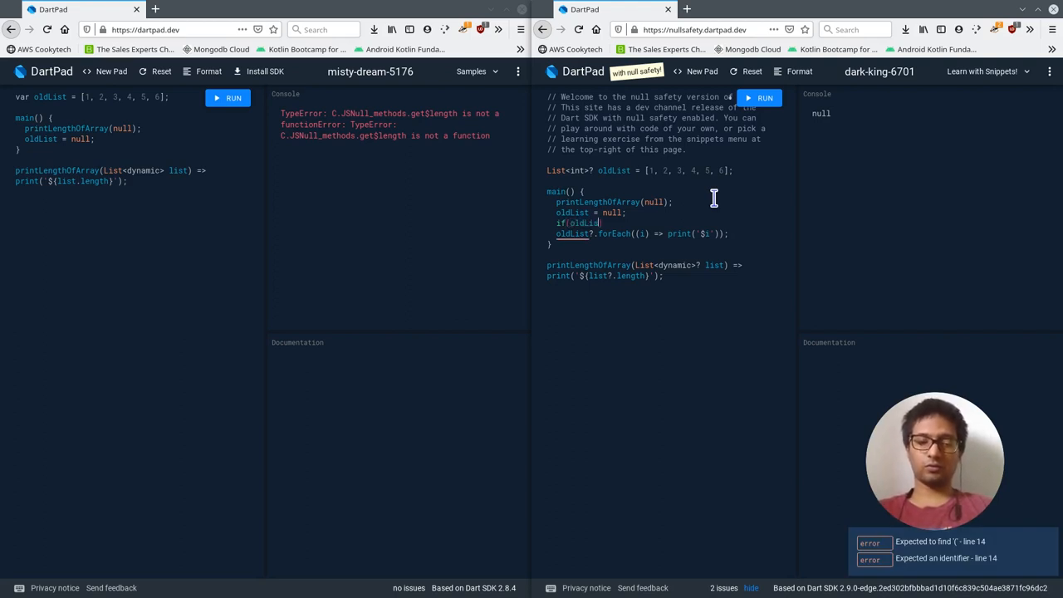
text(==)
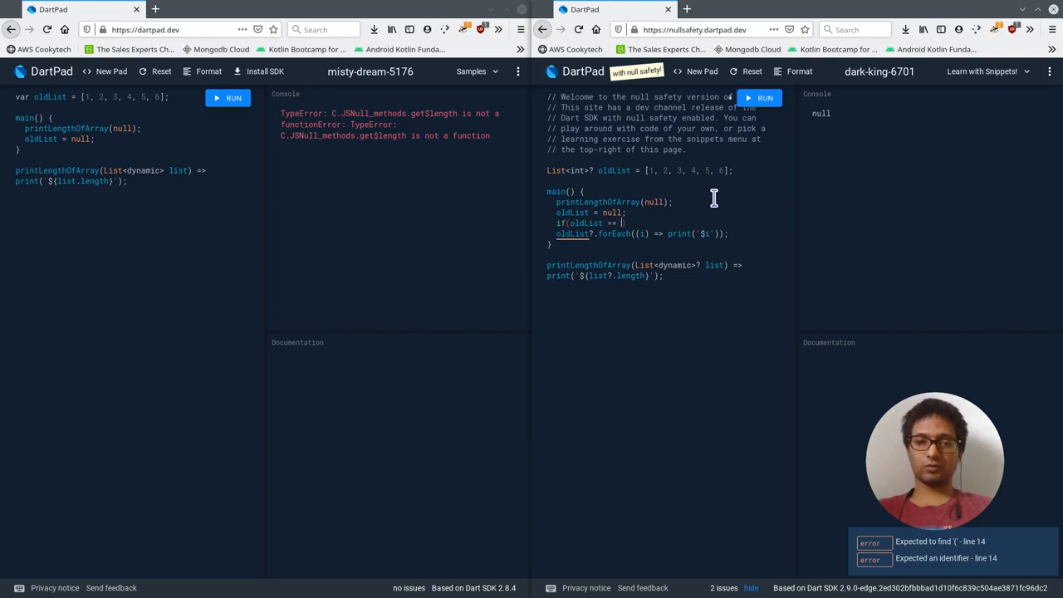
text(null){}else)
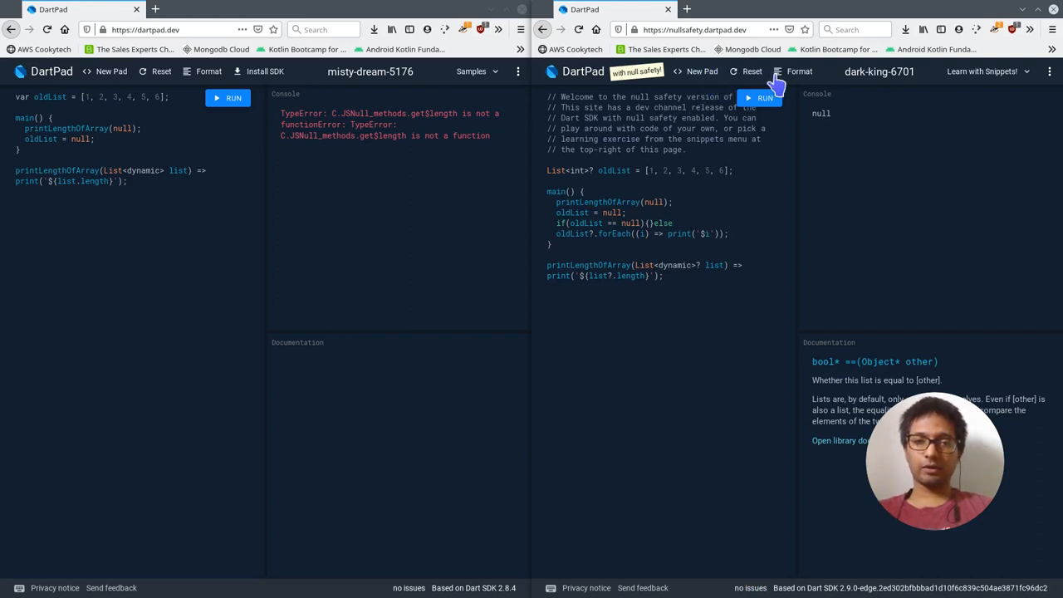
click(796, 71)
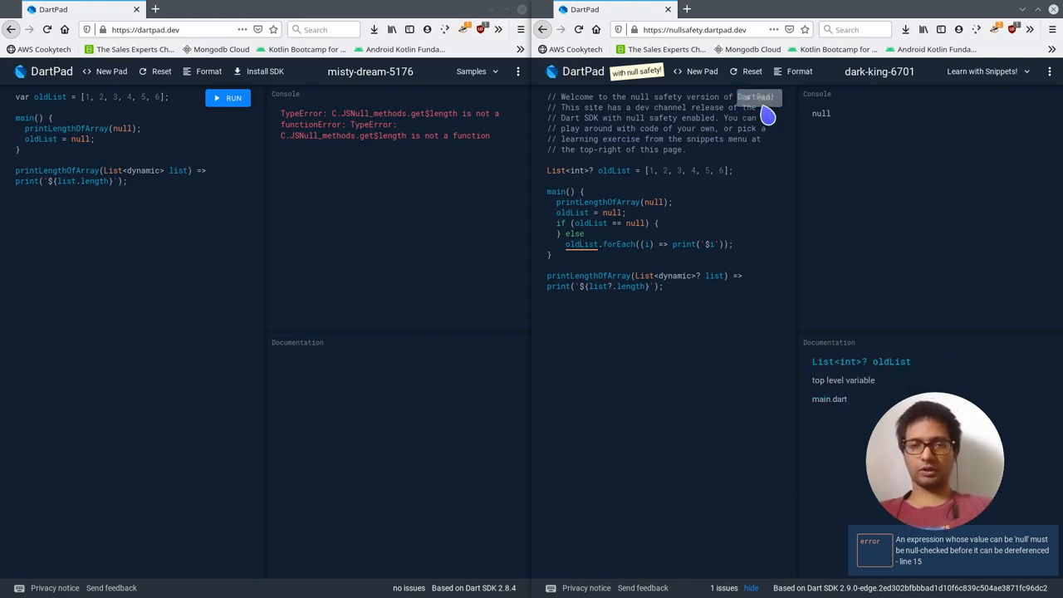
click(759, 97)
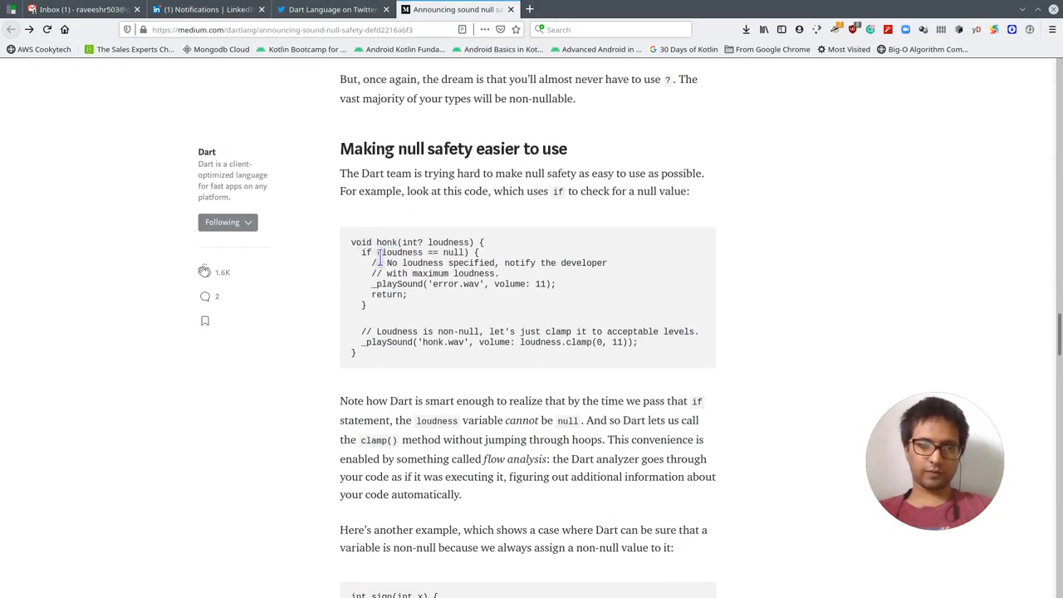
Highlight the honk example's null-check block and loudness in the clamp call
drag(362, 252, 495, 262)
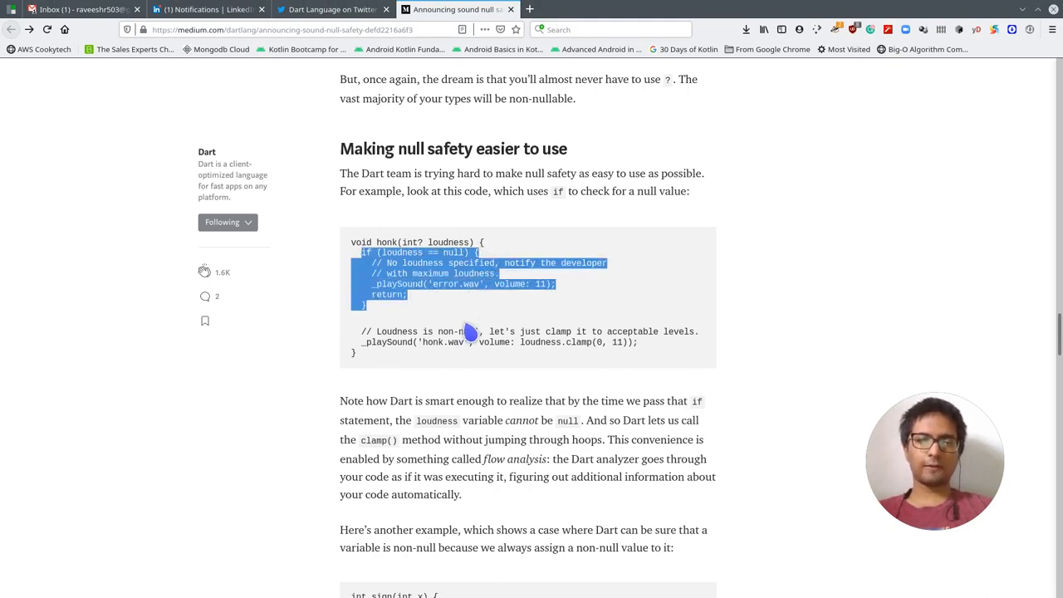
click(392, 342)
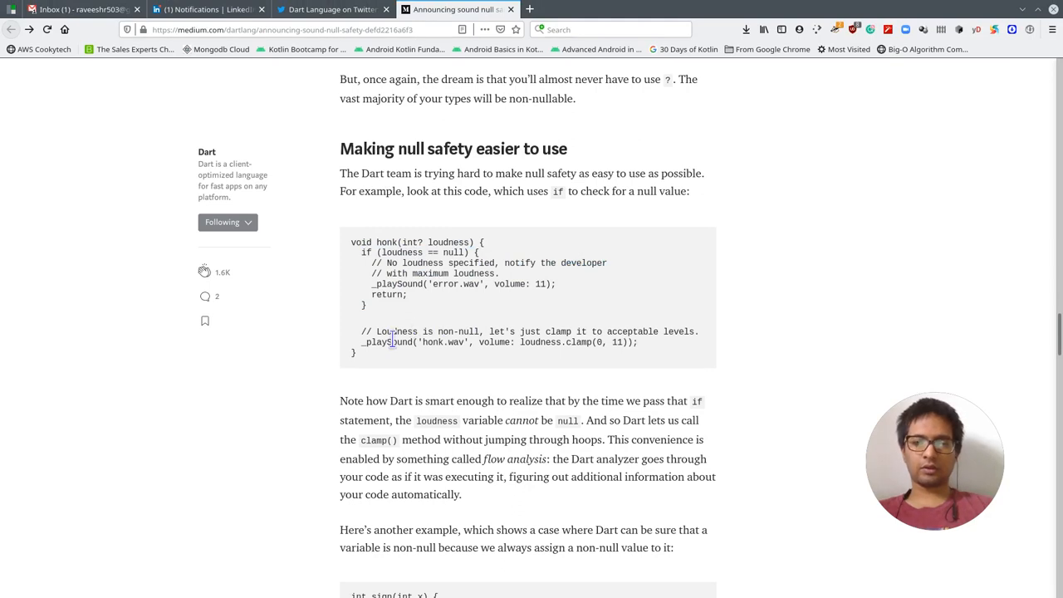
drag(395, 342, 522, 342)
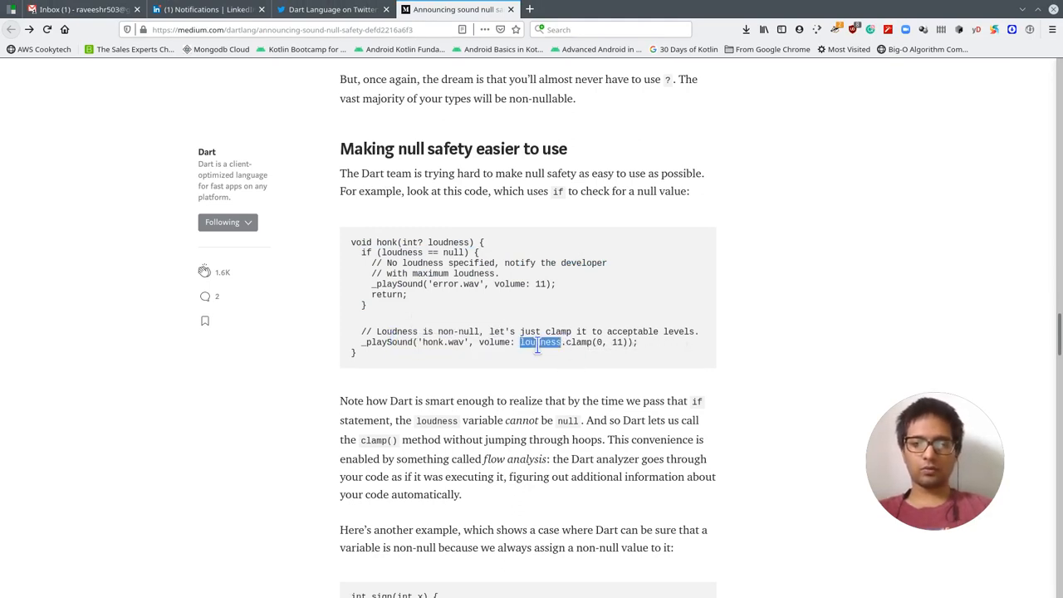
click(539, 342)
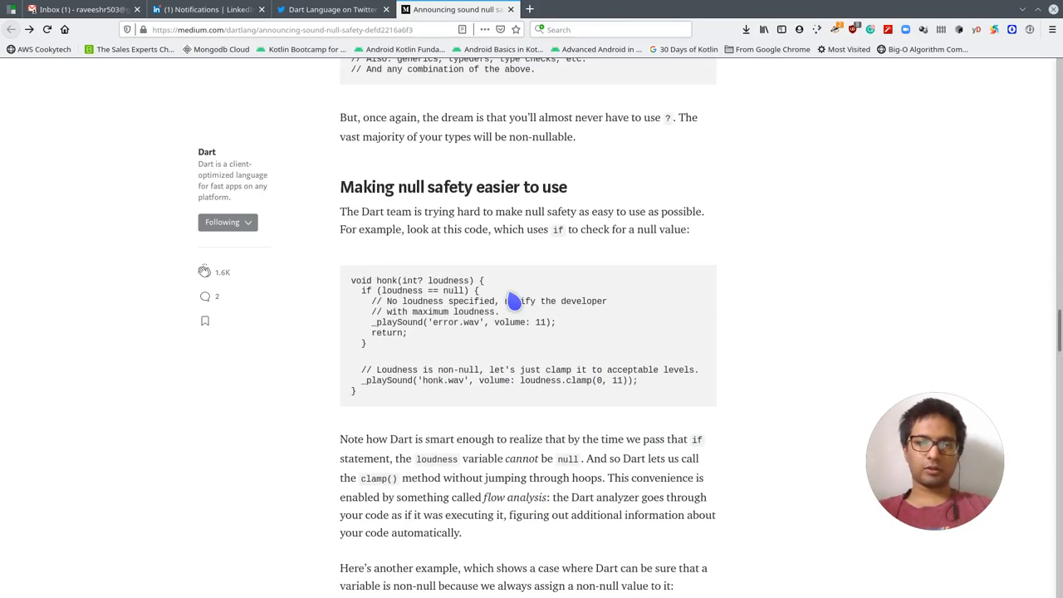
mouse_move(593, 230)
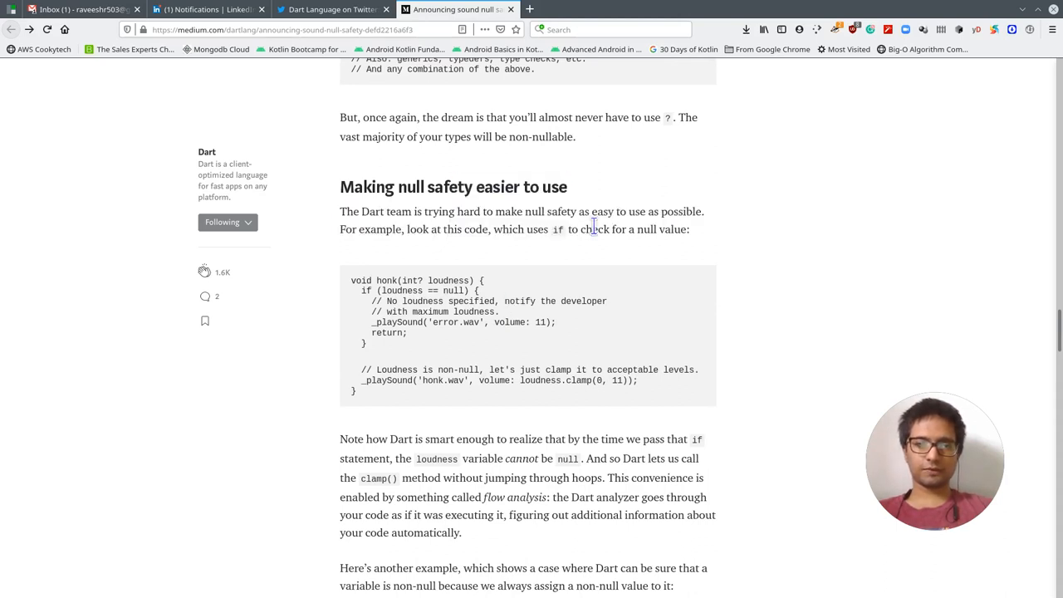
Highlight the flow analysis paragraph, then scroll on toward the sign() example
scroll(down, 3)
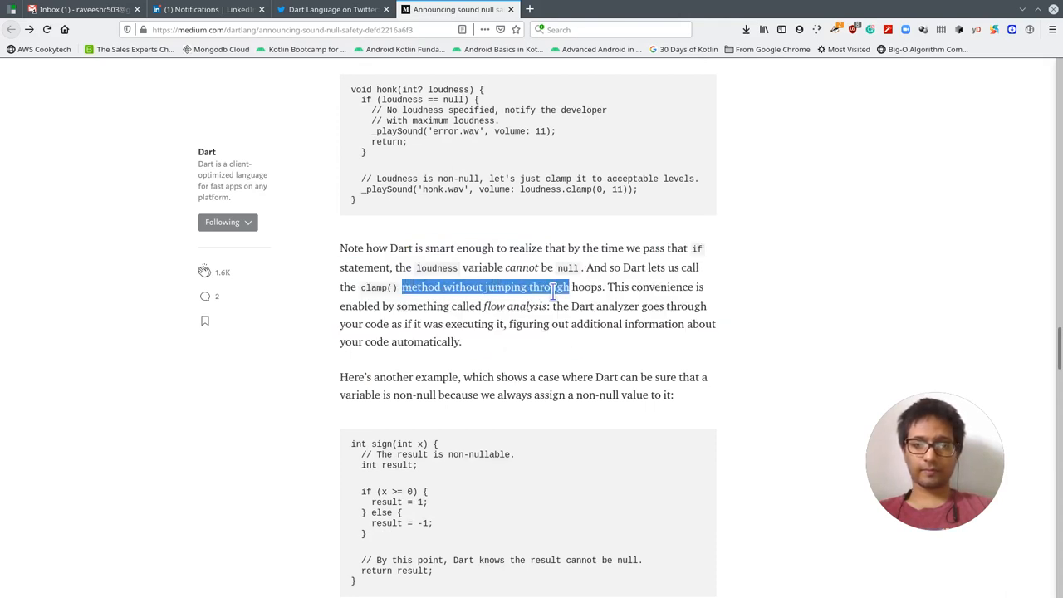
drag(569, 286, 419, 324)
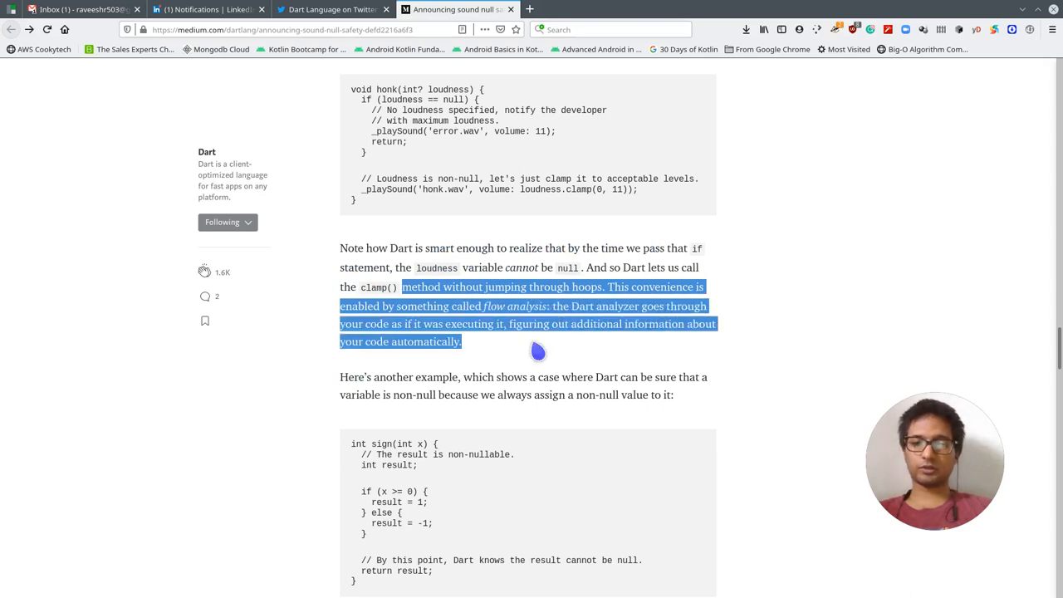
drag(536, 342, 340, 248)
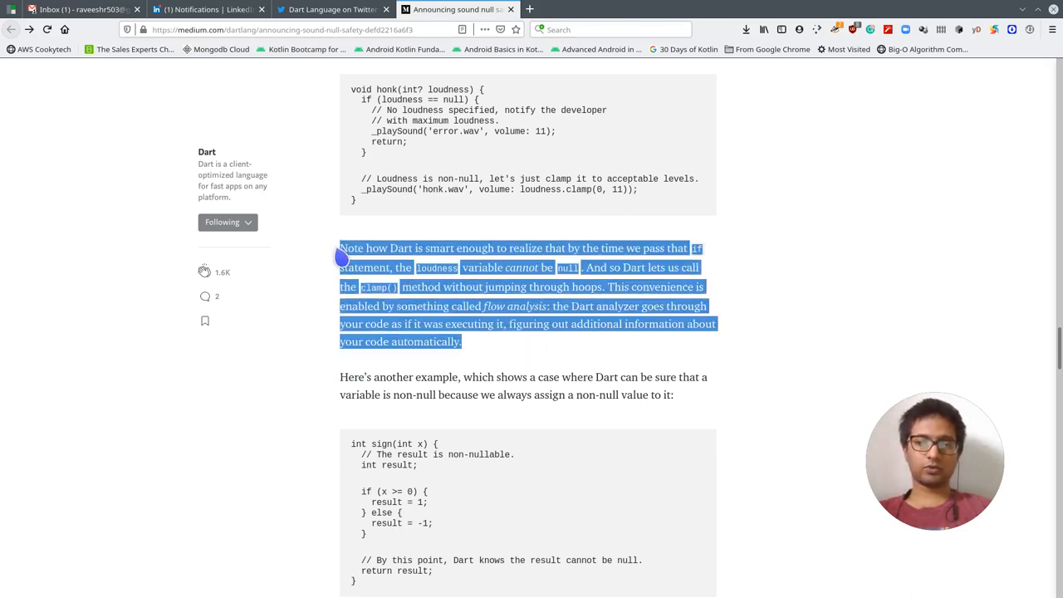
click(491, 323)
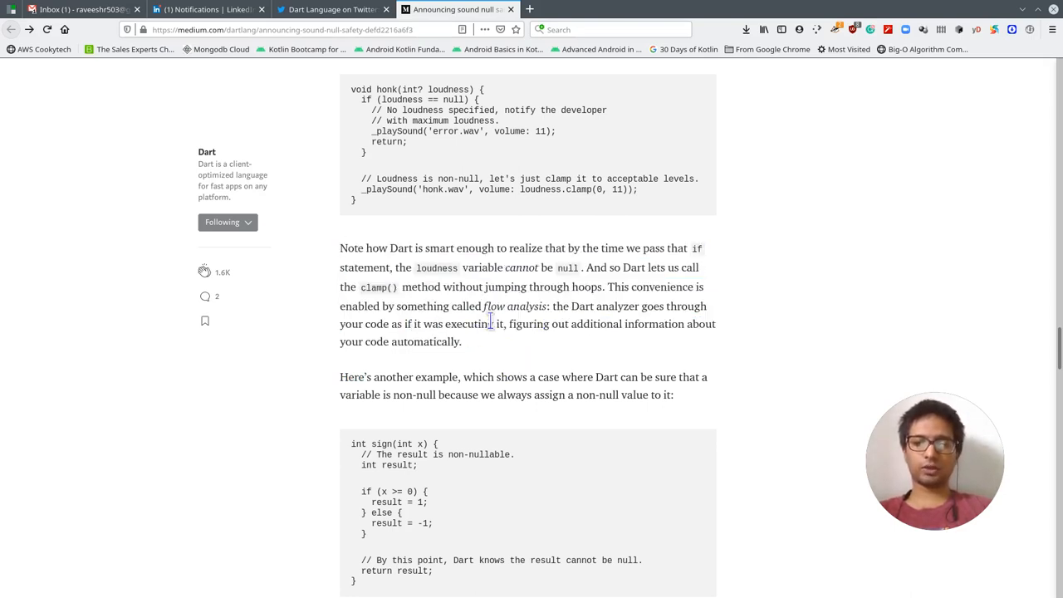
scroll(down, 3)
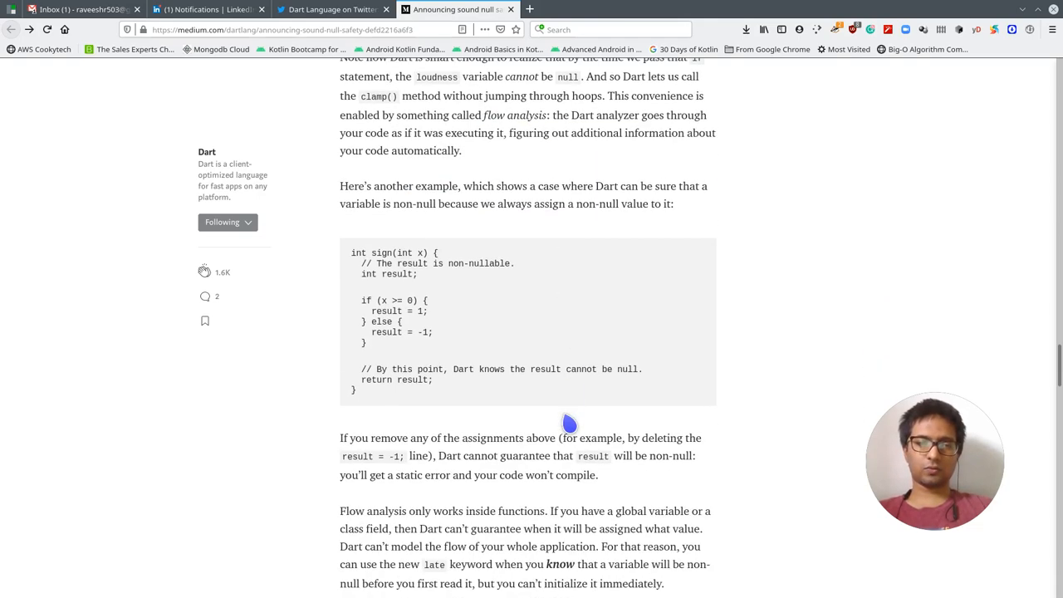
Highlight the sign() example body and scroll on past the late keyword's Goo class
scroll(down, 3)
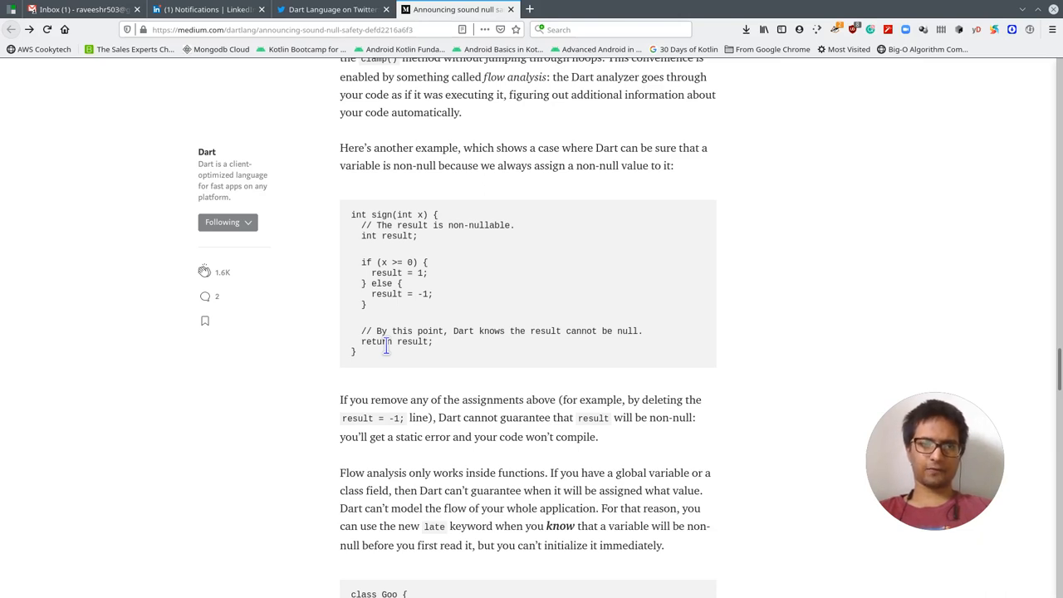
drag(381, 225, 420, 341)
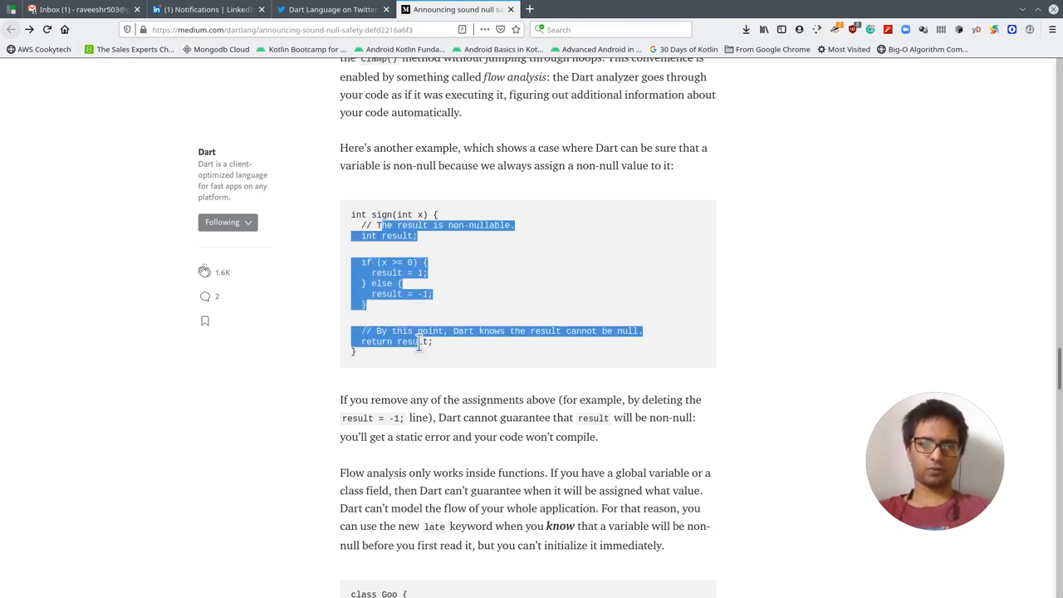
scroll(down, 3)
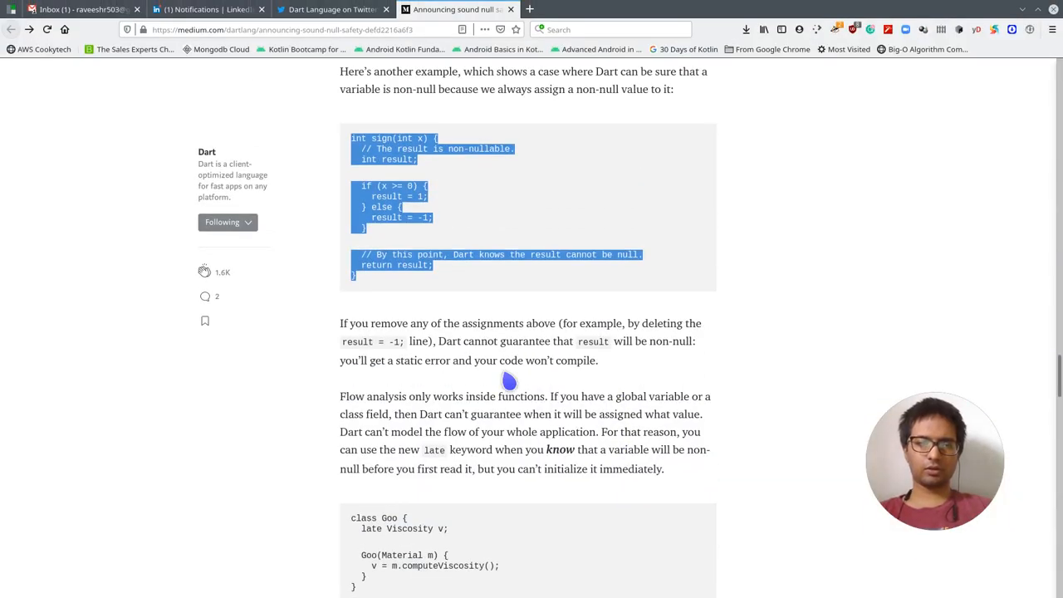
scroll(down, 3)
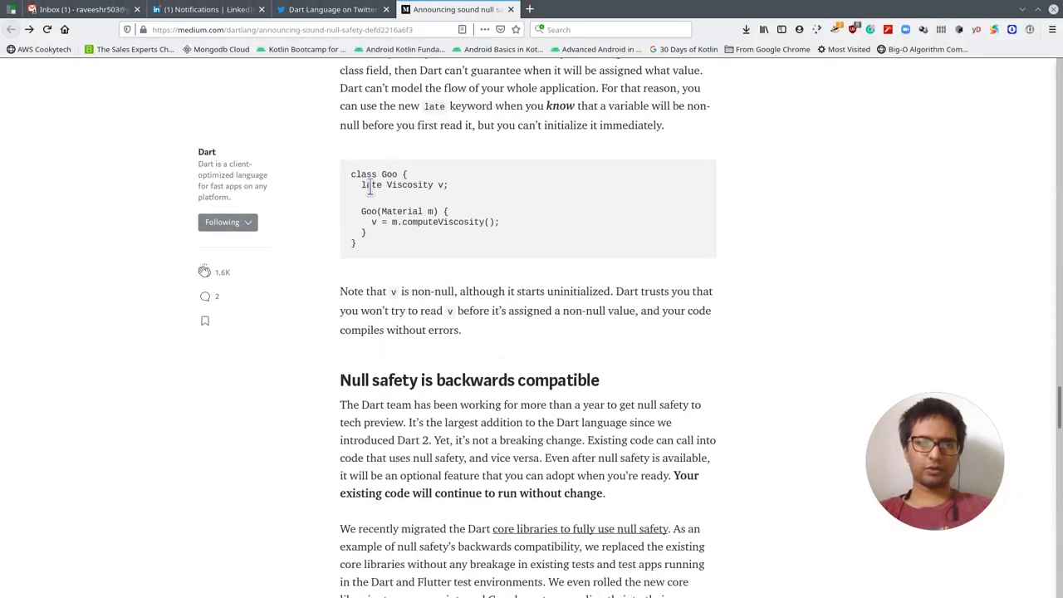
Scroll past the late example through the three-step rollout plan to 'Try it now'
drag(370, 185, 357, 242)
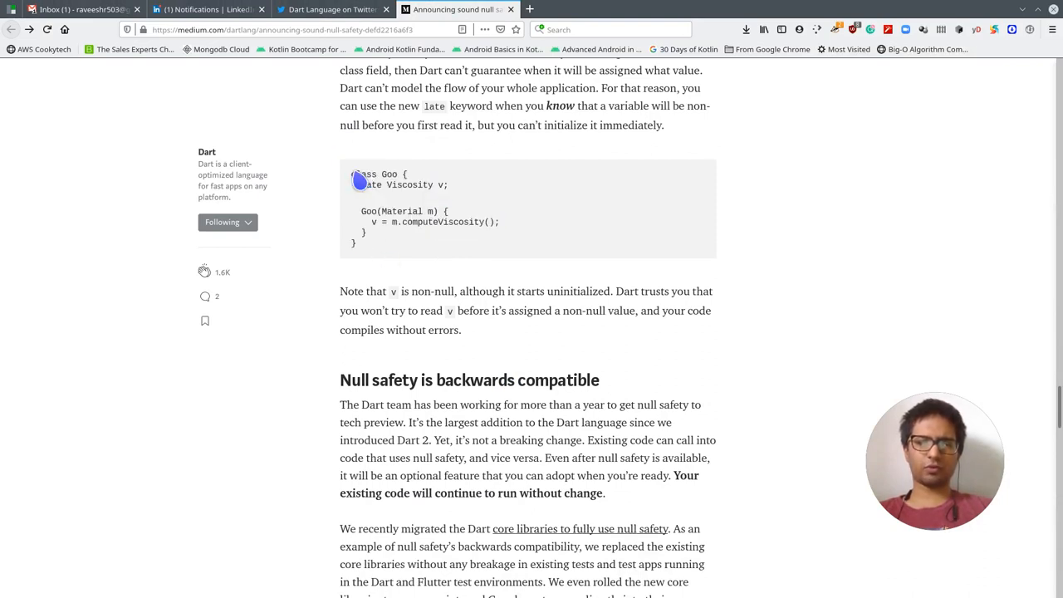
scroll(down, 3)
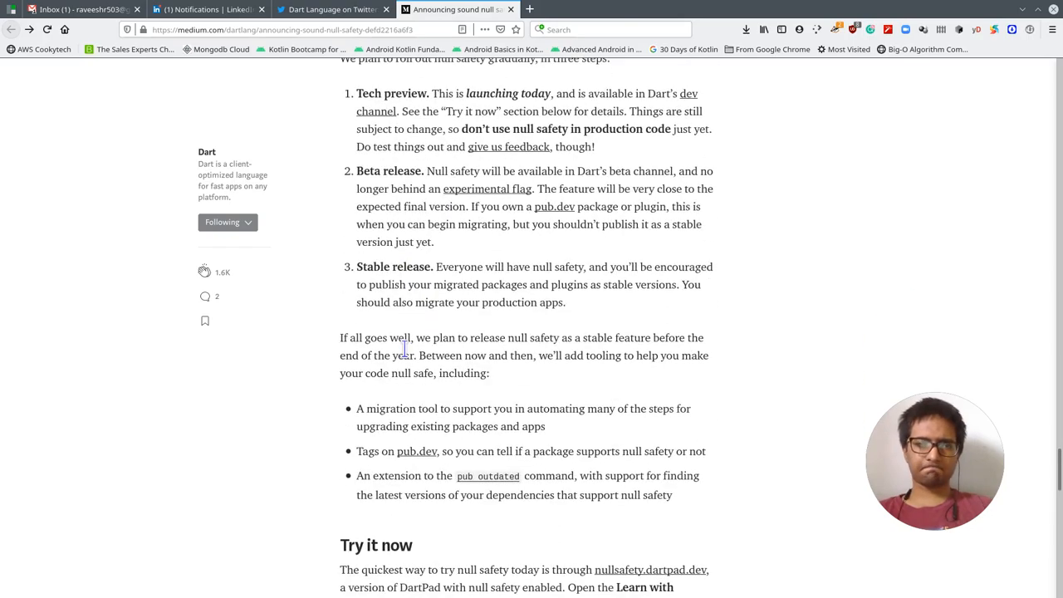
scroll(down, 3)
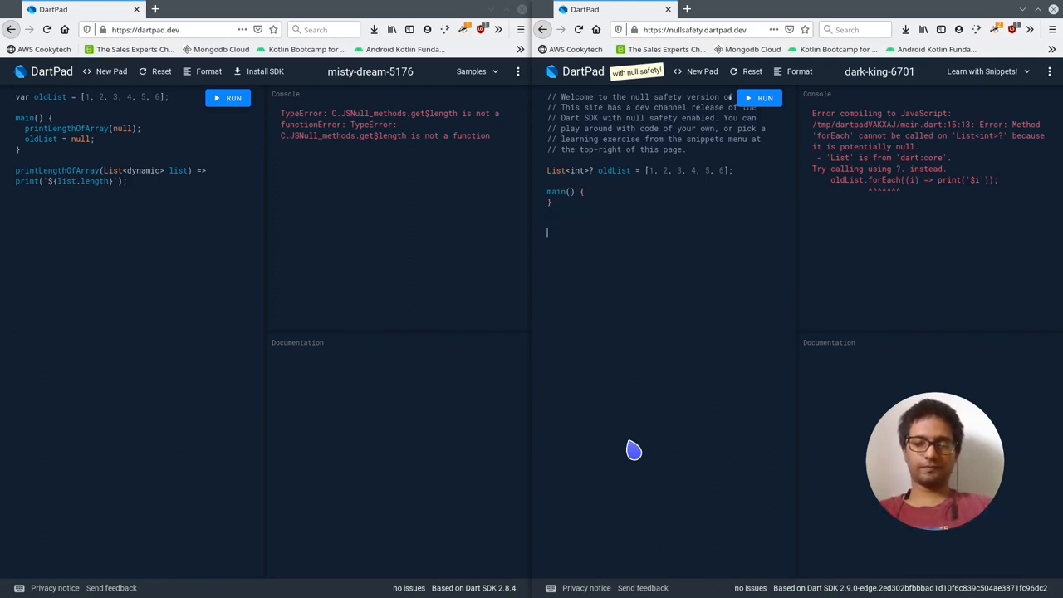
Start class Hello with a late String word field
text(class He)
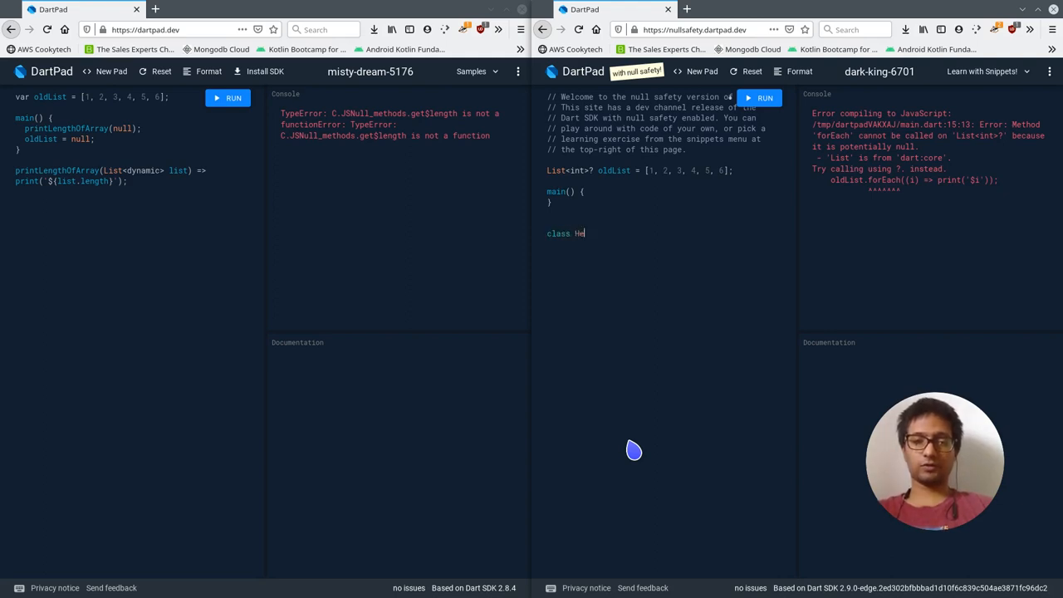
text(llo{)
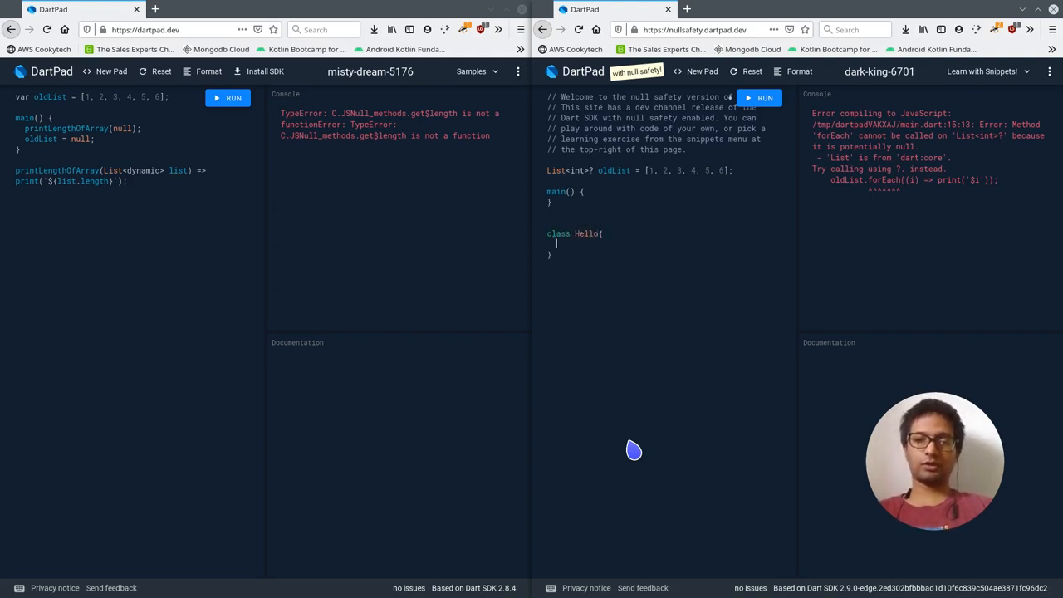
text(late S)
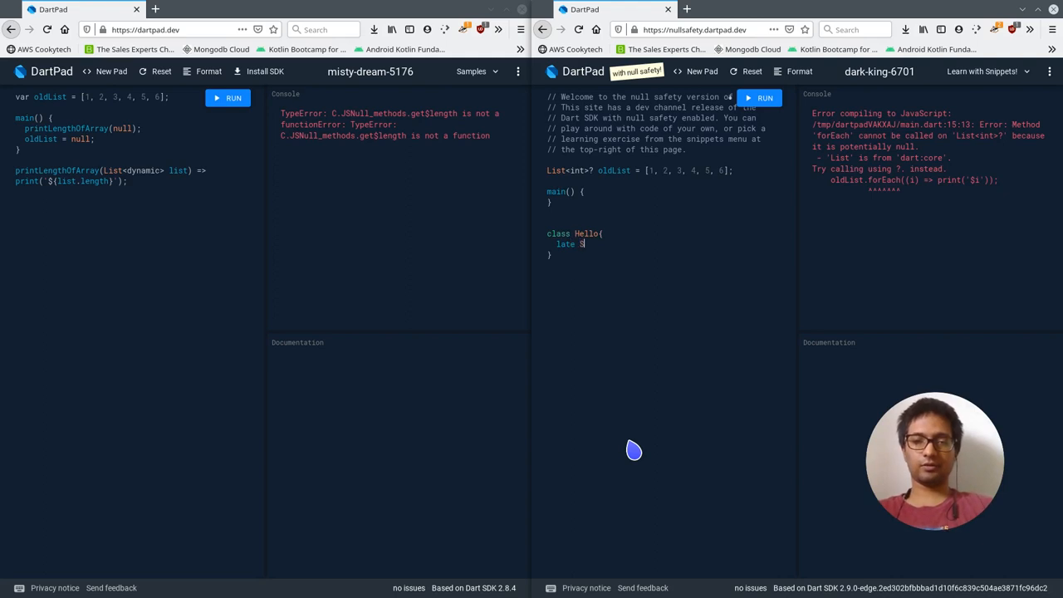
text(tring work)
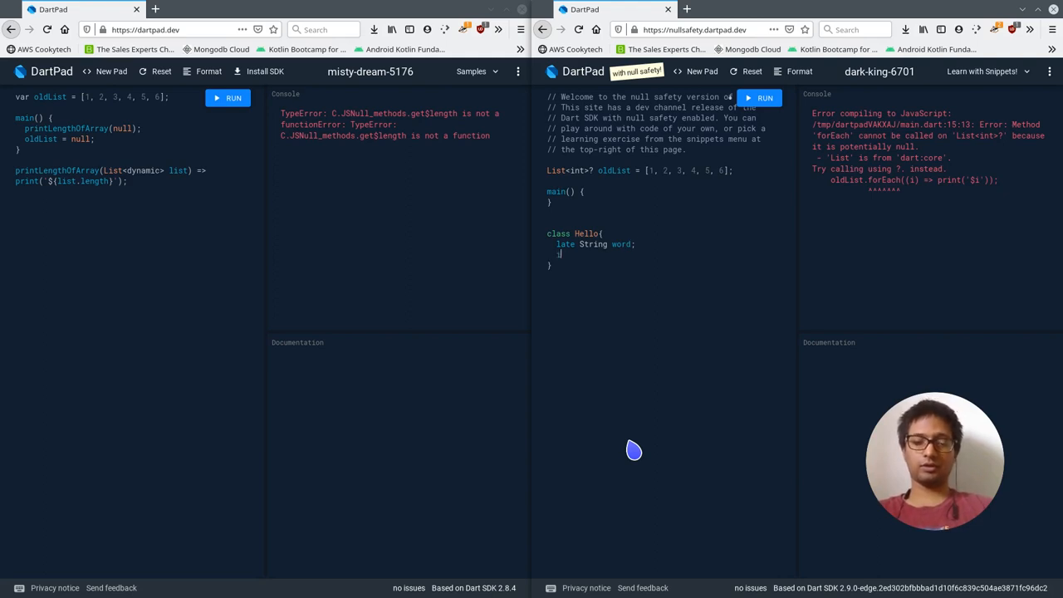
Add an init() method that sets word = 'world'
text(init(){)
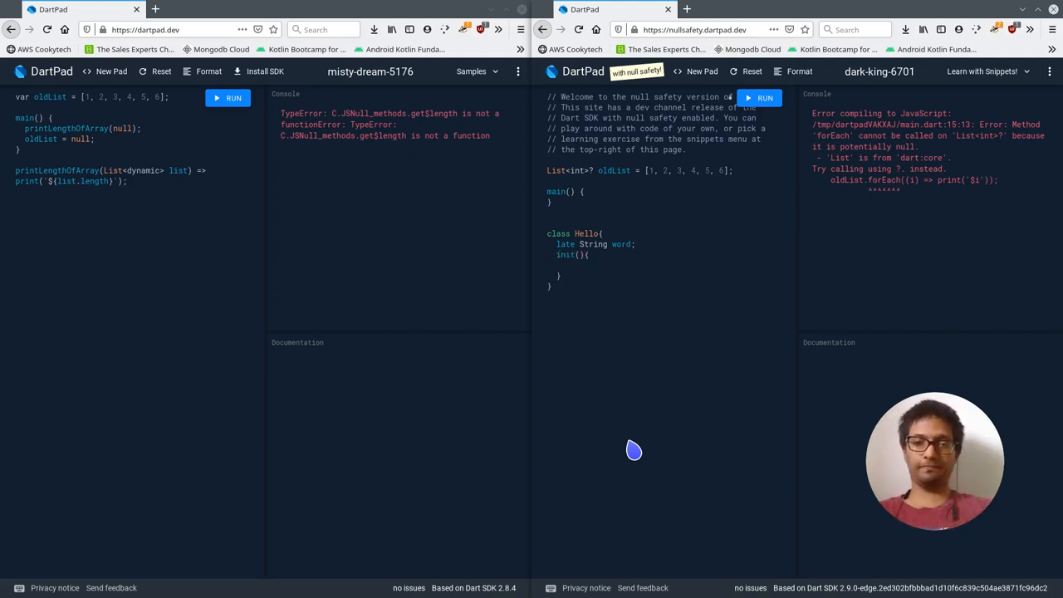
text(wor)
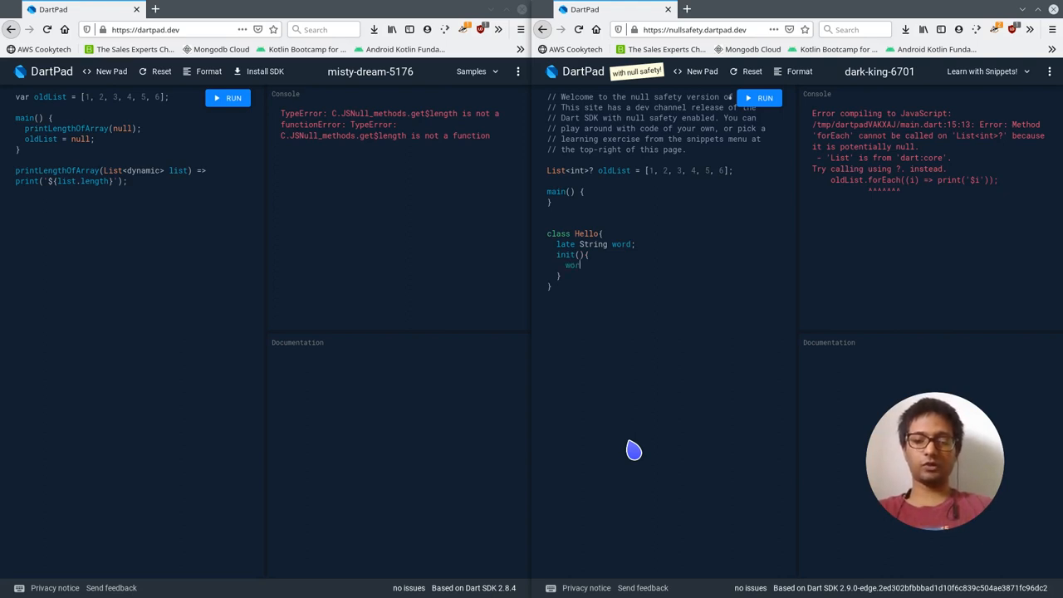
text(=)
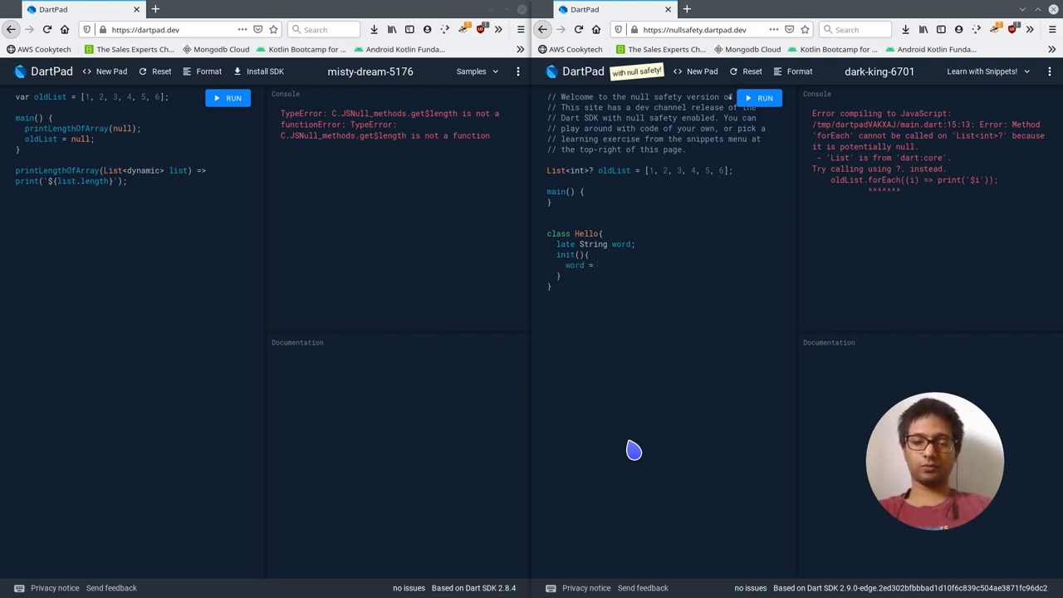
text('wo)
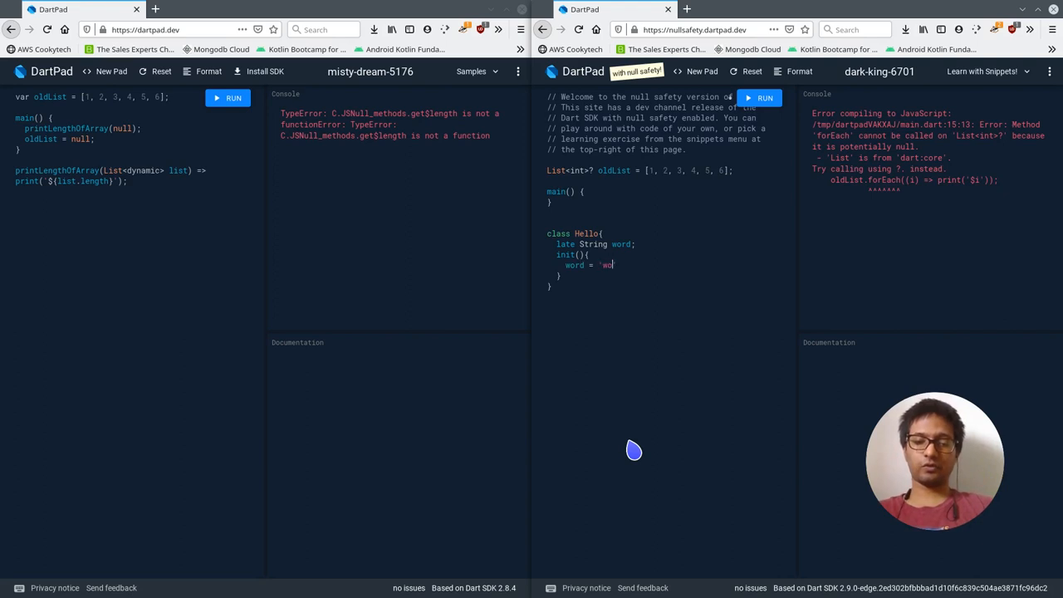
text(rld';)
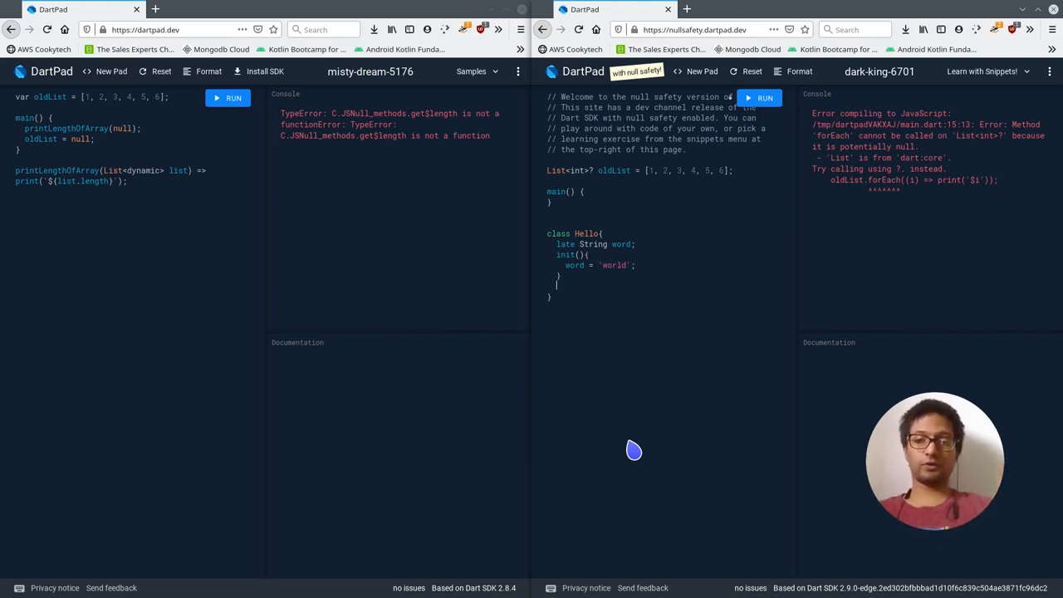
Add a printIt() method that calls print(word)
text(print)
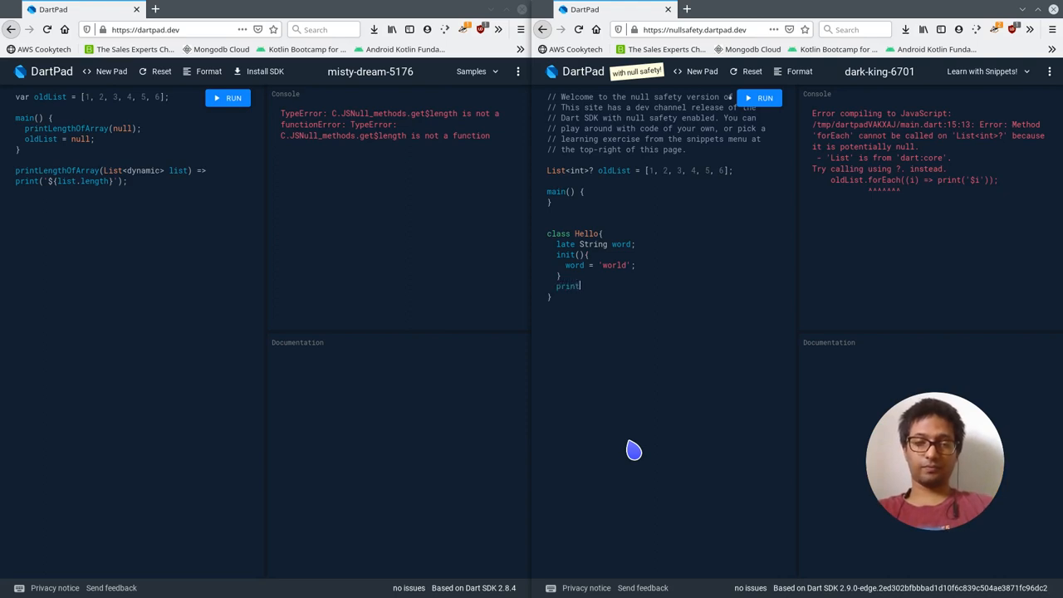
text((){)
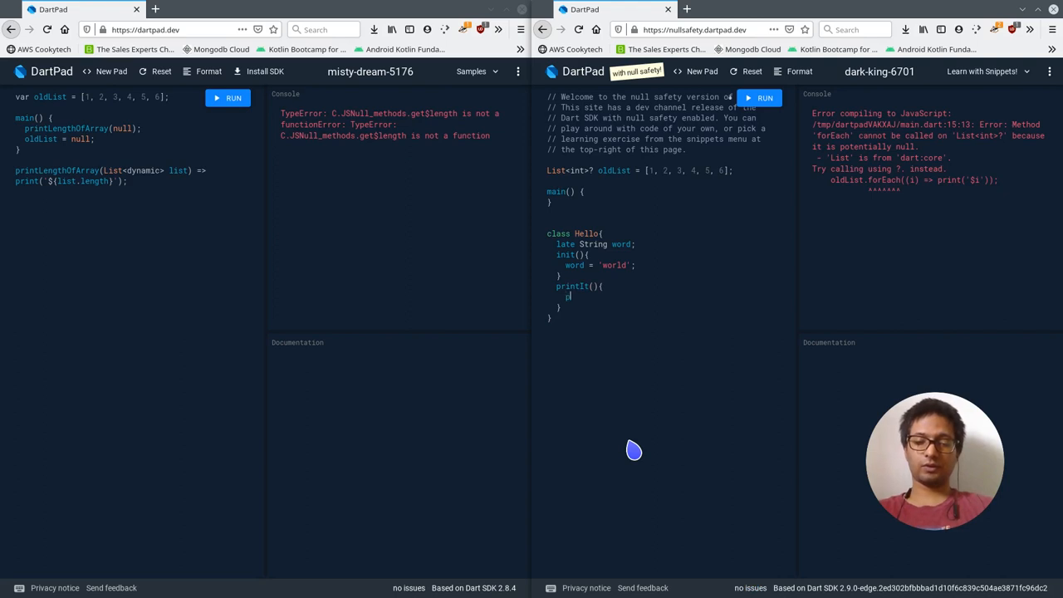
text(print();)
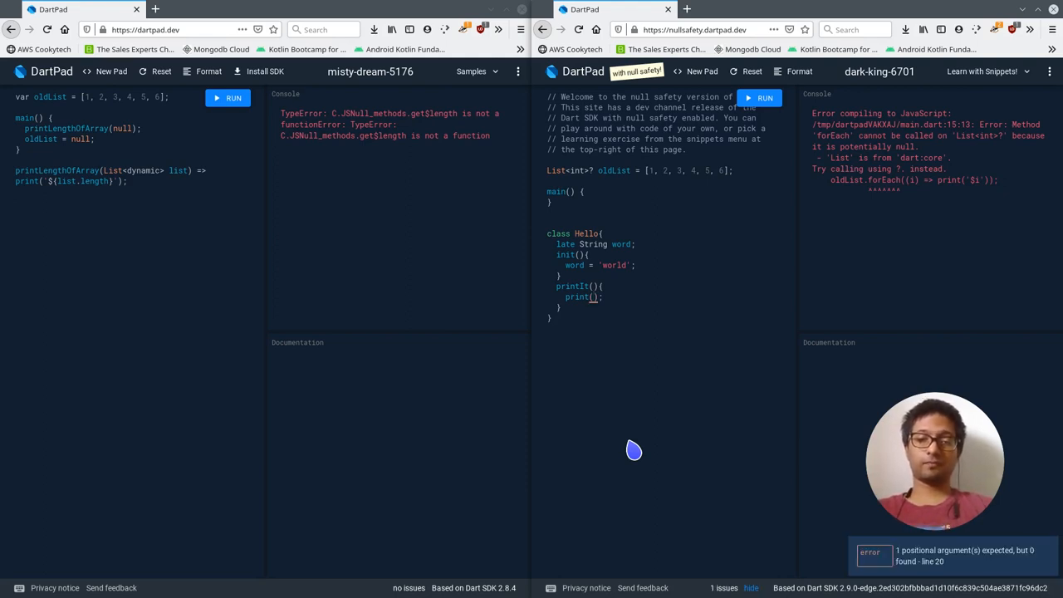
text(word)
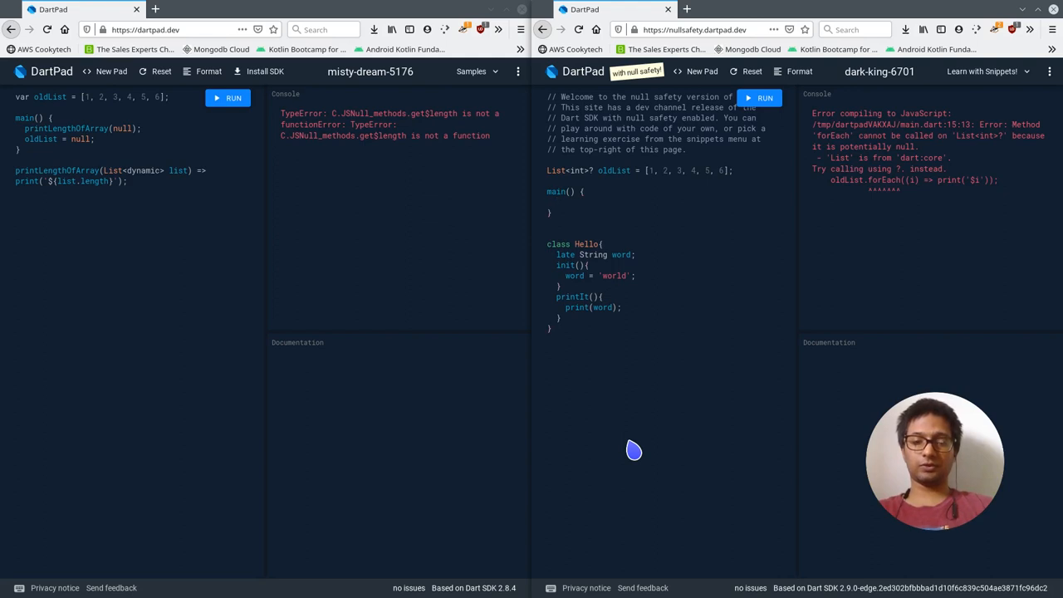
Add Hello hello = Hello(); hello.printIt(); to main and run, triggering LateInitializationError for word
text(Hello hello =)
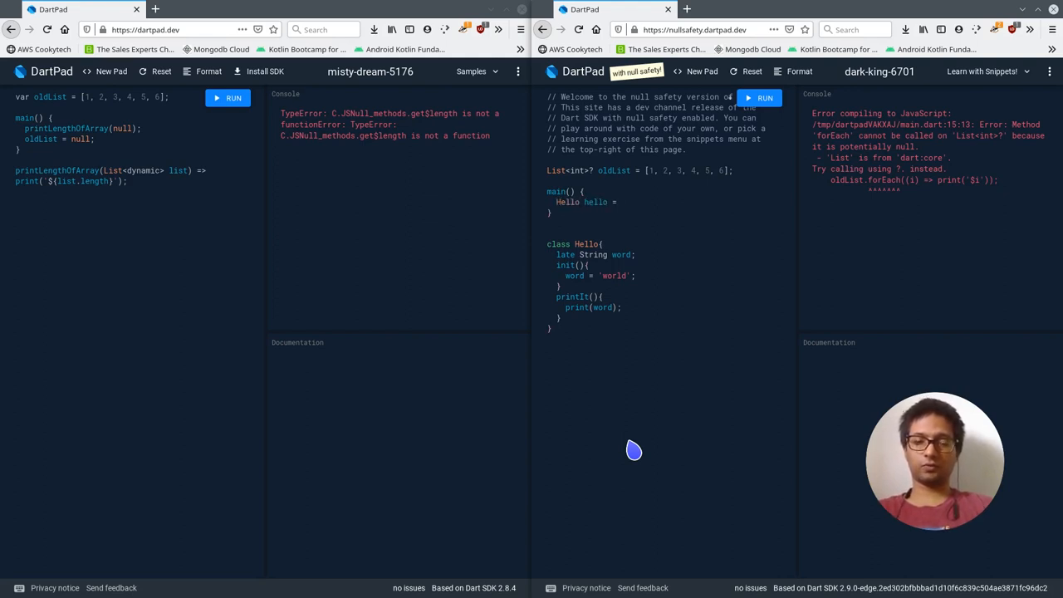
text(Hello();)
text(hello.)
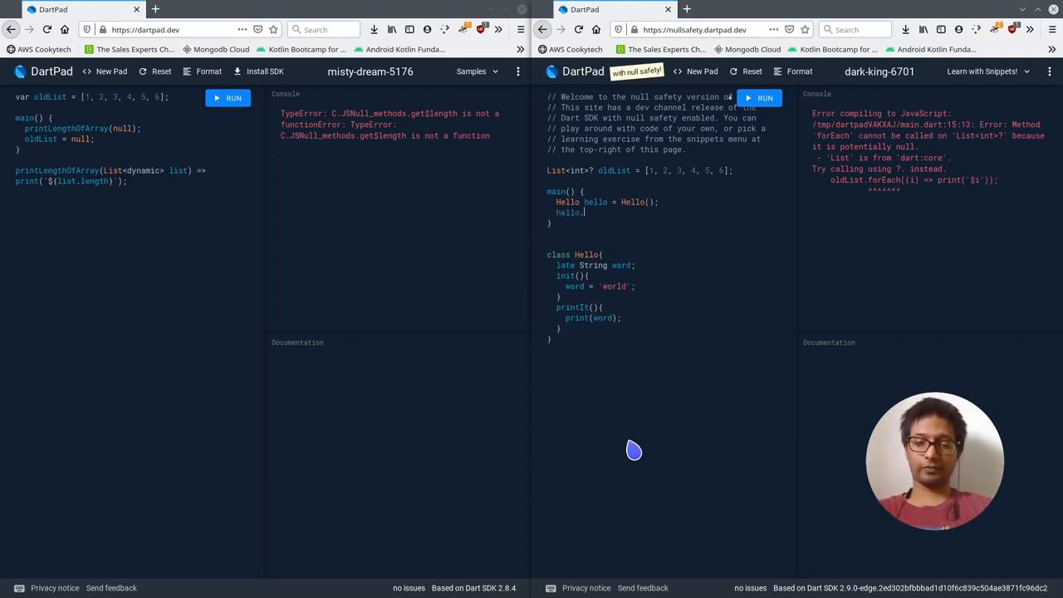
text(printIt();)
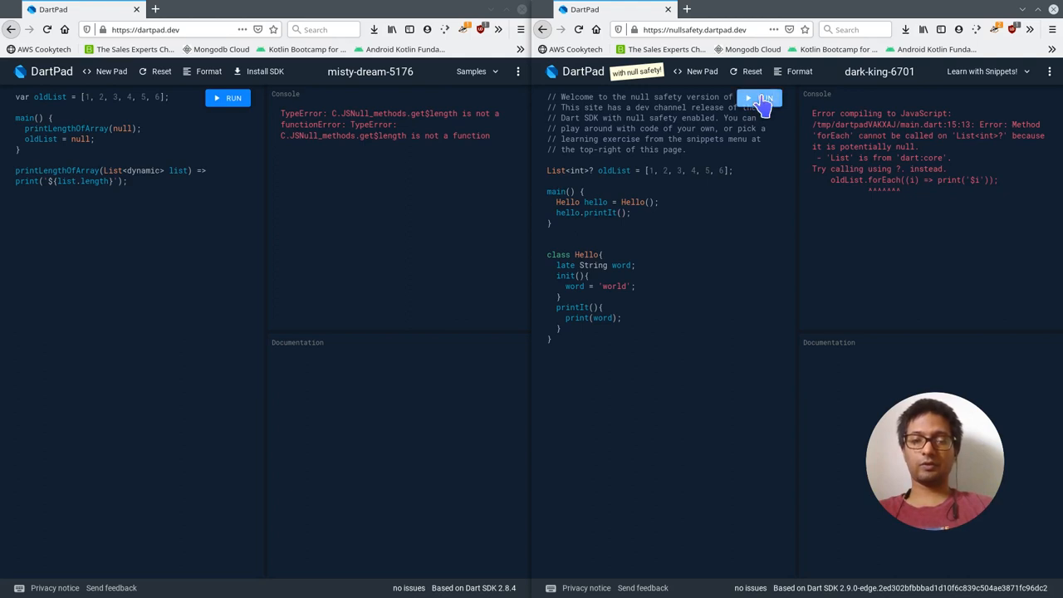
click(760, 97)
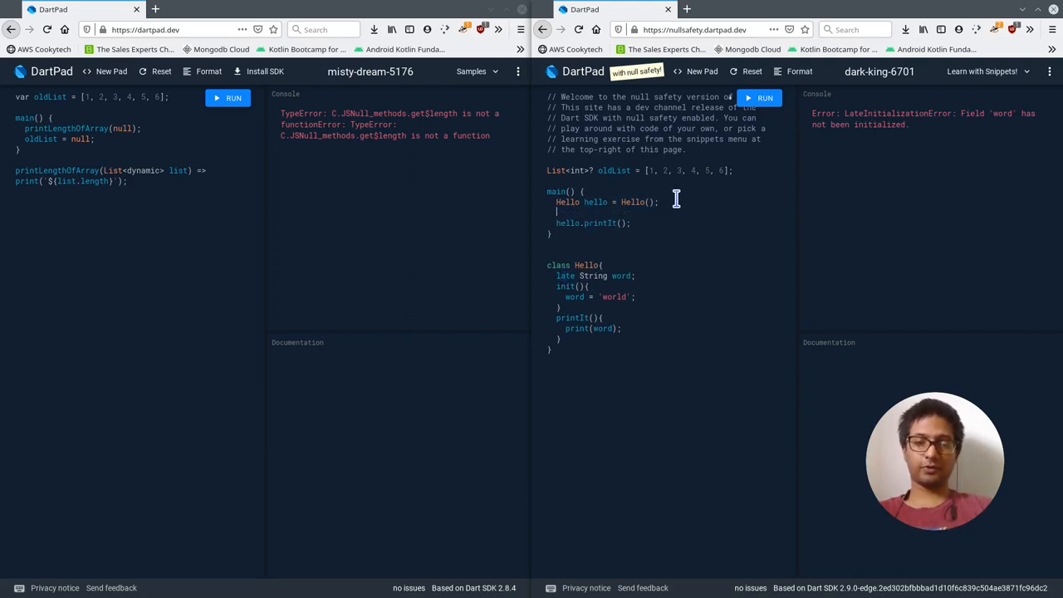
text(hello.init();)
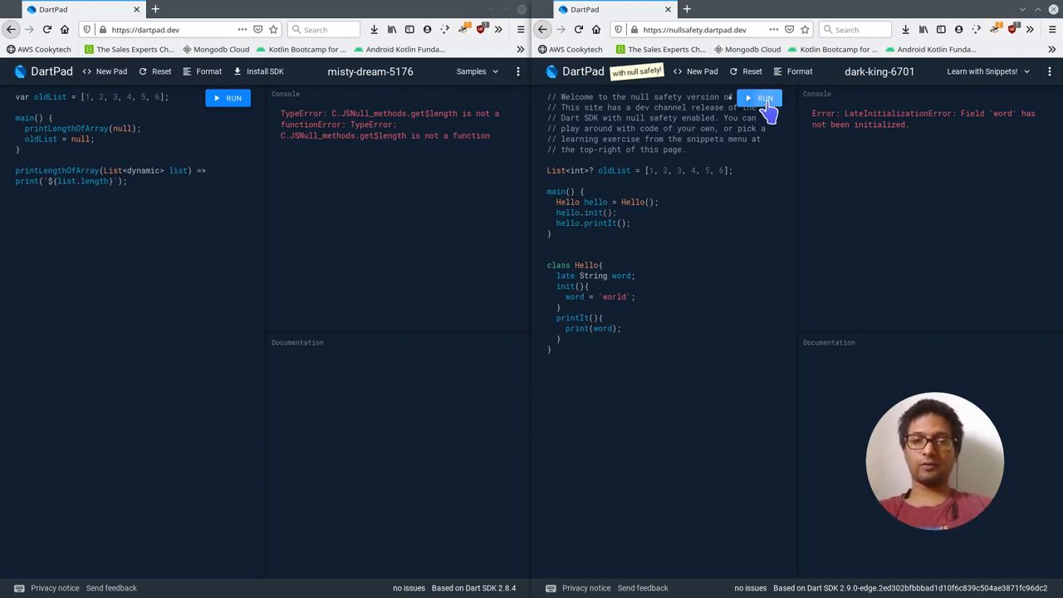
Rerun with hello.init() before printIt() so the console prints world, then return to Medium
click(760, 97)
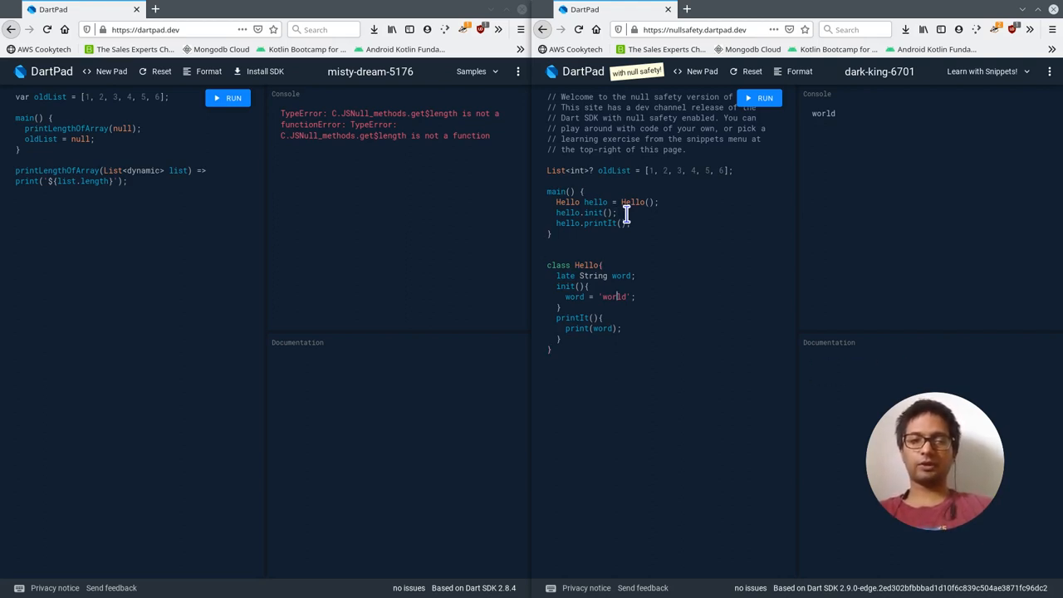
click(555, 286)
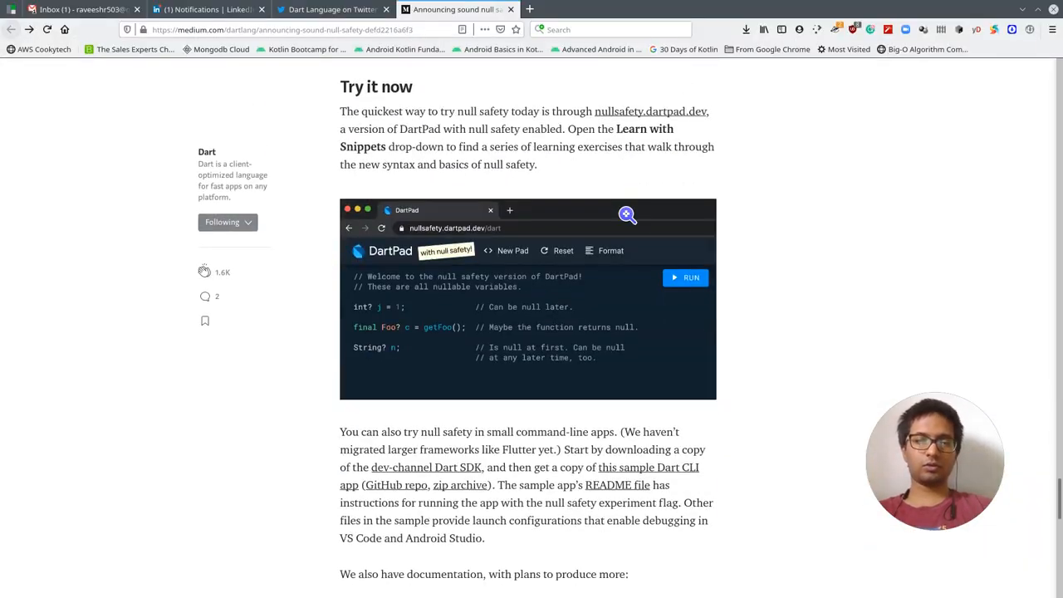
Scroll the Medium article down to the Try it now section
scroll(down, 3)
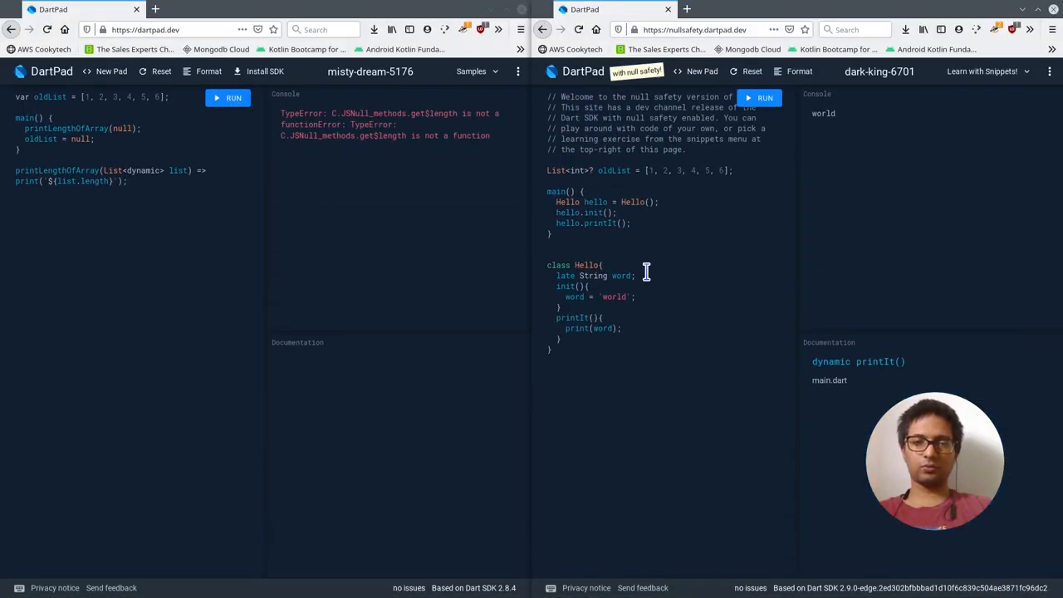
mouse_move(687, 207)
text(var)
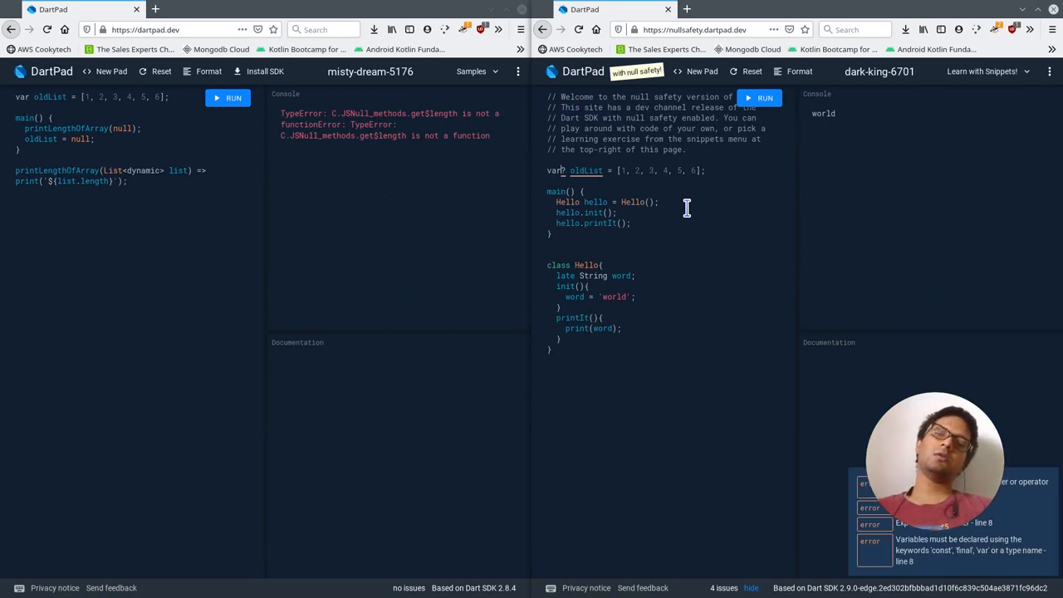
Declare oldList with var instead of List<int>? so the issues panel clears
text(final)
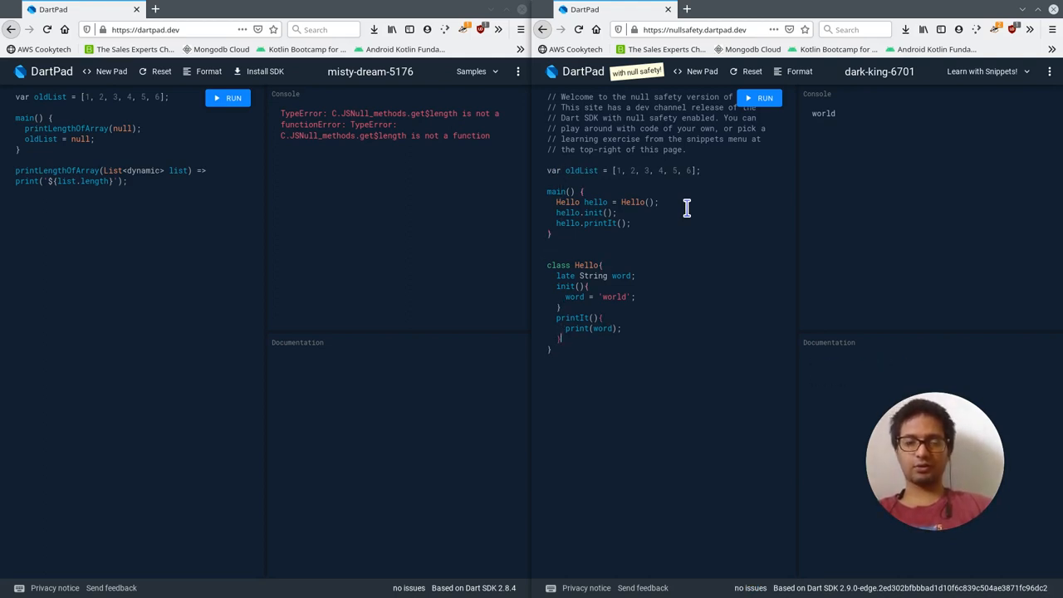
click(555, 191)
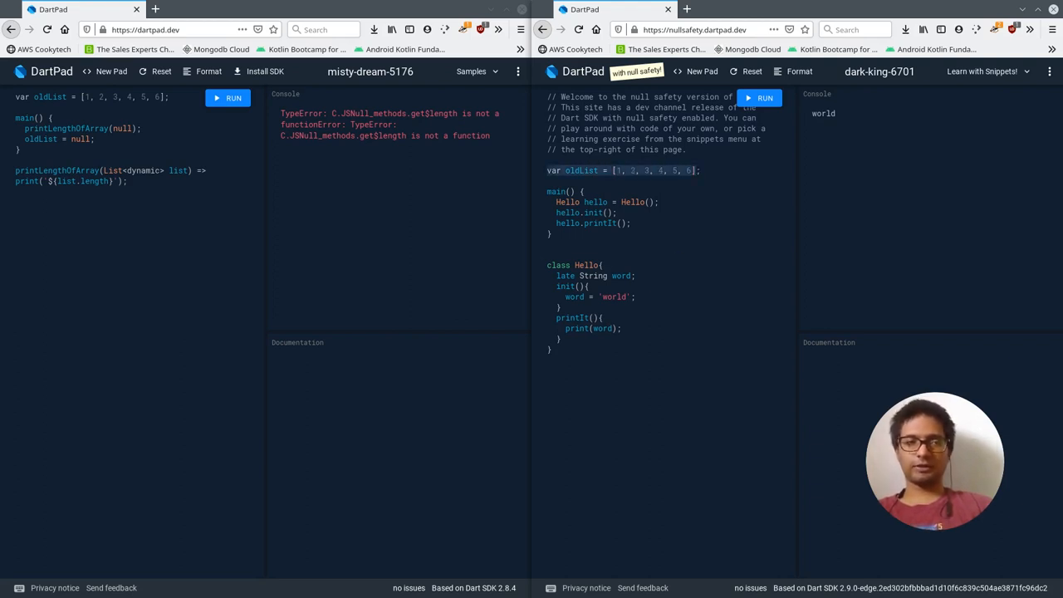
click(709, 241)
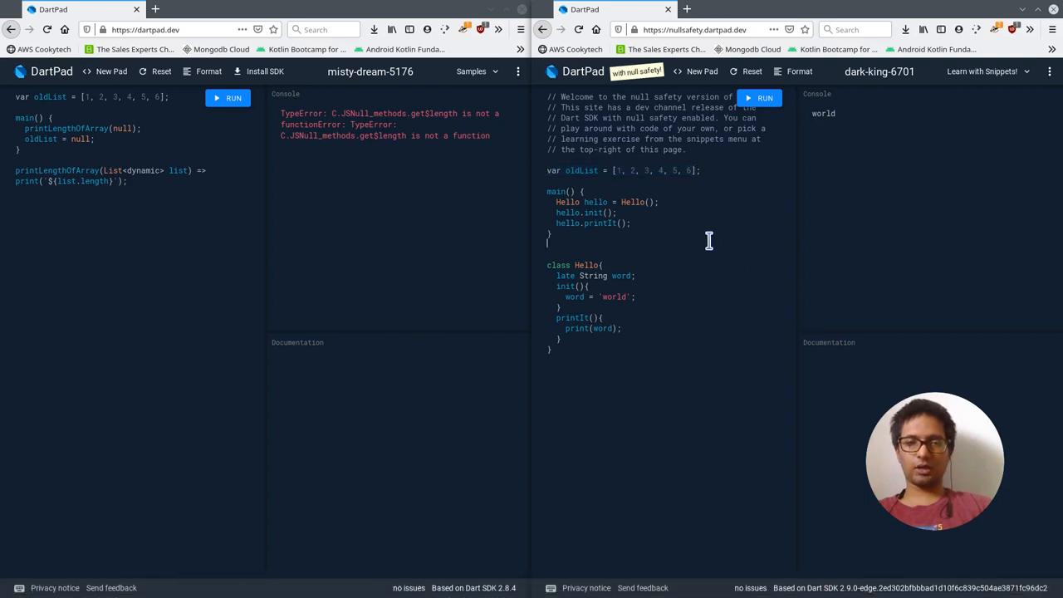